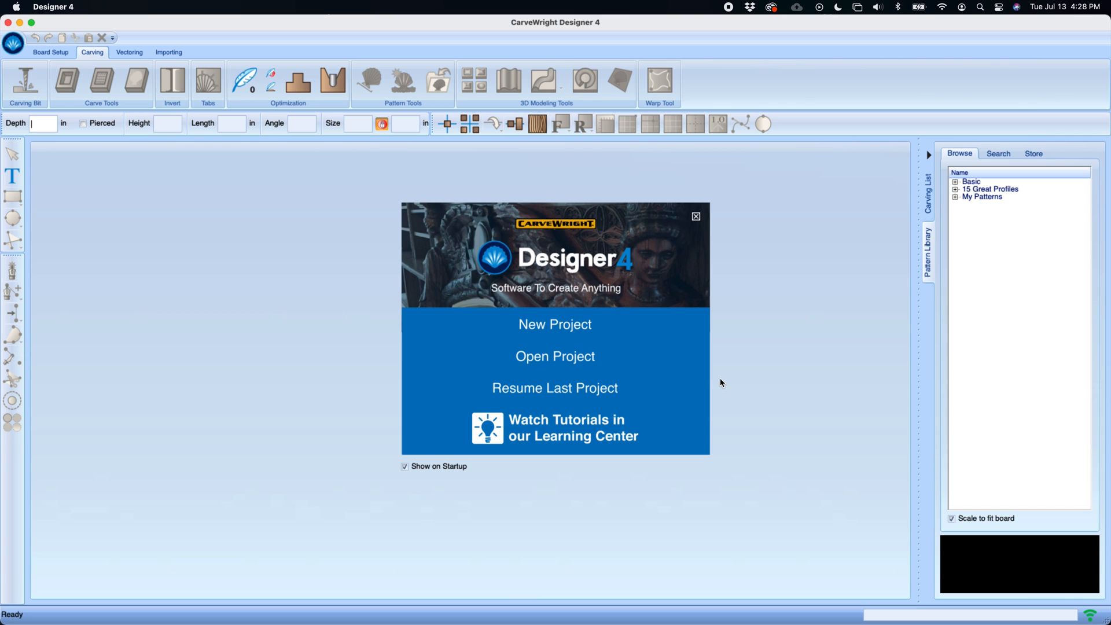
{"action": "mouse_move", "coordinate": [720, 381]}
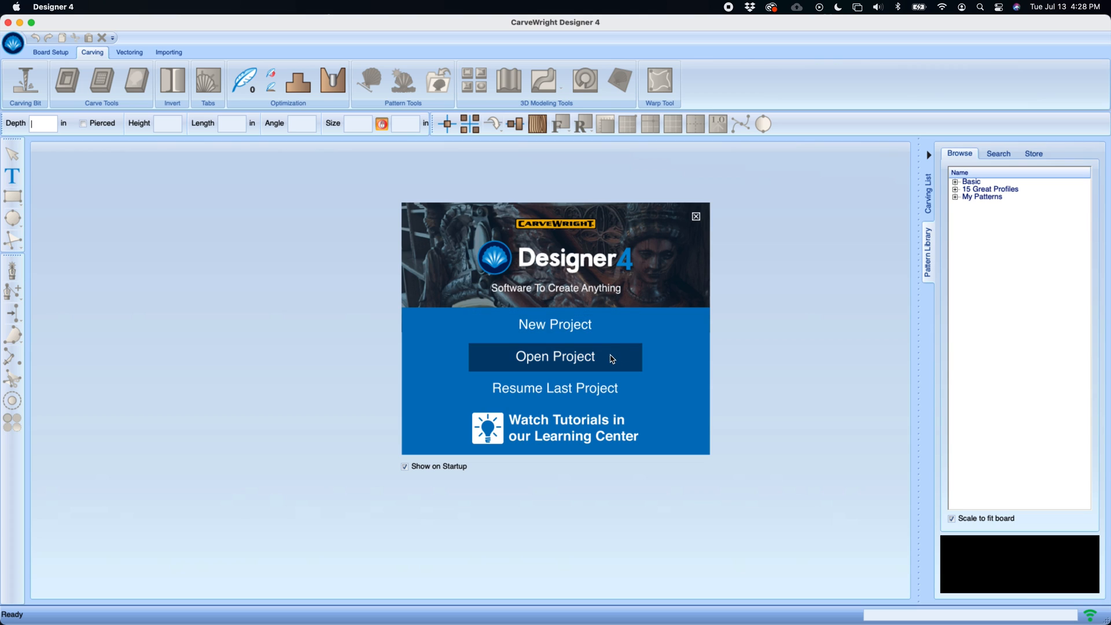
{"action": "mouse_move", "coordinate": [555, 388]}
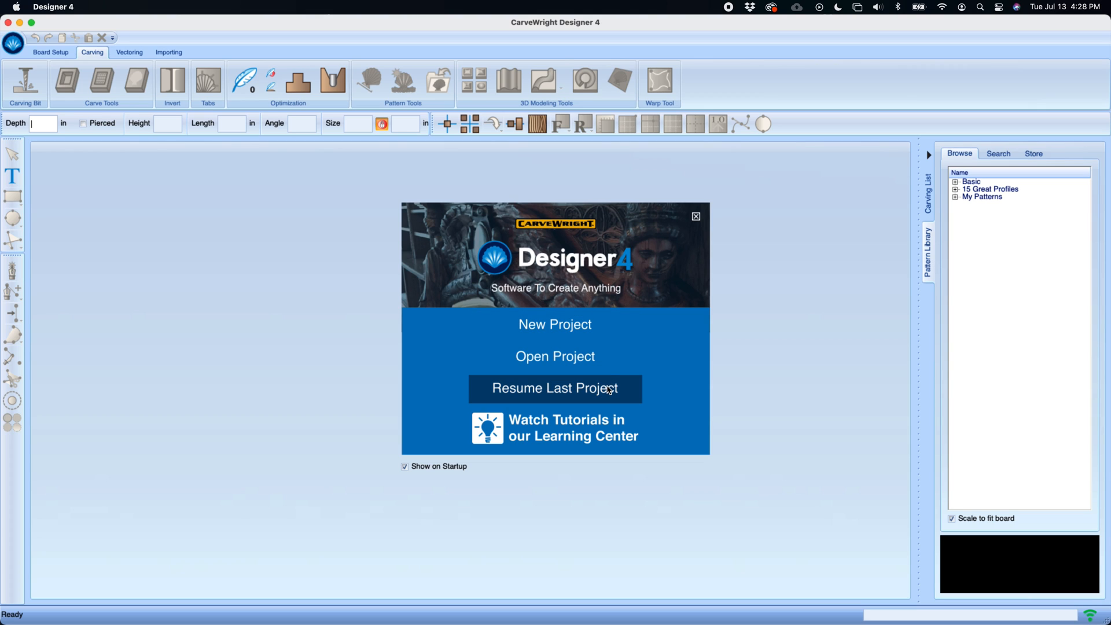
{"action": "mouse_move", "coordinate": [566, 431]}
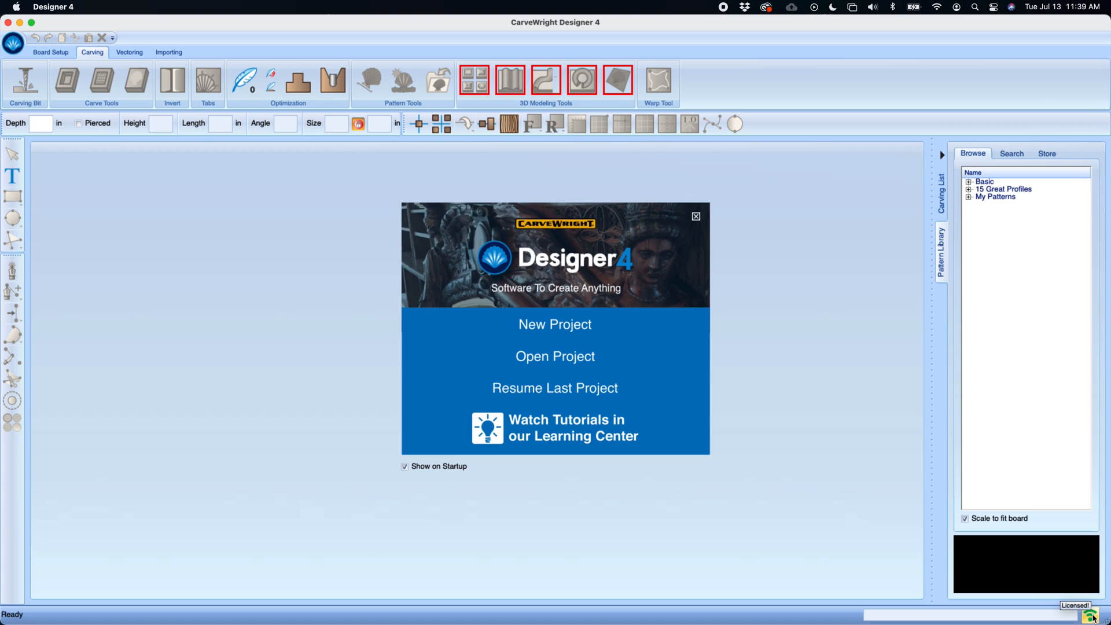
Review the Account Login page in Manage Account, then dismiss it to start a new project.
{"action": "left_click", "coordinate": [42, 124]}
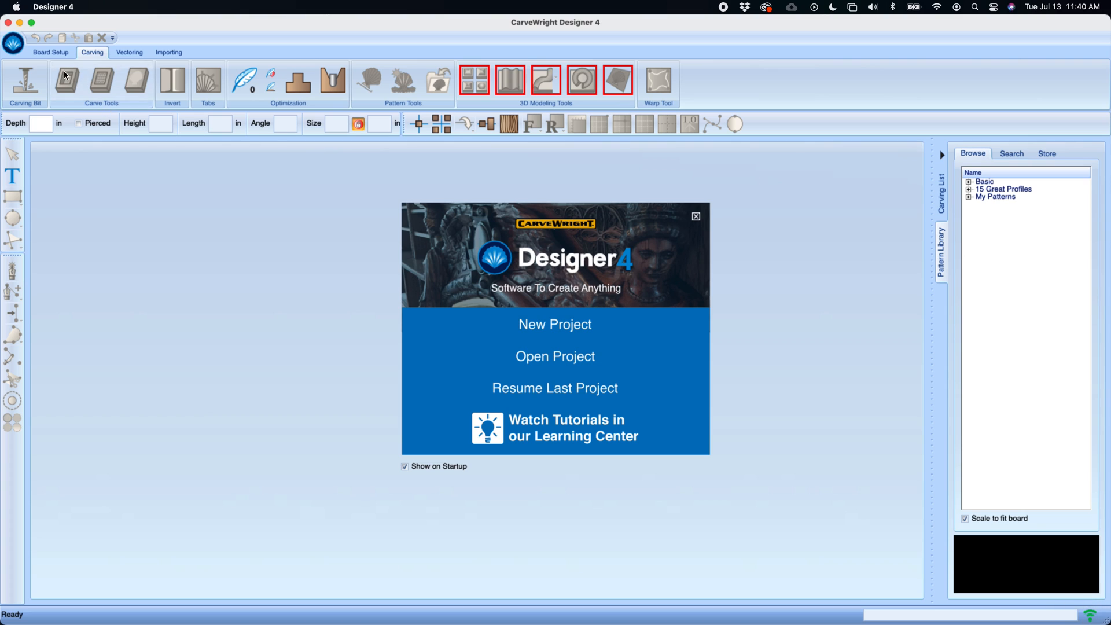
{"action": "left_click", "coordinate": [12, 43]}
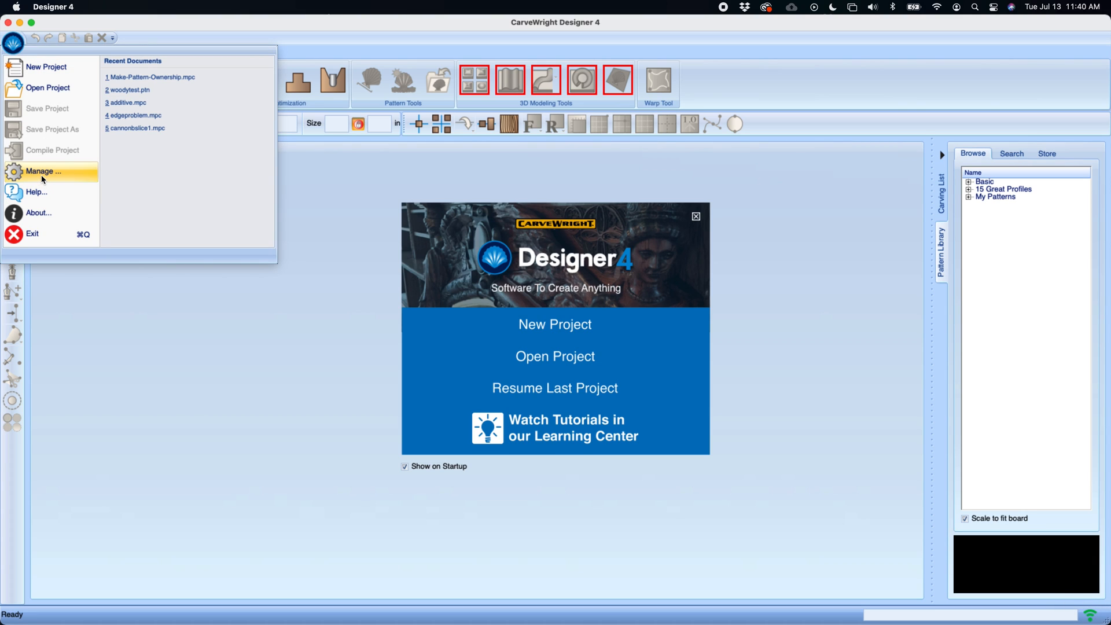
{"action": "left_click", "coordinate": [43, 172]}
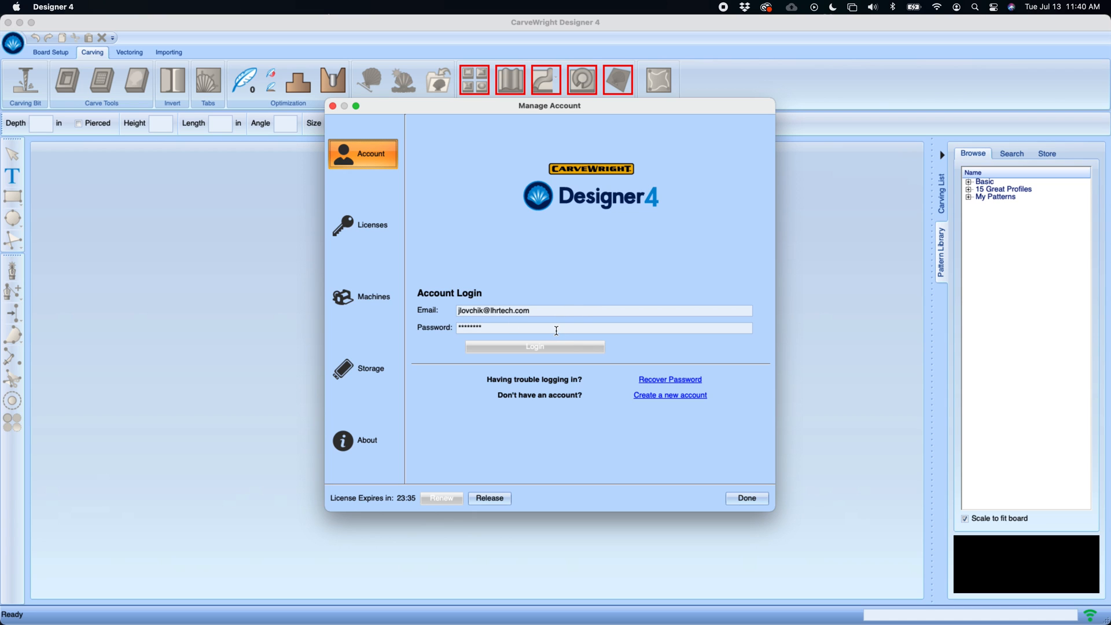
{"action": "mouse_move", "coordinate": [558, 327]}
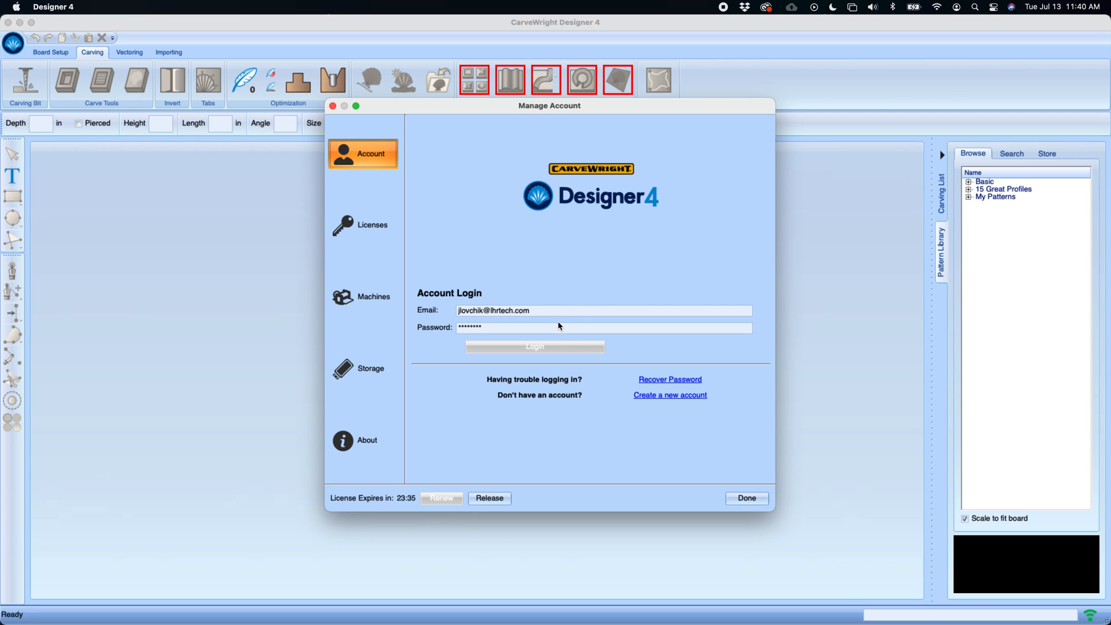
{"action": "left_click", "coordinate": [746, 498]}
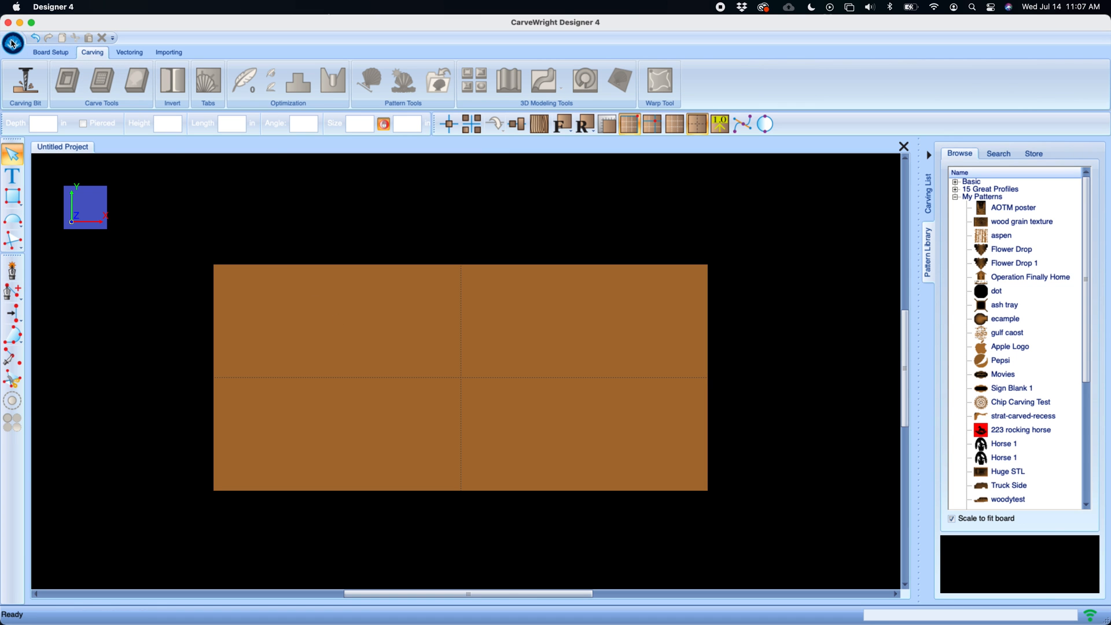
Show the main project menu listing recent documents such as name-puzzle.mpc.
{"action": "left_click", "coordinate": [12, 39]}
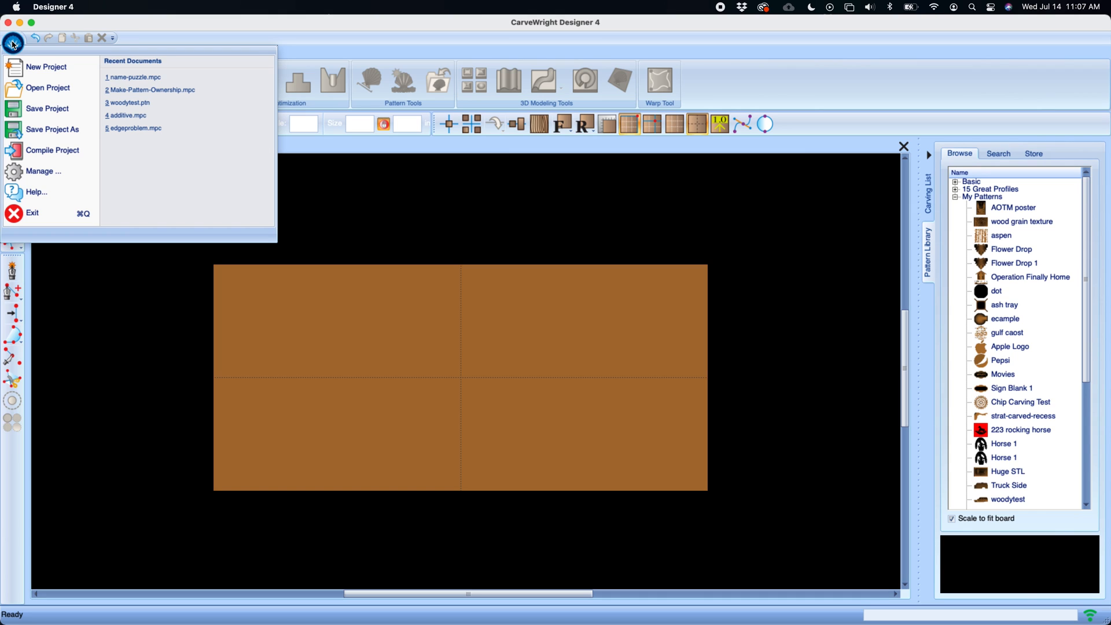
{"action": "mouse_move", "coordinate": [46, 67]}
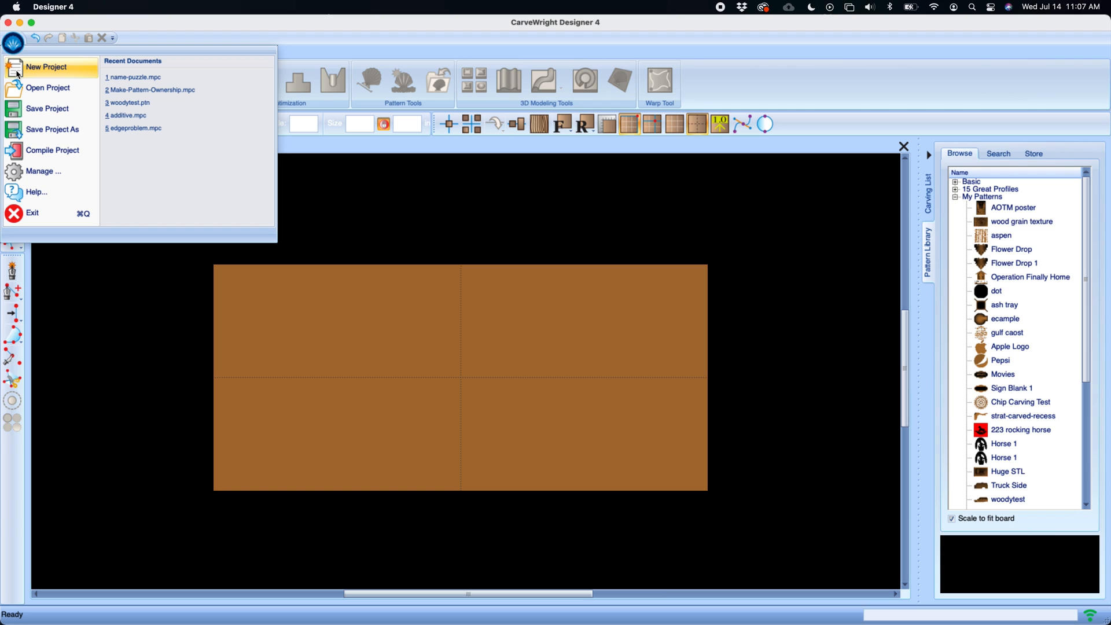
{"action": "mouse_move", "coordinate": [48, 109]}
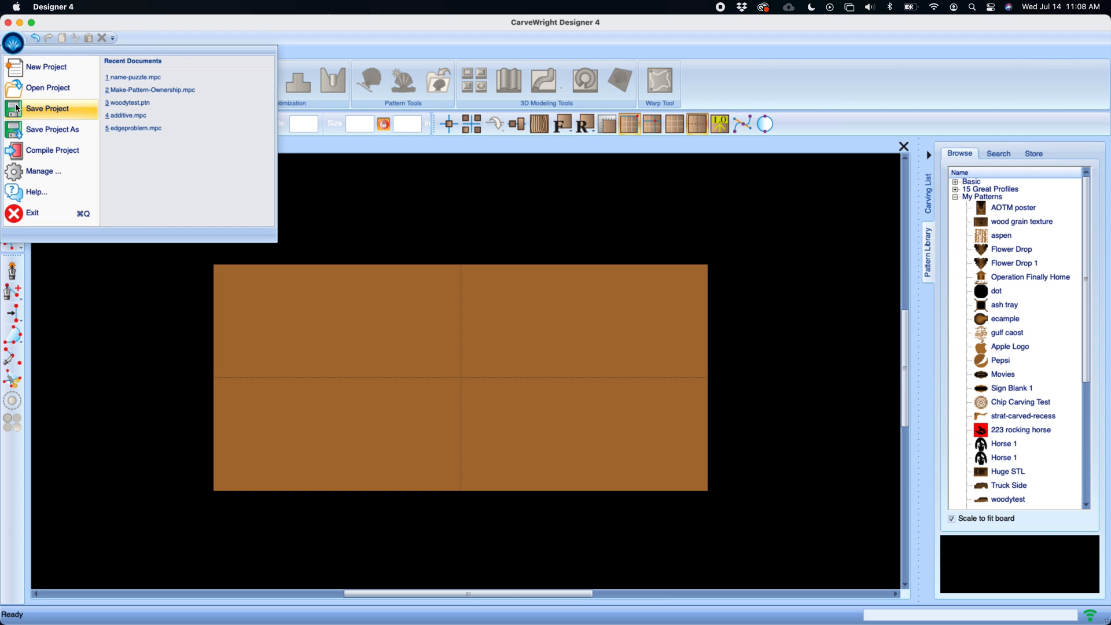
{"action": "mouse_move", "coordinate": [52, 149]}
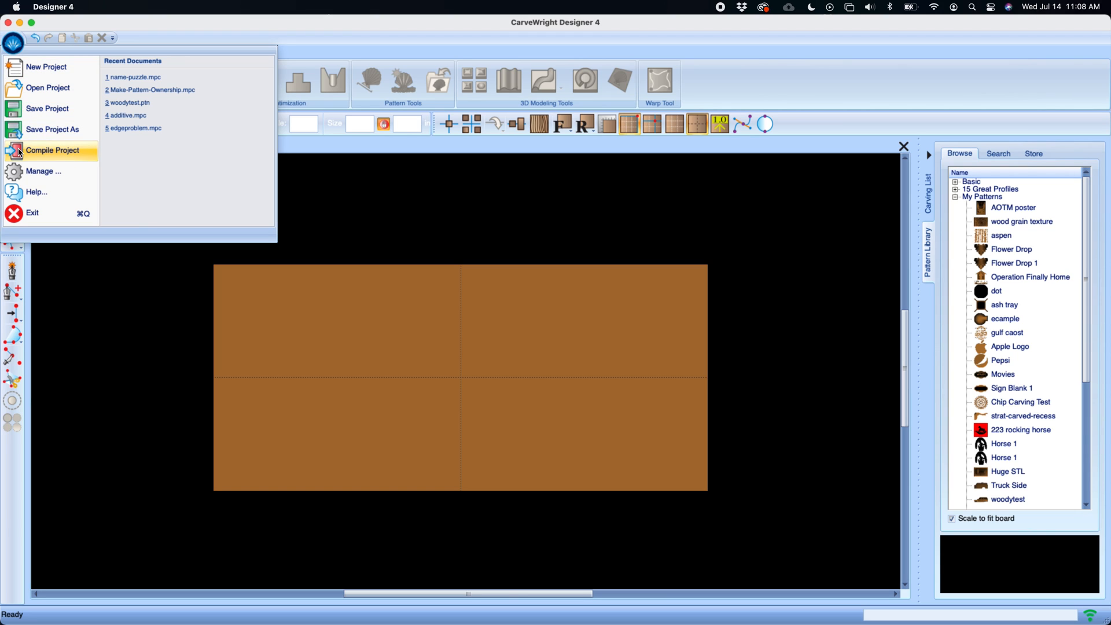
{"action": "mouse_move", "coordinate": [36, 192]}
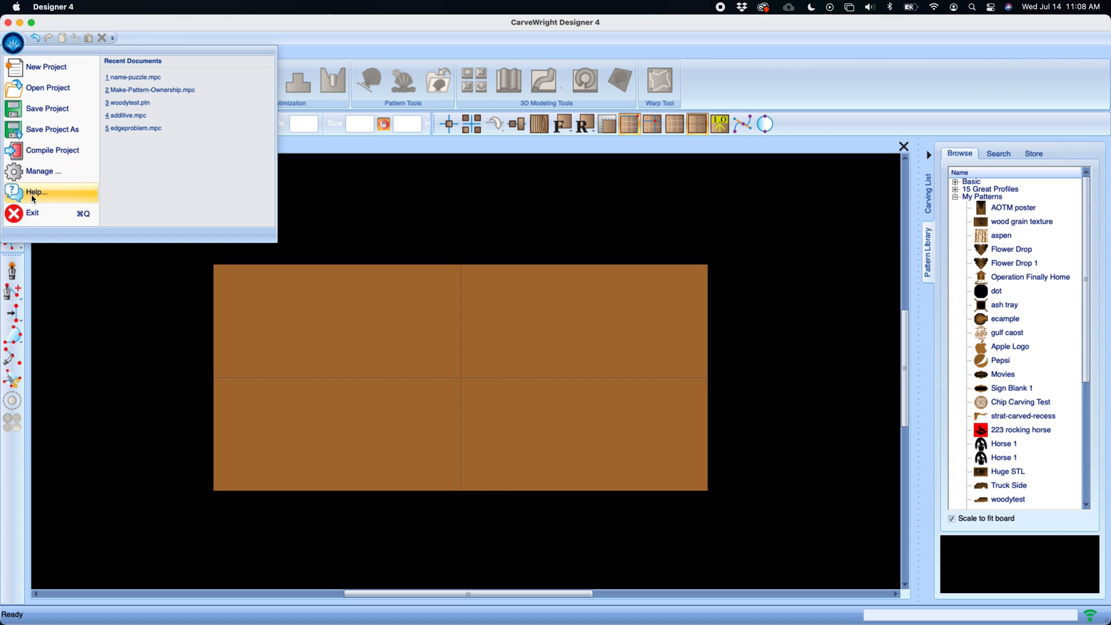
{"action": "mouse_move", "coordinate": [31, 201]}
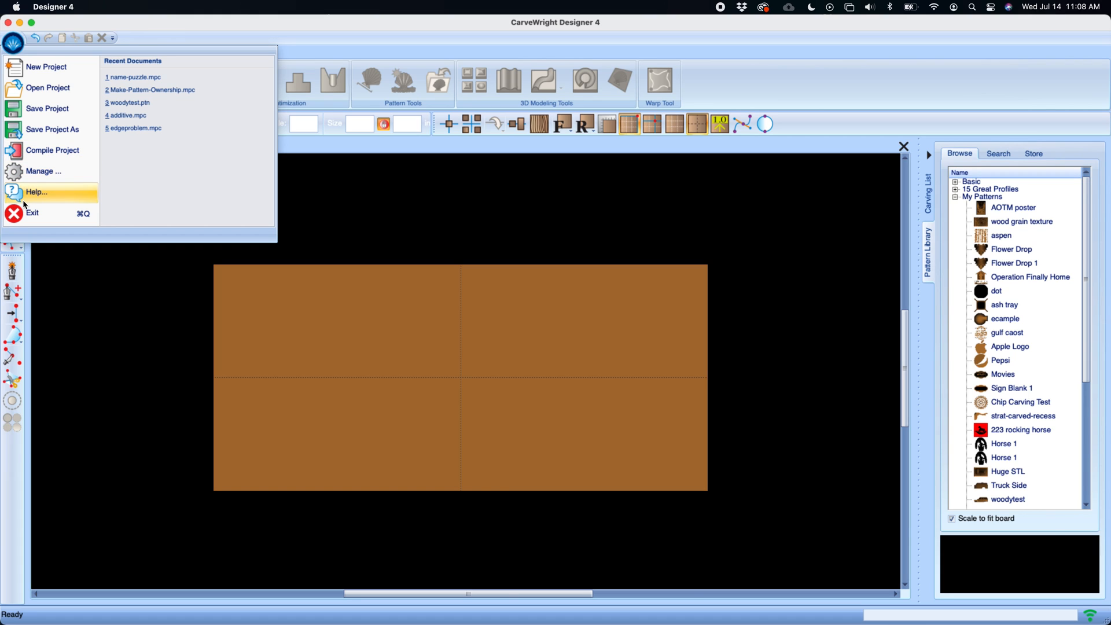
{"action": "mouse_move", "coordinate": [24, 204]}
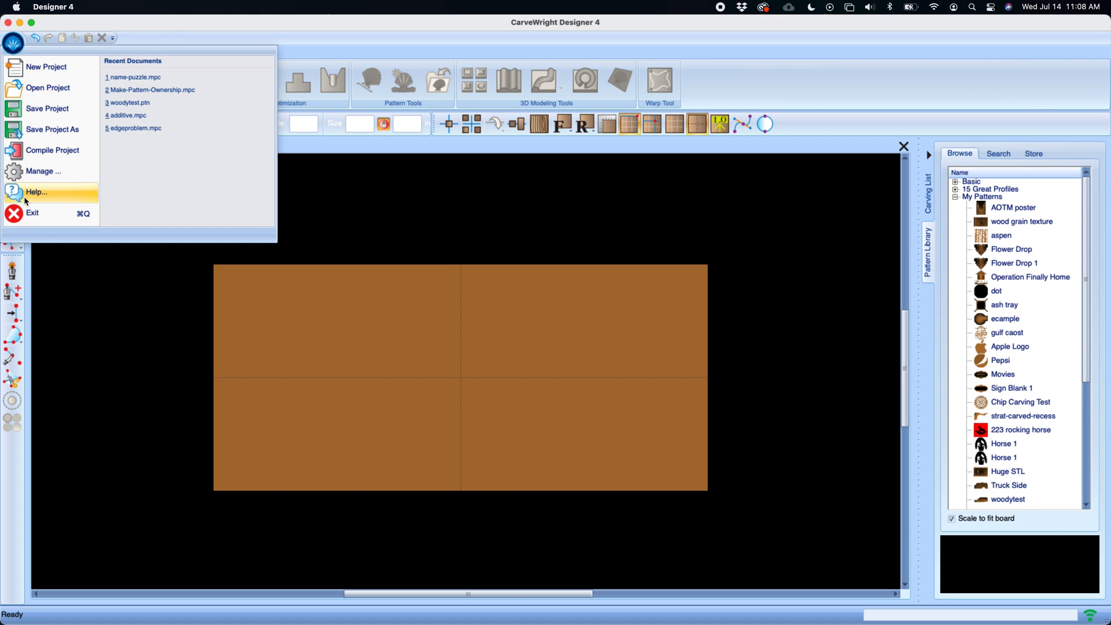
{"action": "mouse_move", "coordinate": [32, 213]}
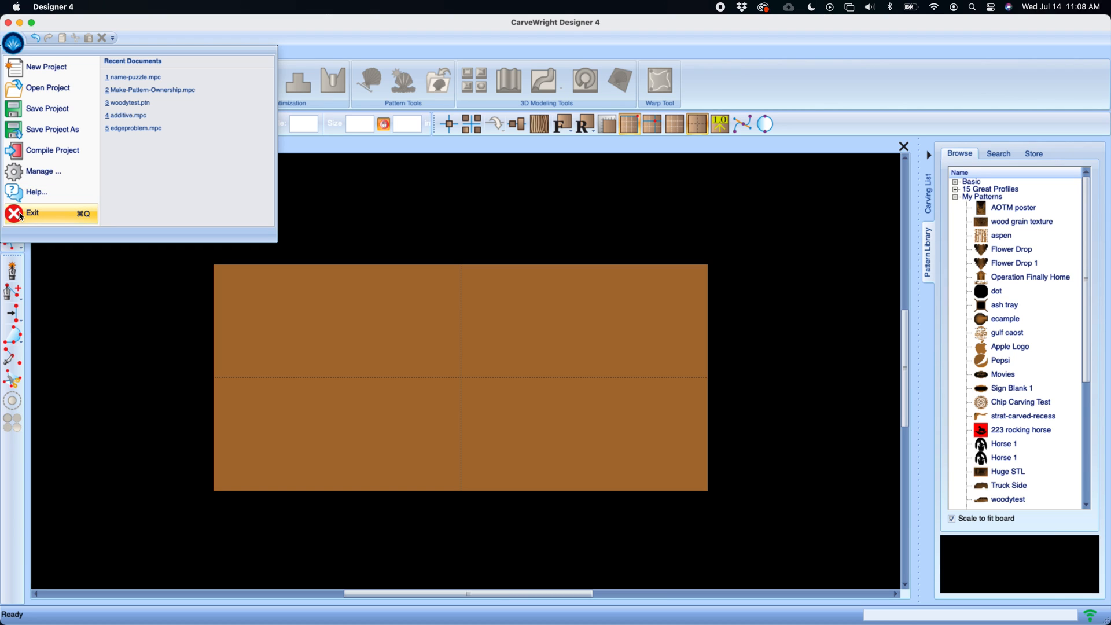
{"action": "mouse_move", "coordinate": [151, 76]}
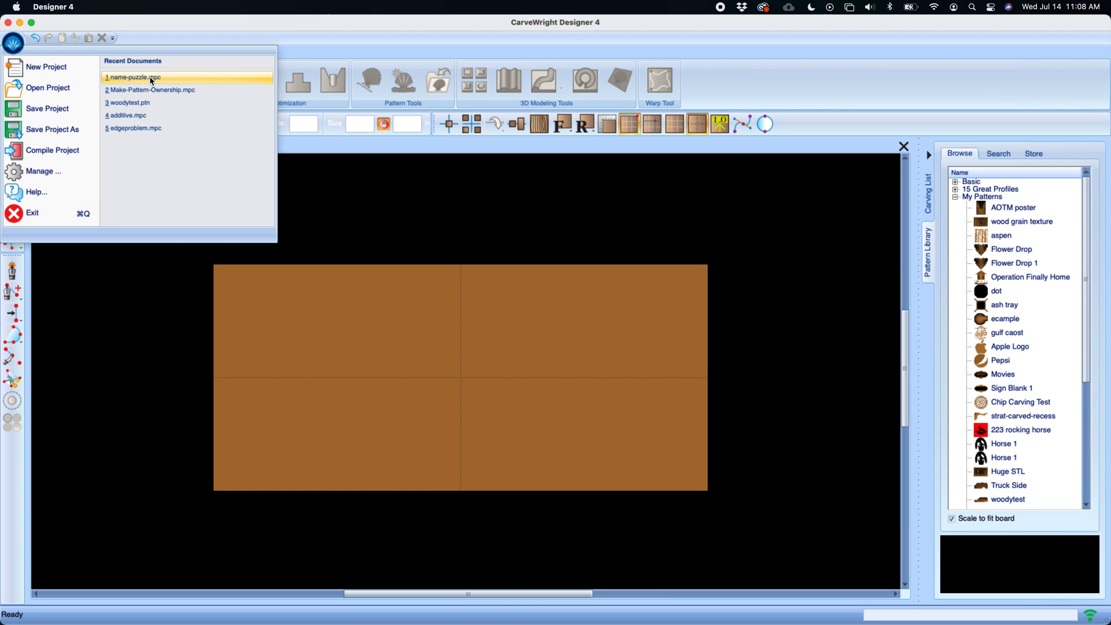
{"action": "mouse_move", "coordinate": [140, 128]}
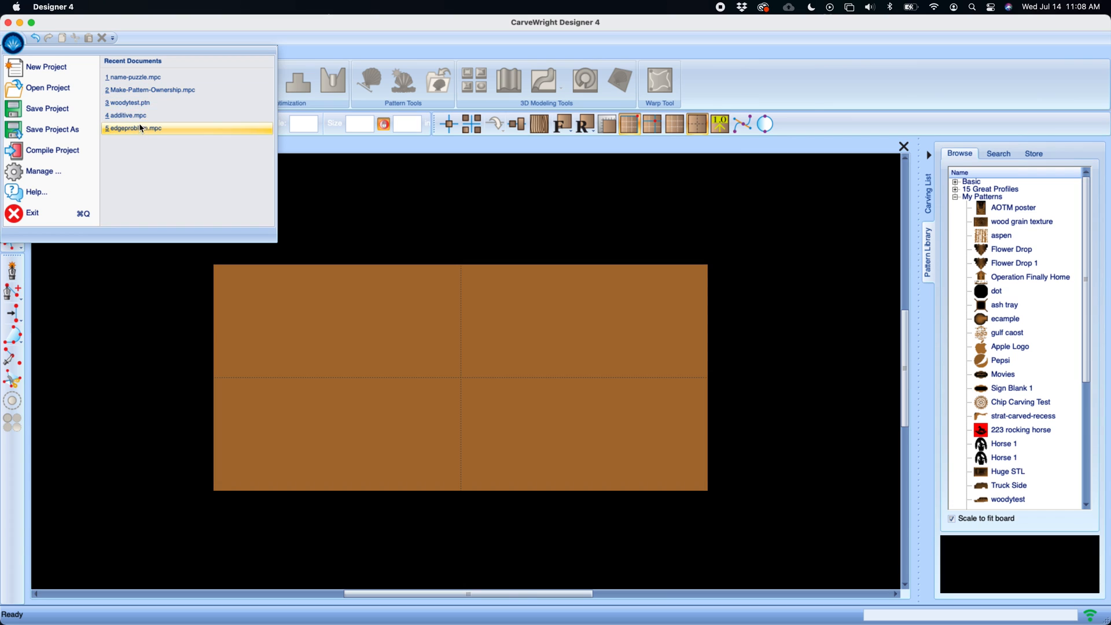
{"action": "mouse_move", "coordinate": [42, 172]}
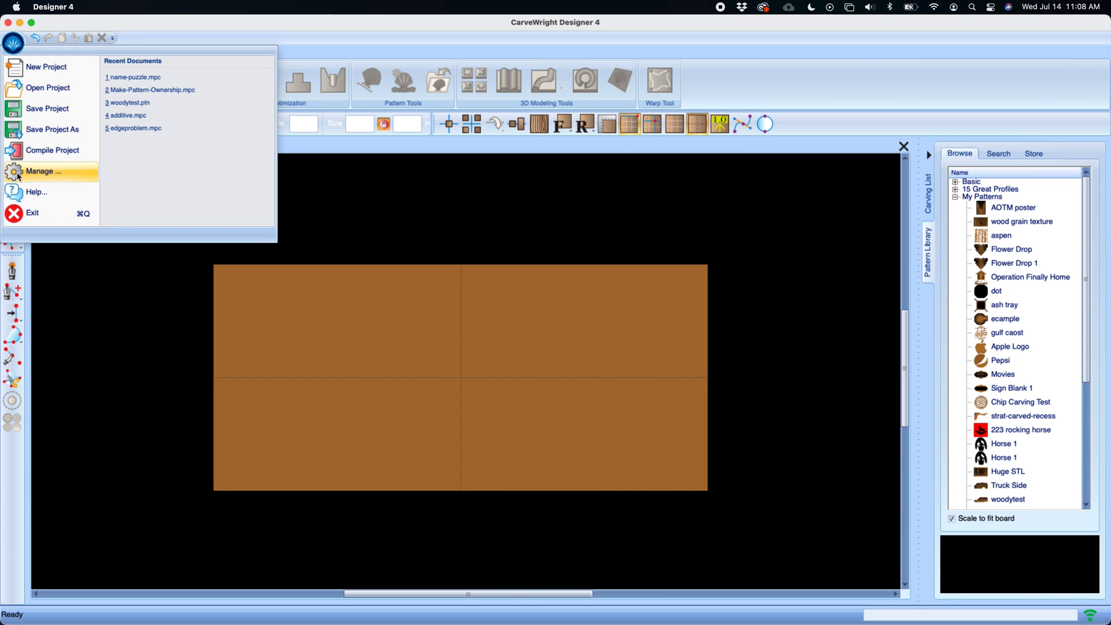
Bring up the Manage Account dialog on its Account login page via Manage...
{"action": "left_click", "coordinate": [43, 171]}
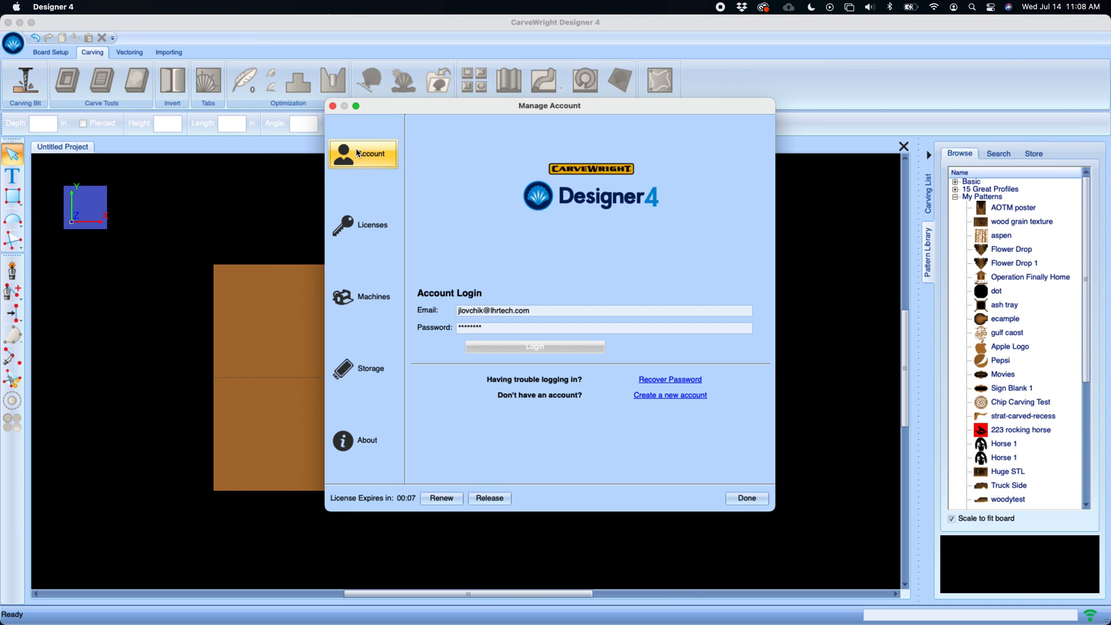
{"action": "mouse_move", "coordinate": [450, 169]}
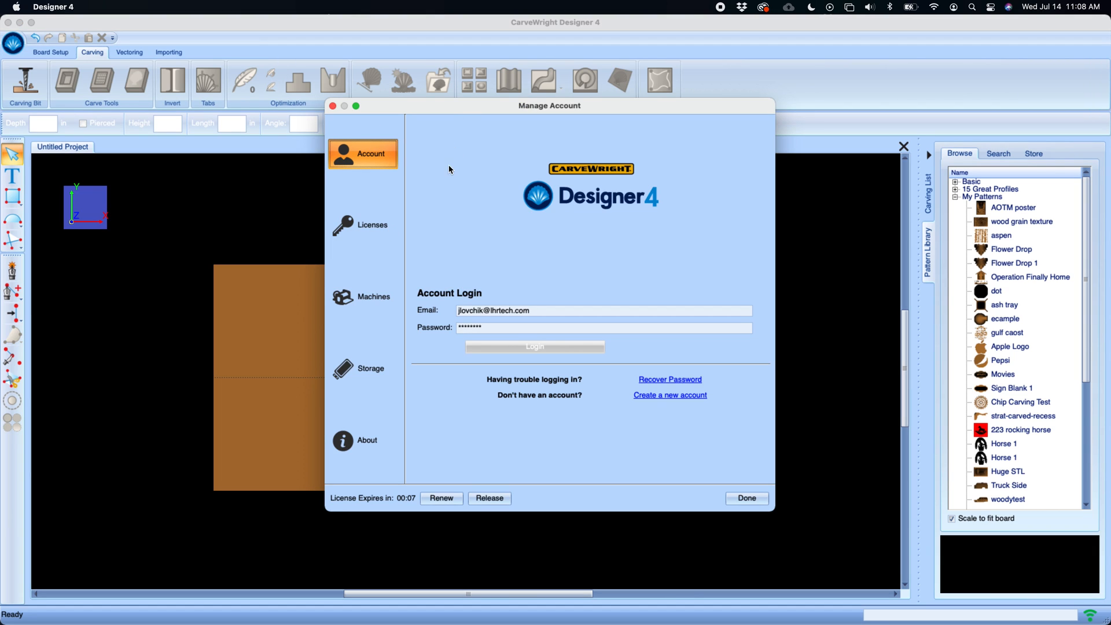
{"action": "mouse_move", "coordinate": [357, 394]}
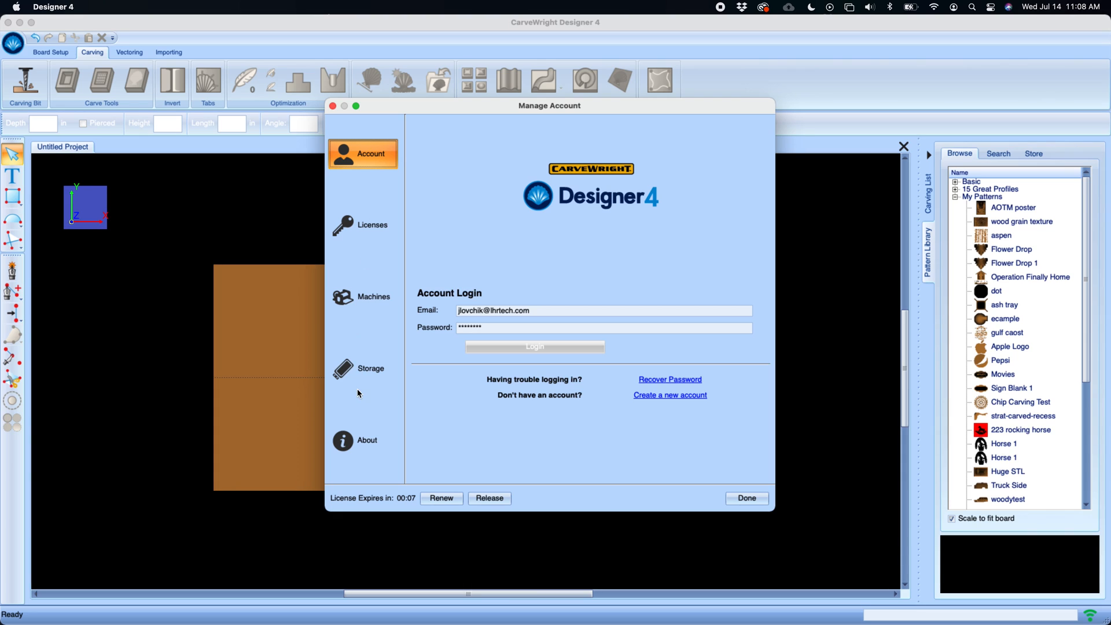
{"action": "mouse_move", "coordinate": [446, 306]}
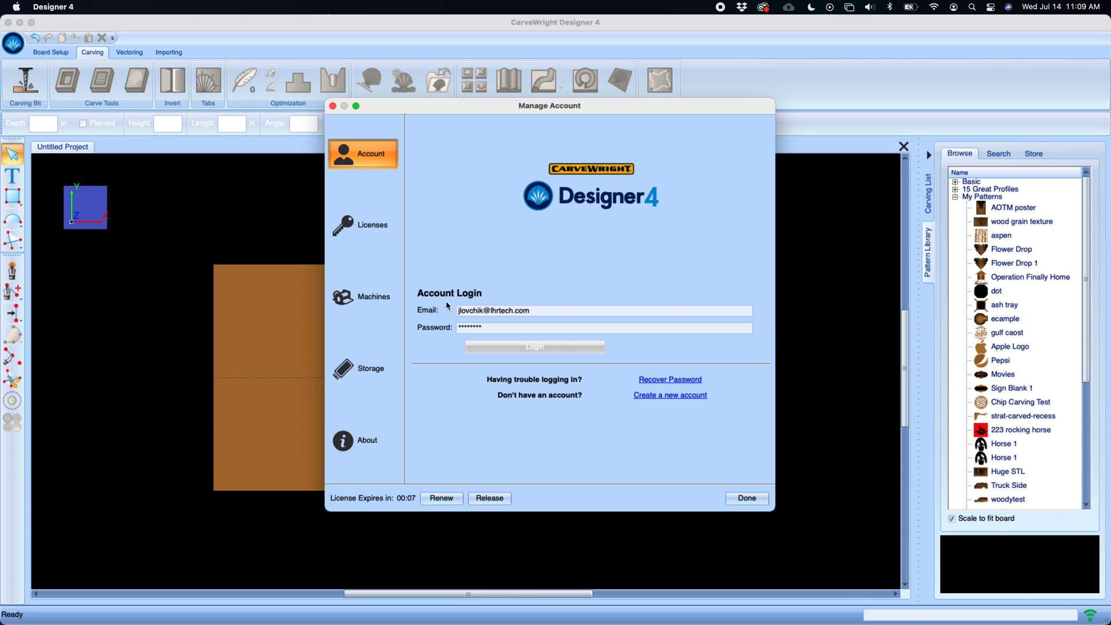
{"action": "mouse_move", "coordinate": [476, 296]}
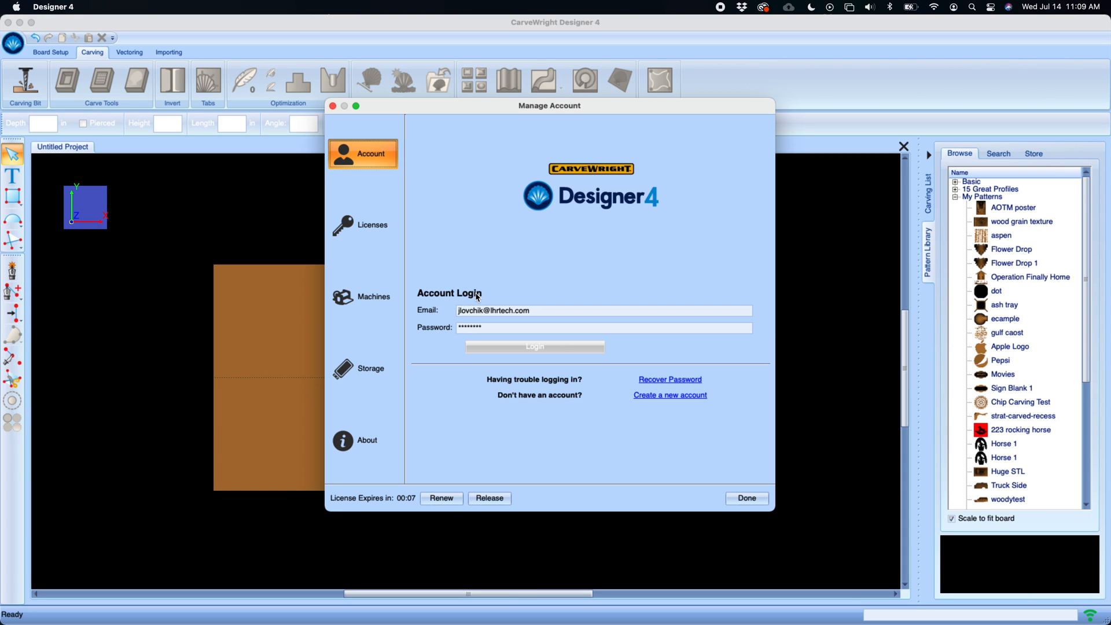
Browse Licenses projects and patterns lists and install the Horse 1 pattern.
{"action": "left_click", "coordinate": [365, 225]}
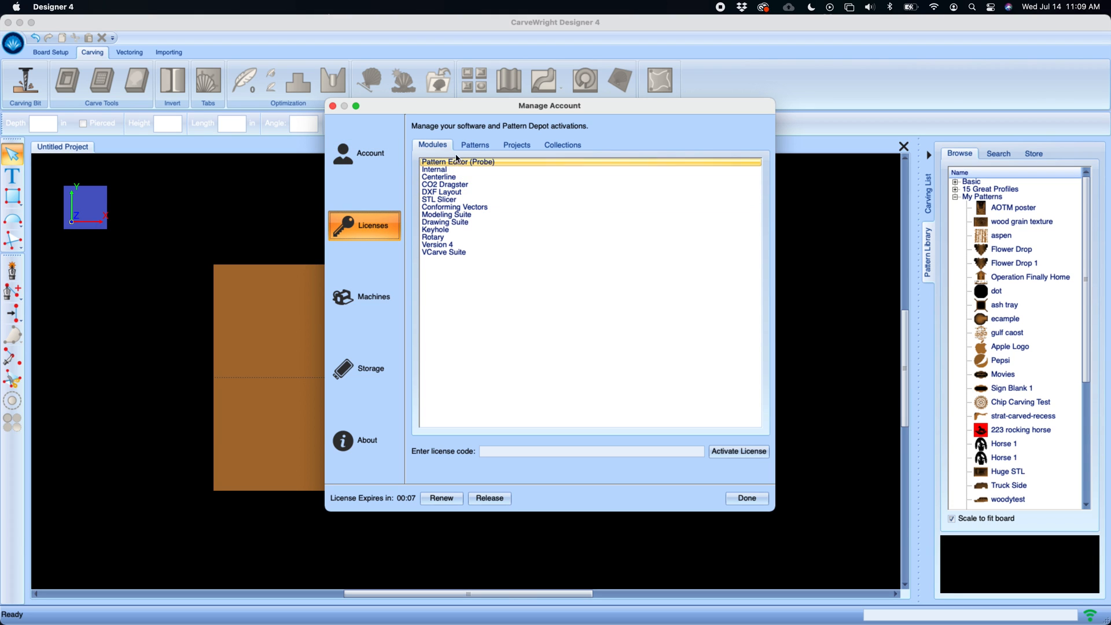
{"action": "left_click", "coordinate": [445, 184]}
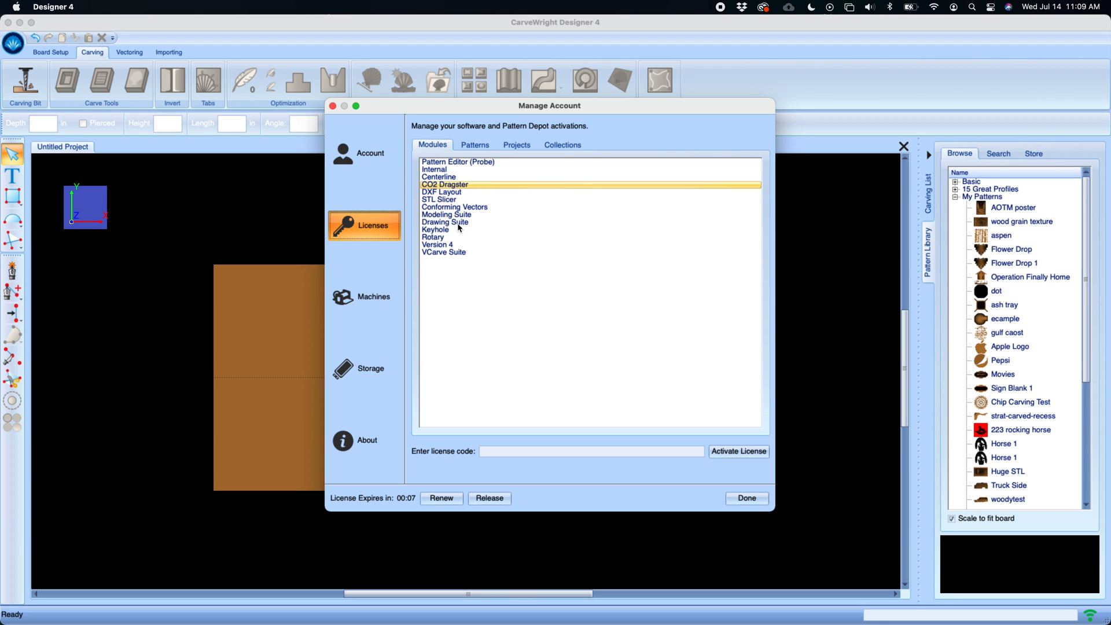
{"action": "left_click", "coordinate": [474, 145]}
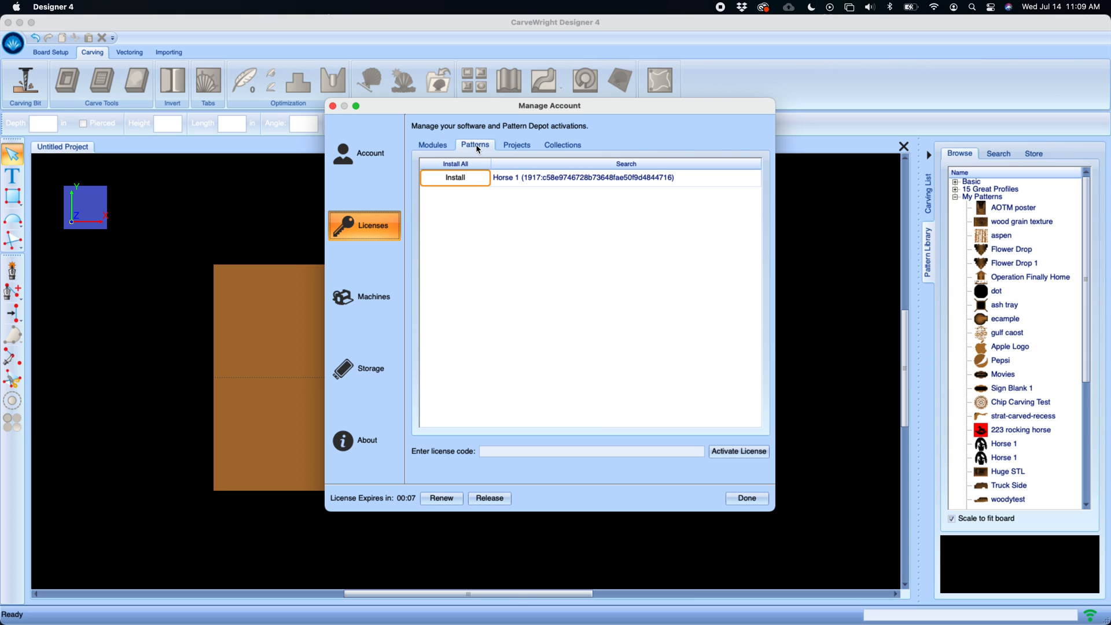
{"action": "left_click", "coordinate": [516, 144]}
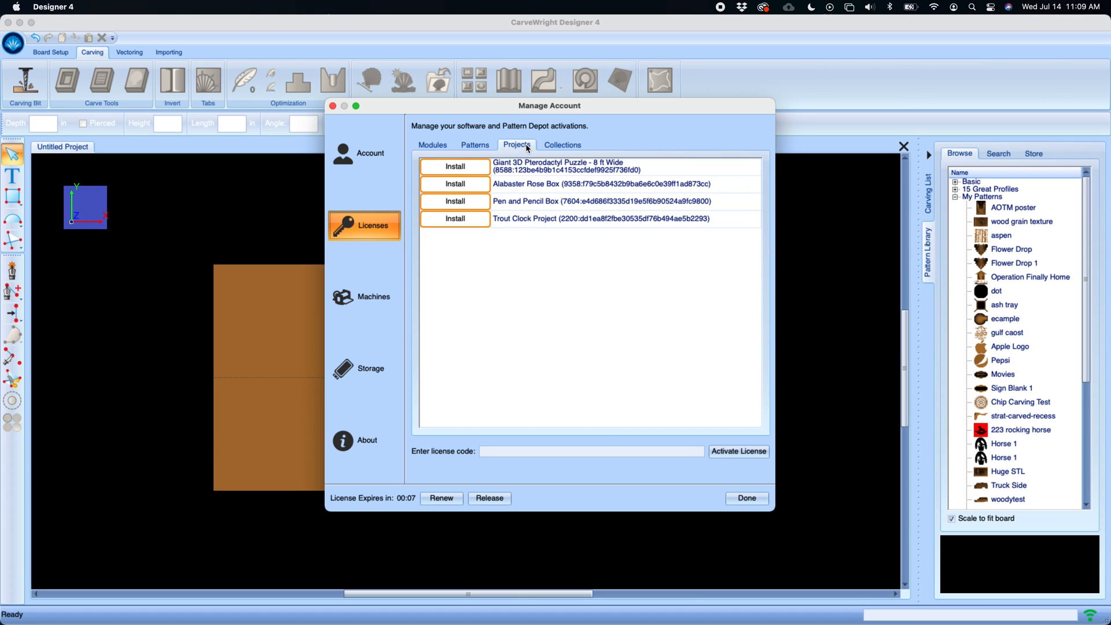
{"action": "left_click", "coordinate": [475, 144]}
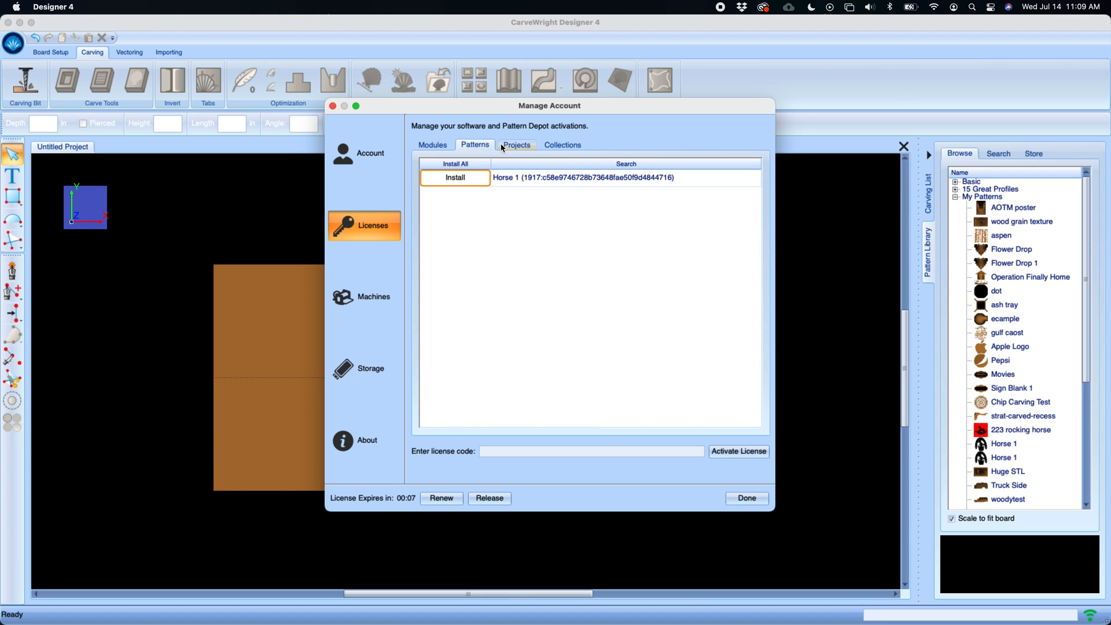
{"action": "left_click", "coordinate": [455, 177]}
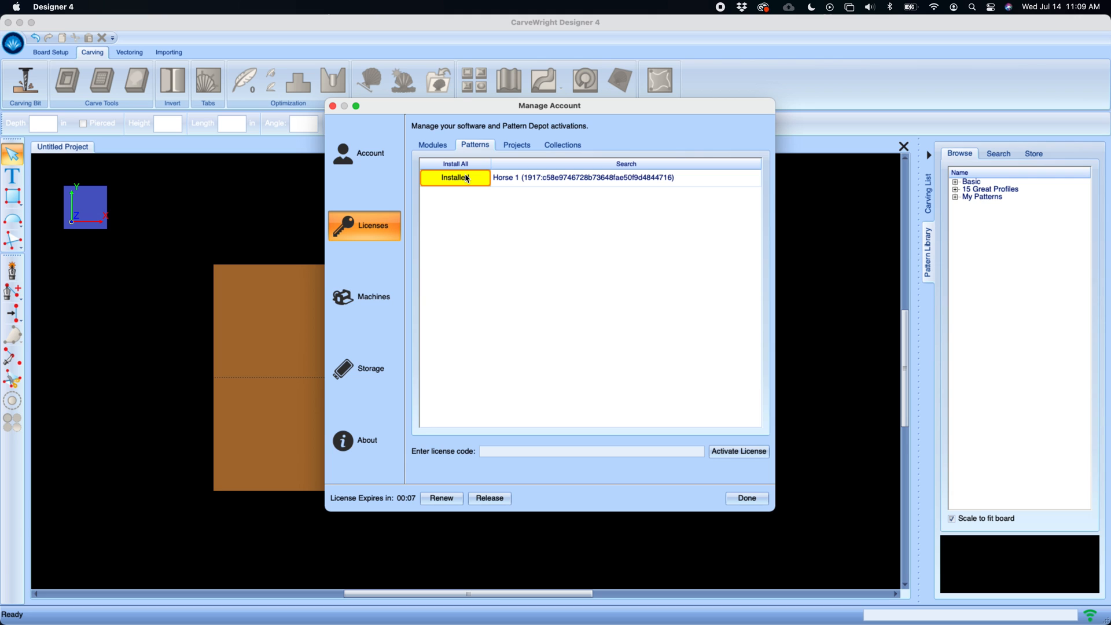
{"action": "left_click", "coordinate": [516, 145]}
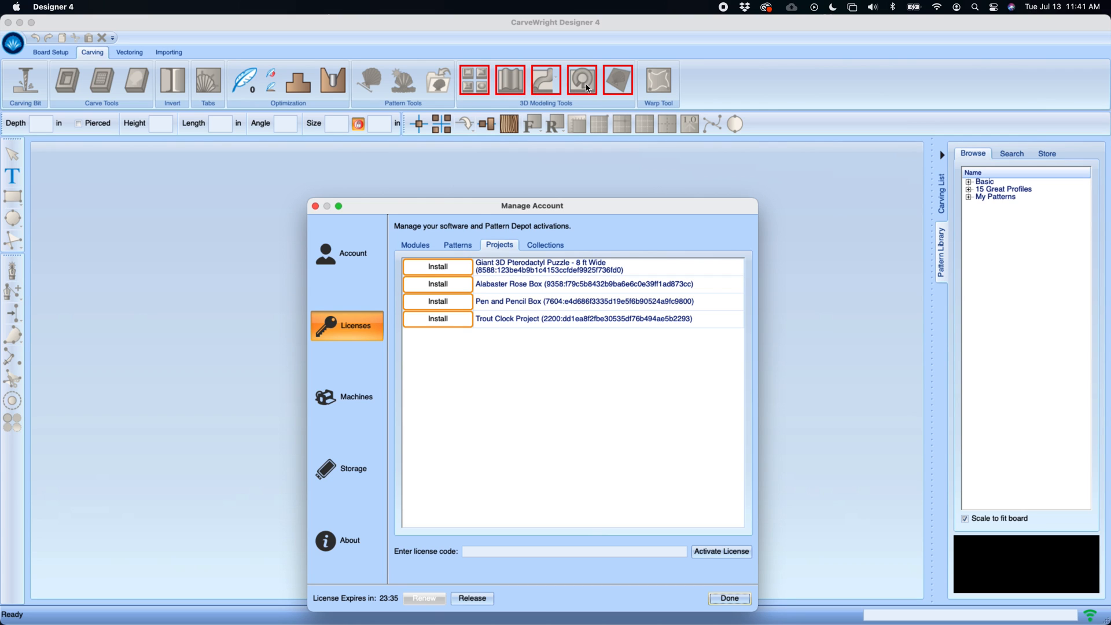
{"action": "mouse_move", "coordinate": [574, 87]}
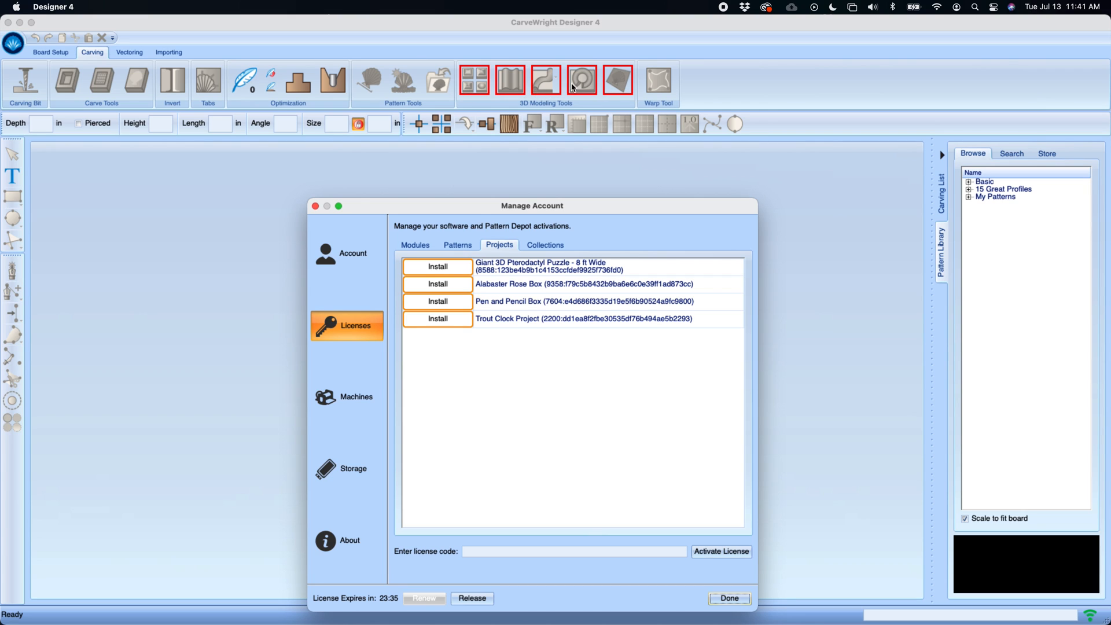
{"action": "mouse_move", "coordinate": [33, 93]}
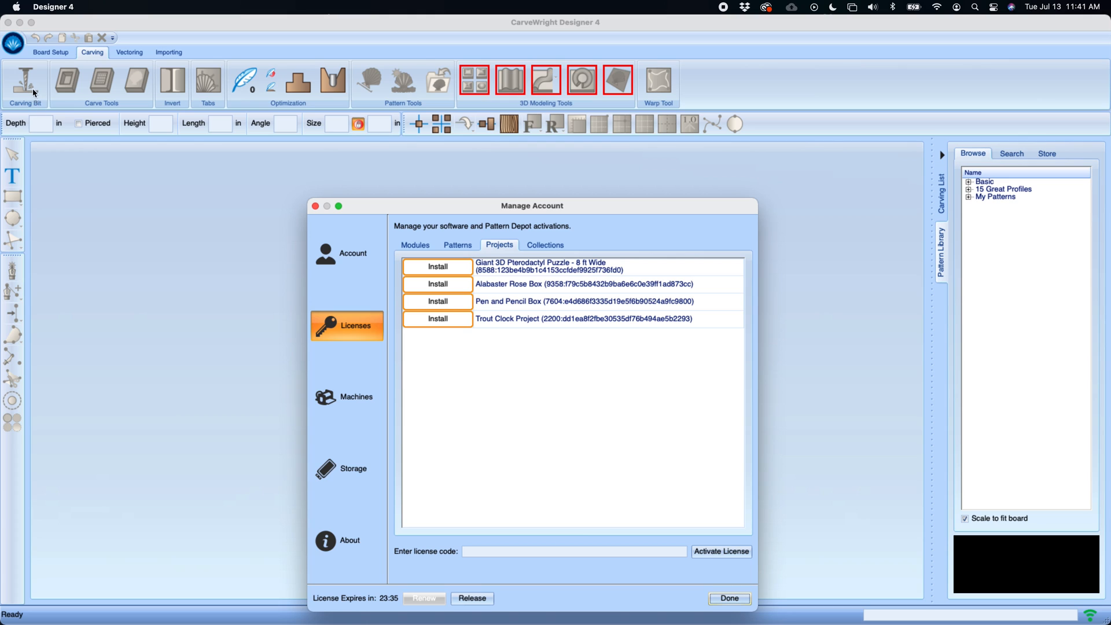
{"action": "mouse_move", "coordinate": [483, 87]}
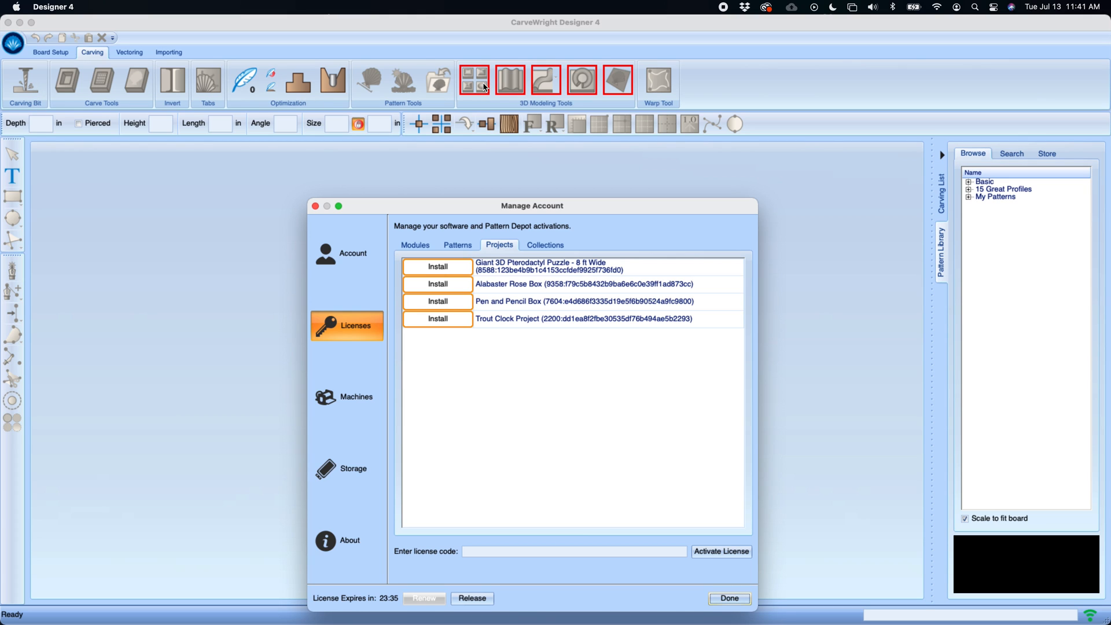
{"action": "mouse_move", "coordinate": [621, 84]}
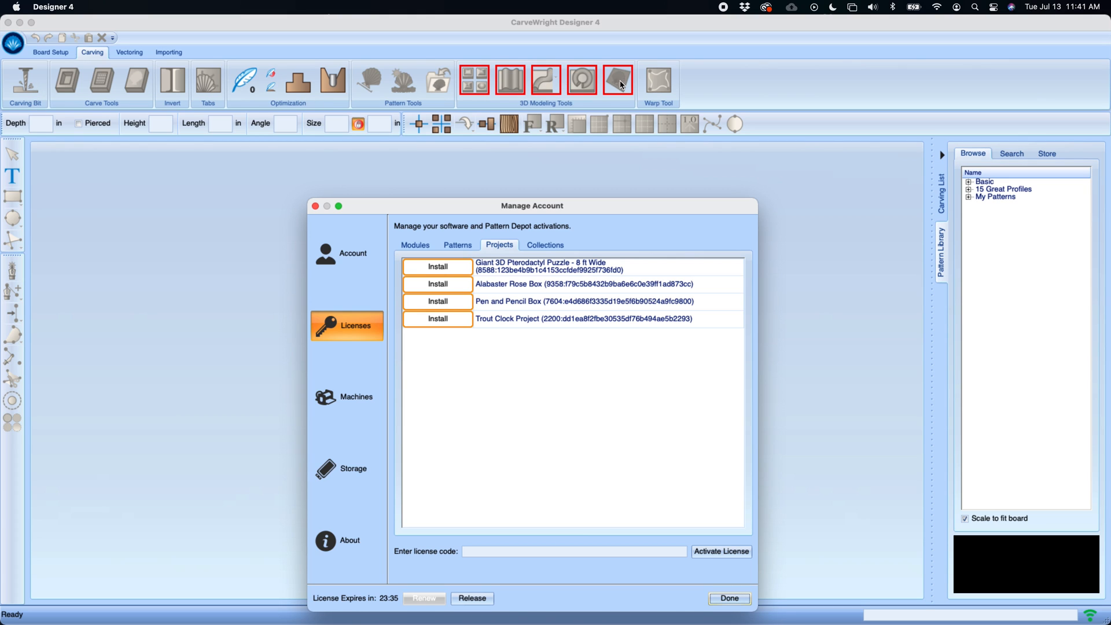
{"action": "mouse_move", "coordinate": [474, 85]}
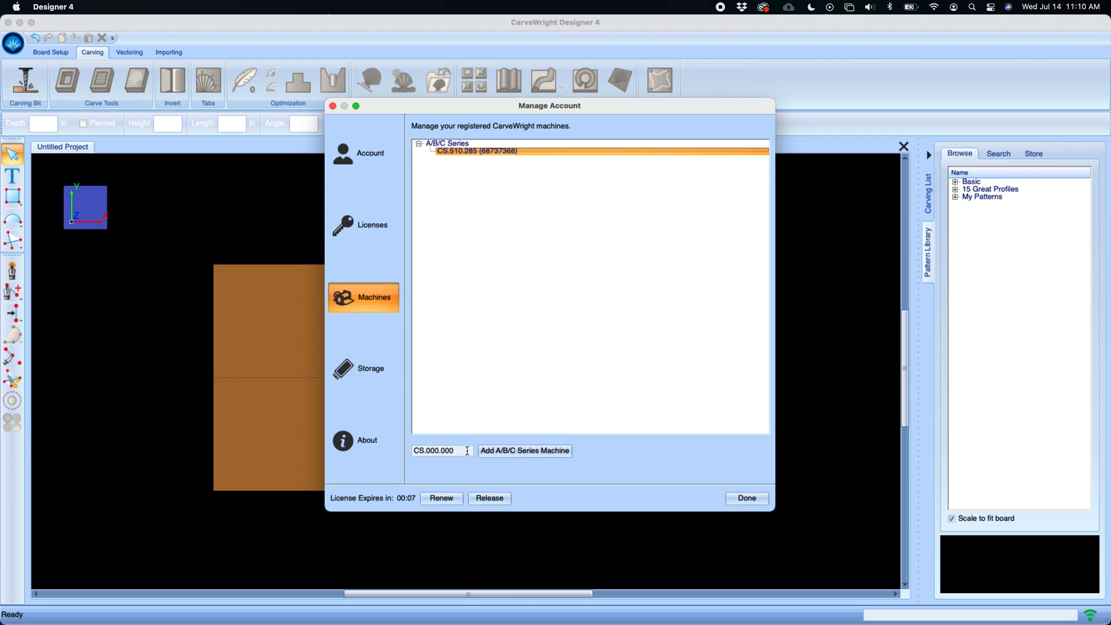
{"action": "mouse_move", "coordinate": [417, 332]}
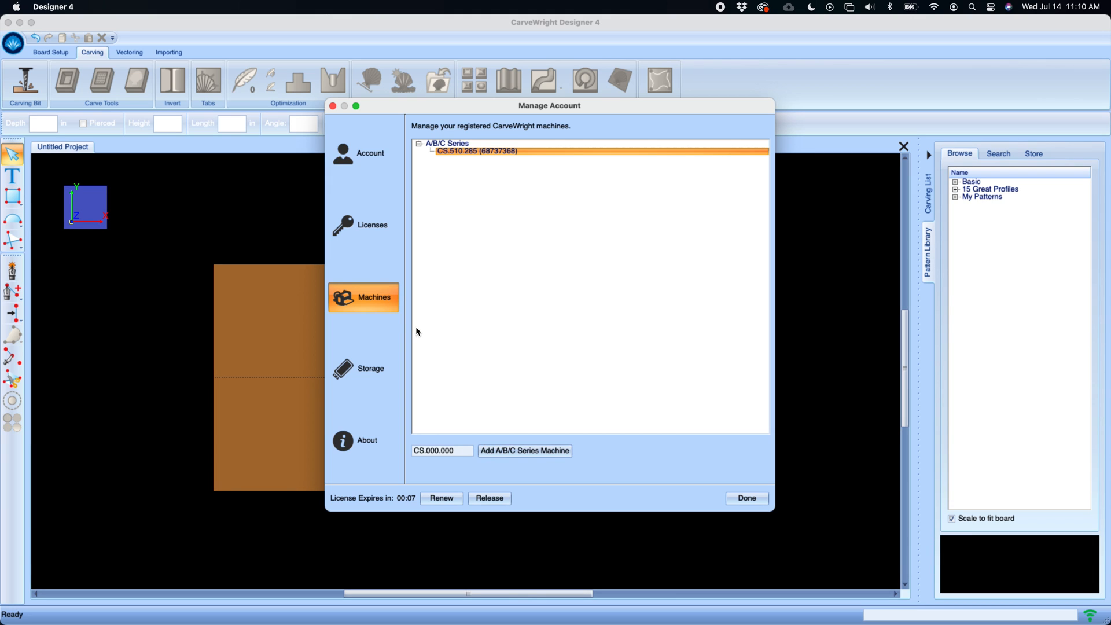
View memory card storage, then the About page showing version 4.000 build 931.
{"action": "left_click", "coordinate": [371, 368]}
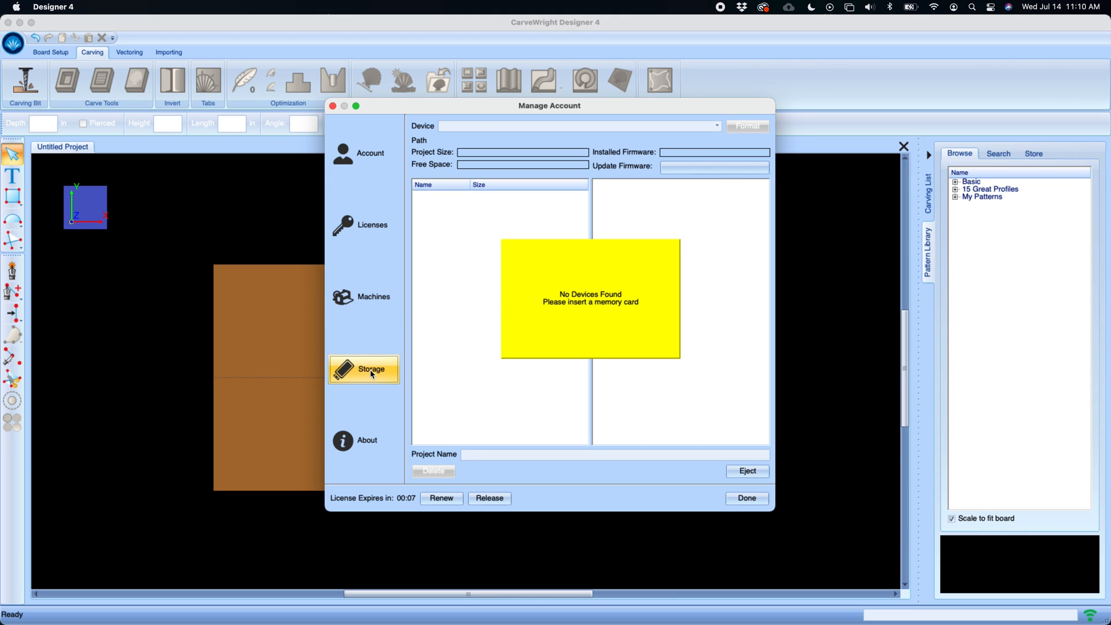
{"action": "mouse_move", "coordinate": [570, 310]}
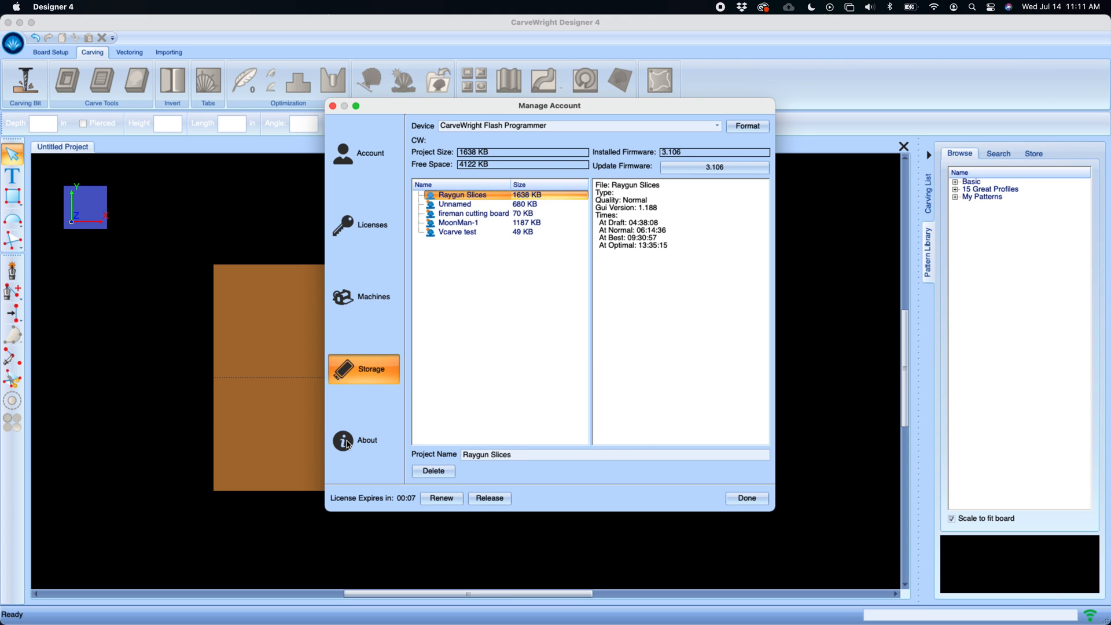
{"action": "left_click", "coordinate": [367, 439]}
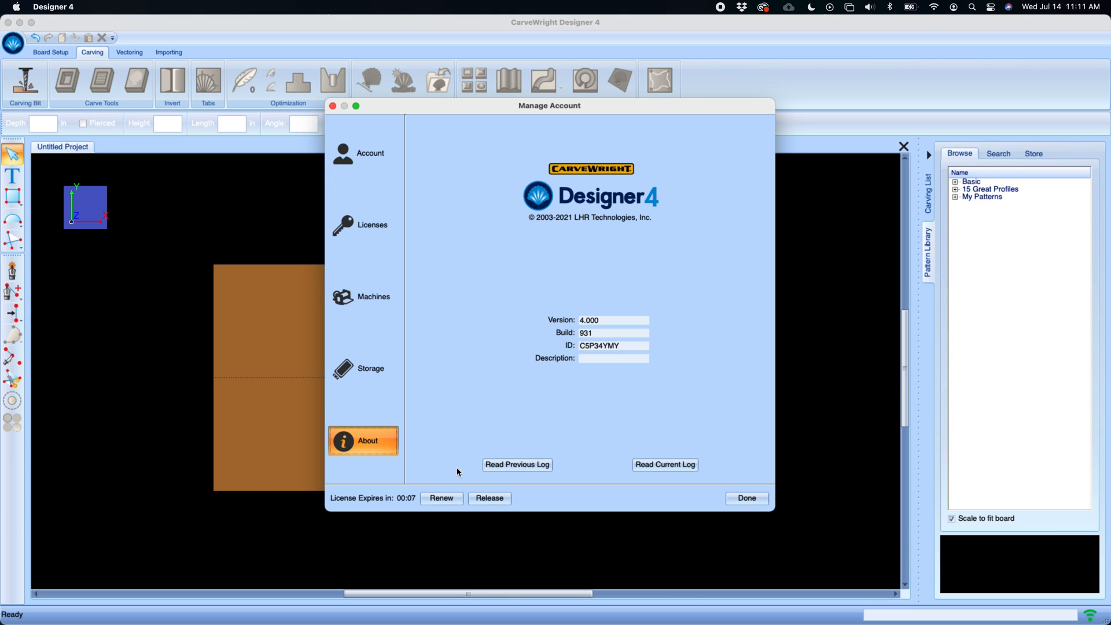
{"action": "mouse_move", "coordinate": [608, 467]}
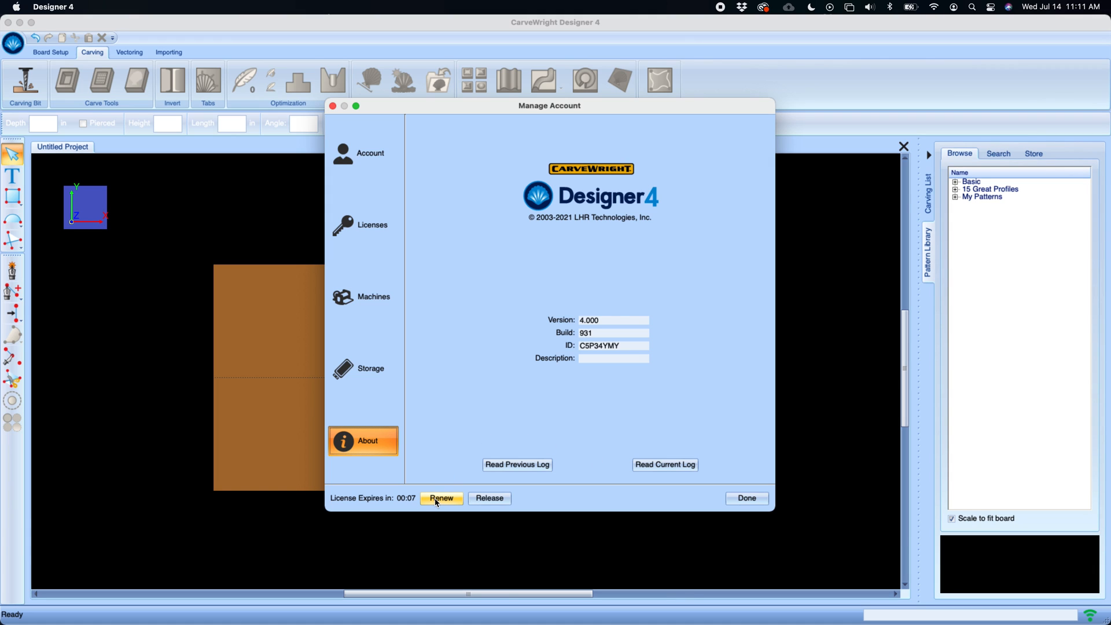
{"action": "mouse_move", "coordinate": [528, 500]}
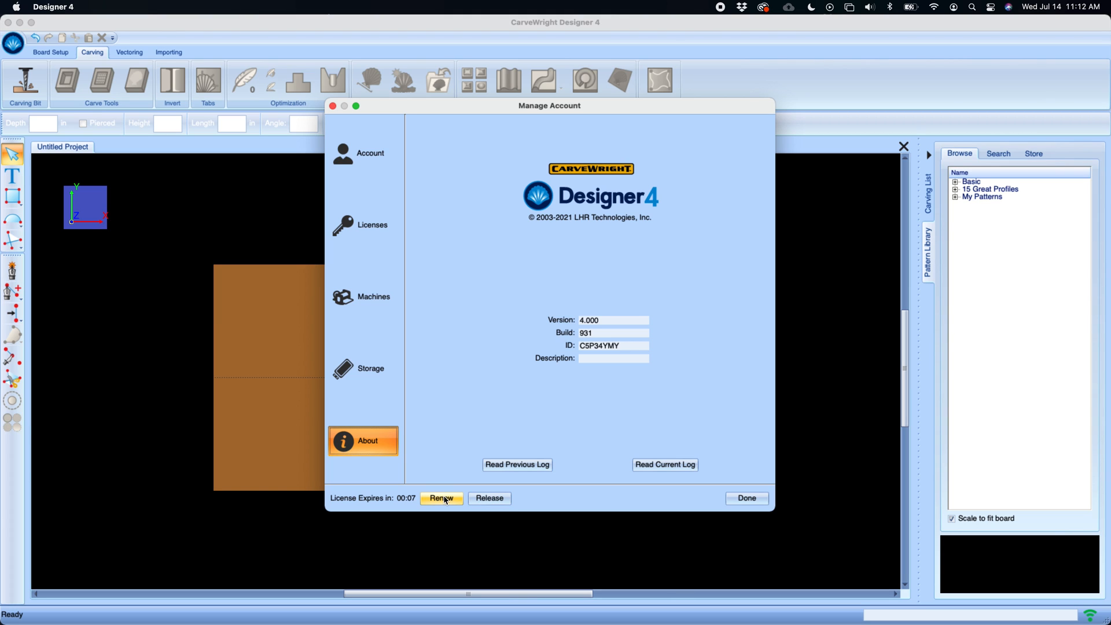
{"action": "mouse_move", "coordinate": [648, 505]}
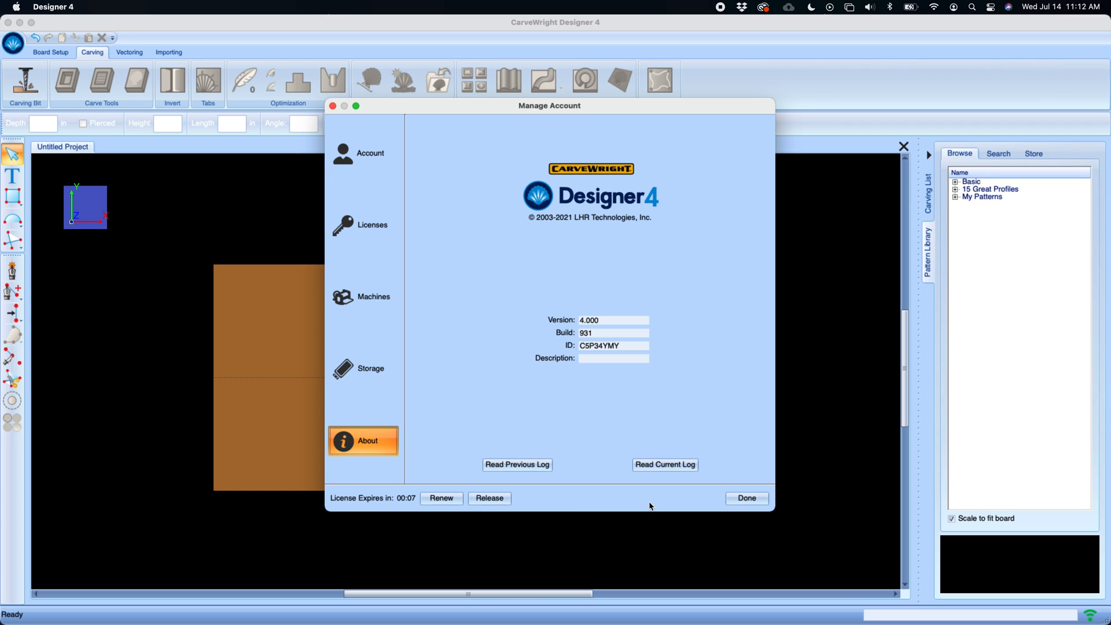
Dismiss Manage Account with Done to return to the startup project options.
{"action": "left_click", "coordinate": [746, 497]}
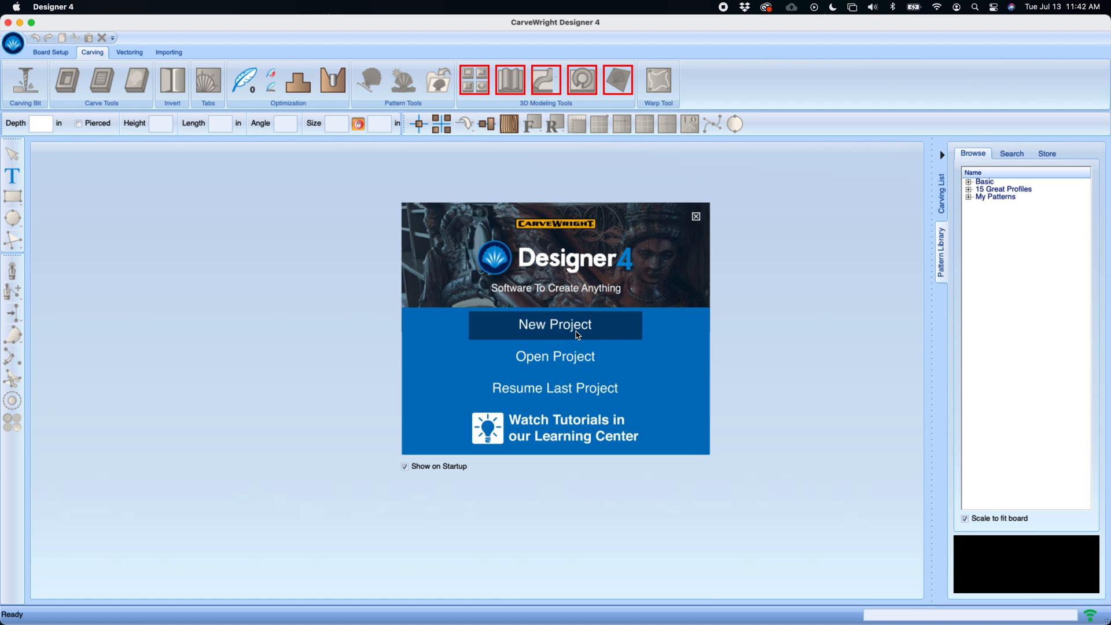
Start a new flat-board project with length 12 and width 5.5 inches.
{"action": "left_click", "coordinate": [554, 324]}
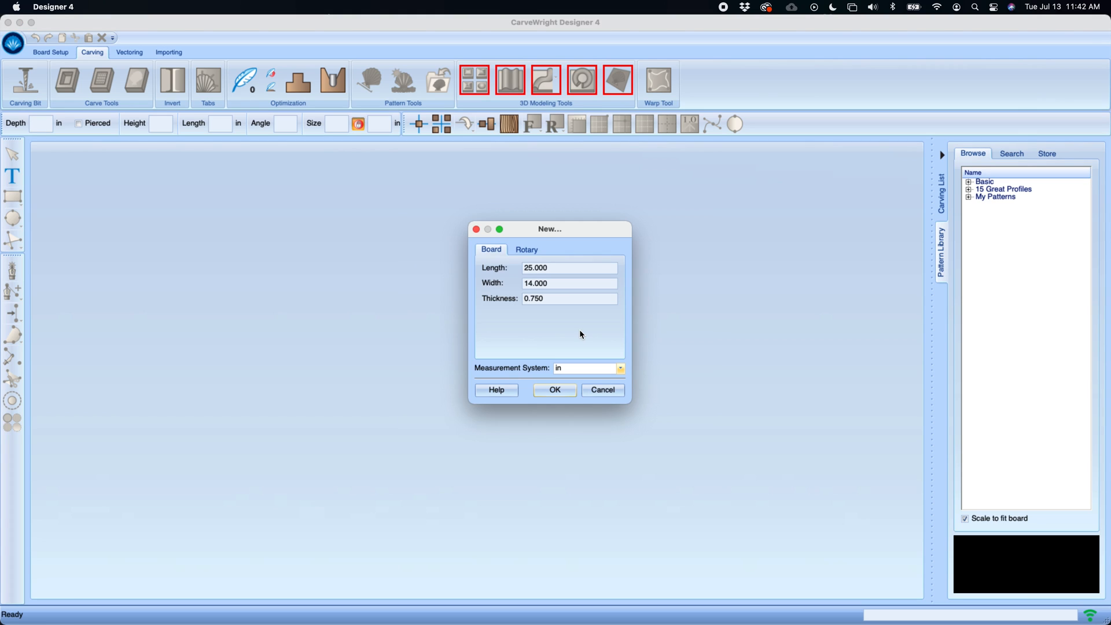
{"action": "mouse_move", "coordinate": [528, 216]}
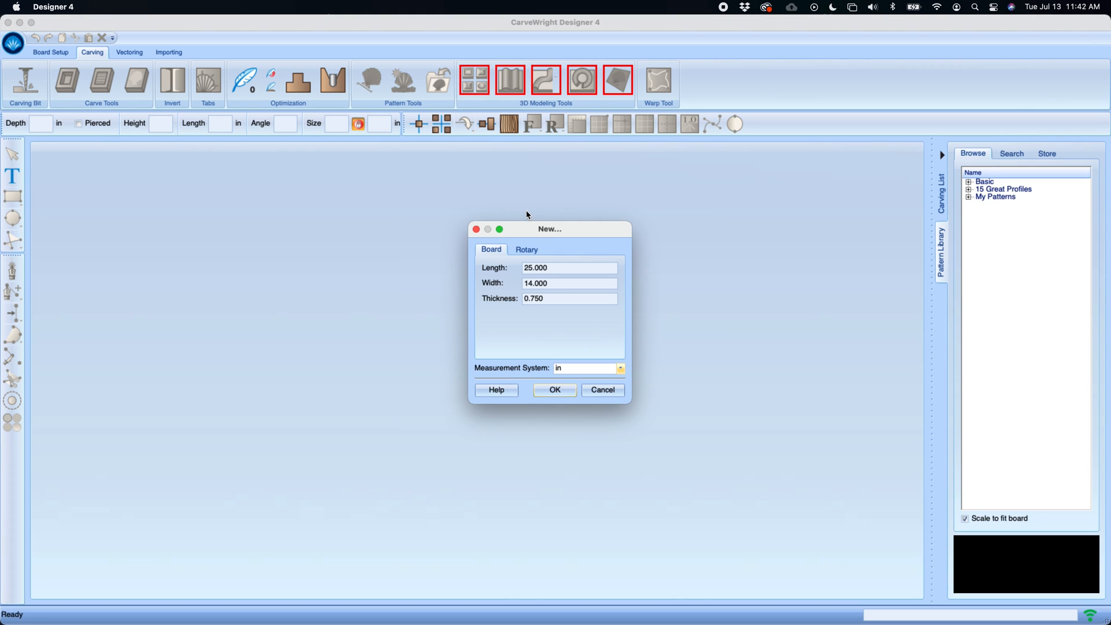
{"action": "mouse_move", "coordinate": [531, 228]}
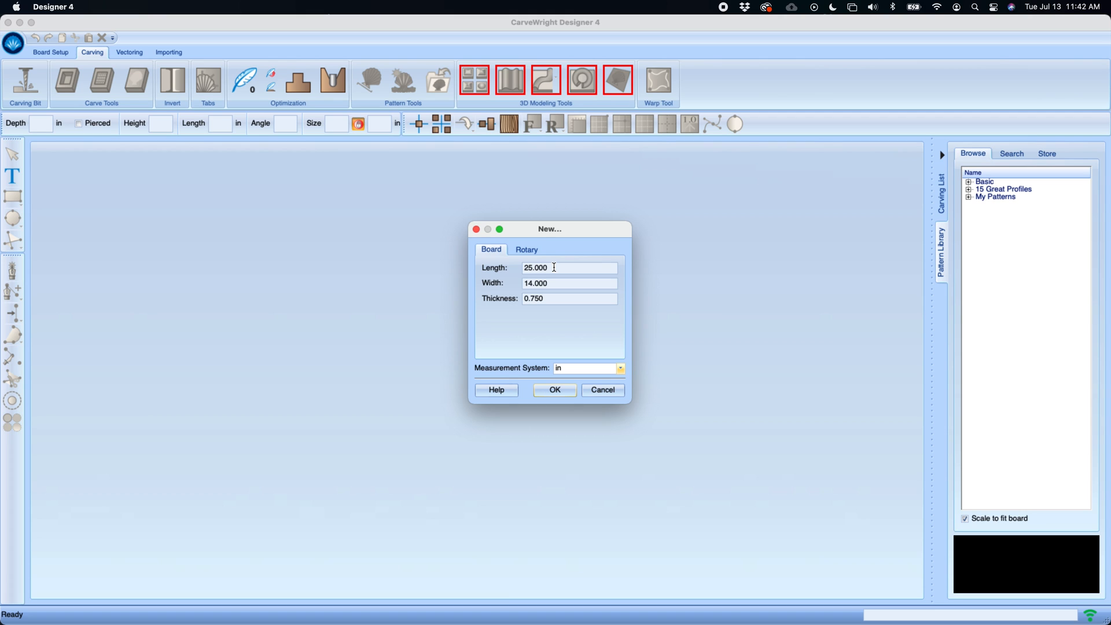
{"action": "left_click", "coordinate": [570, 268]}
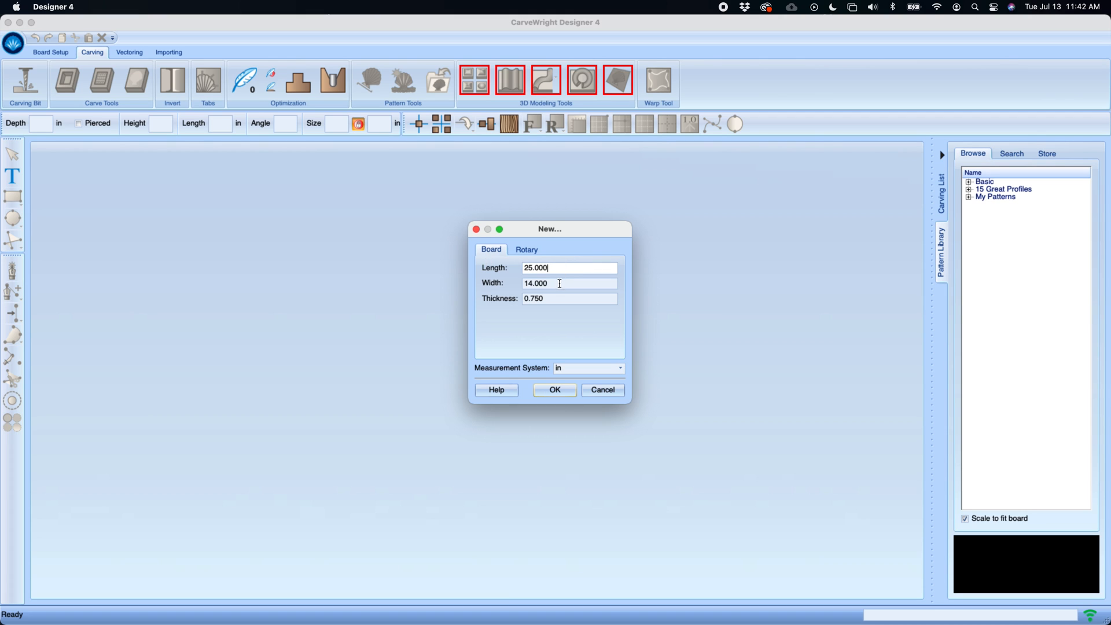
{"action": "left_click", "coordinate": [526, 249]}
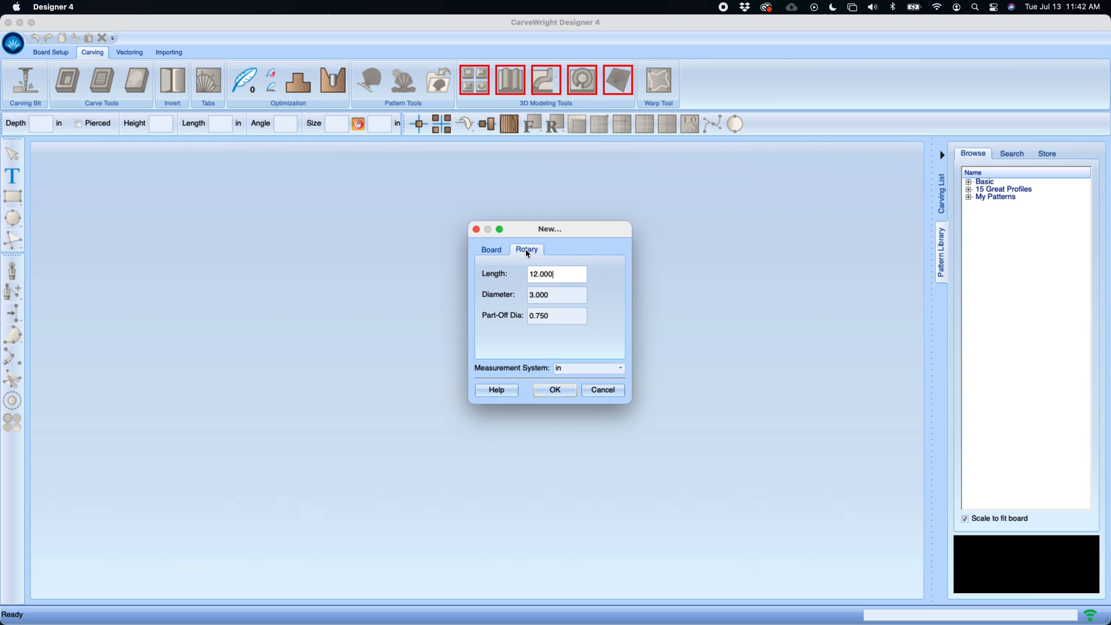
{"action": "mouse_move", "coordinate": [568, 295]}
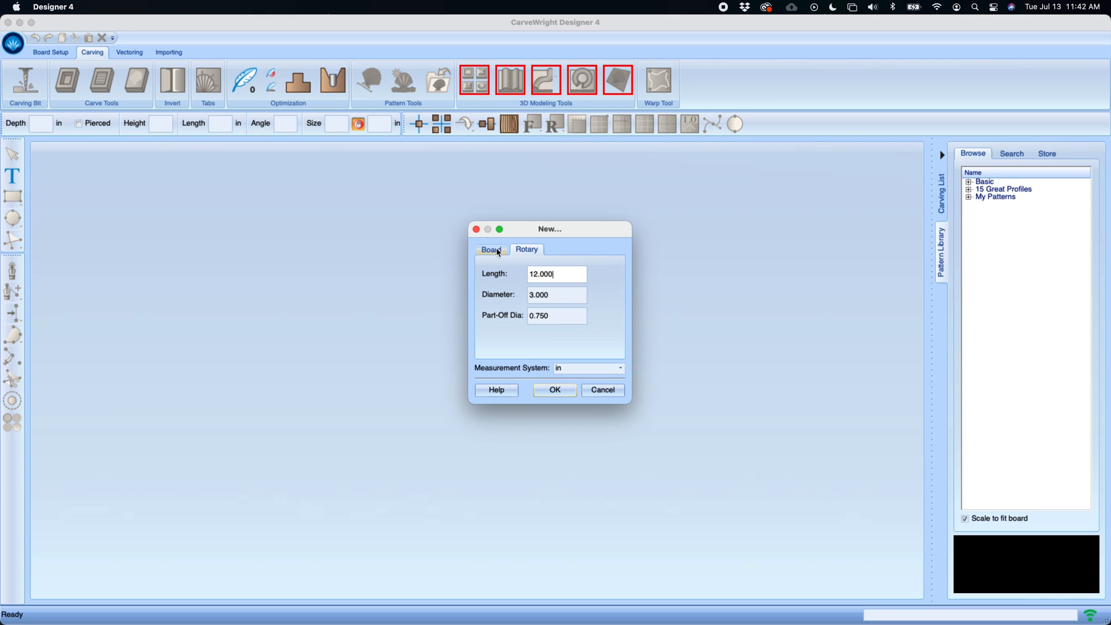
{"action": "left_click", "coordinate": [490, 250]}
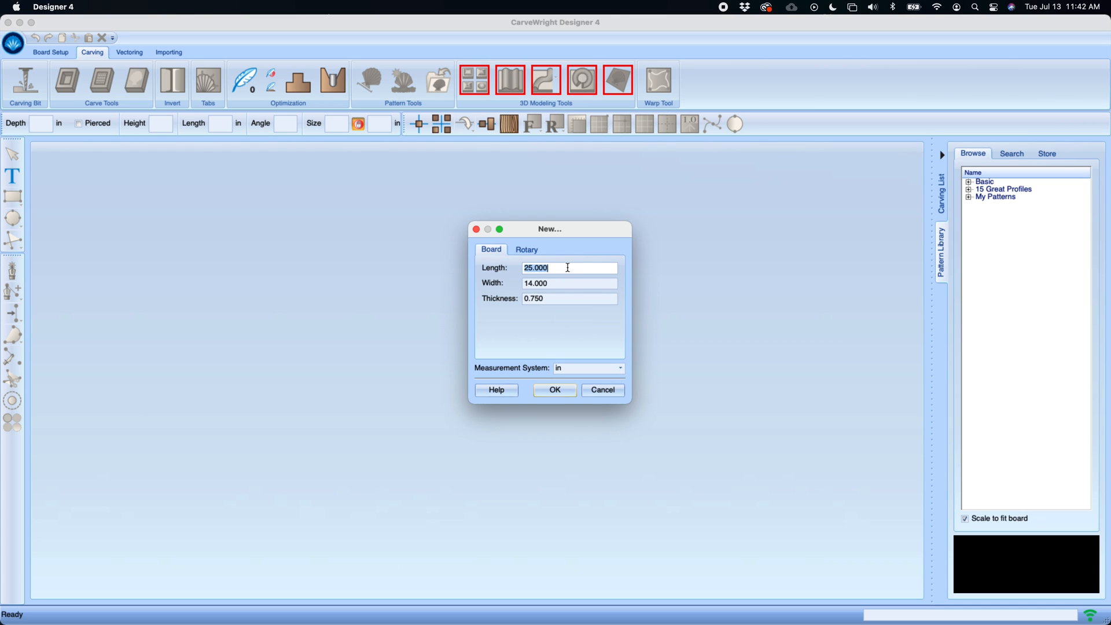
{"action": "type", "text": "12"}
{"action": "left_click", "coordinate": [569, 283]}
{"action": "type", "text": "5"}
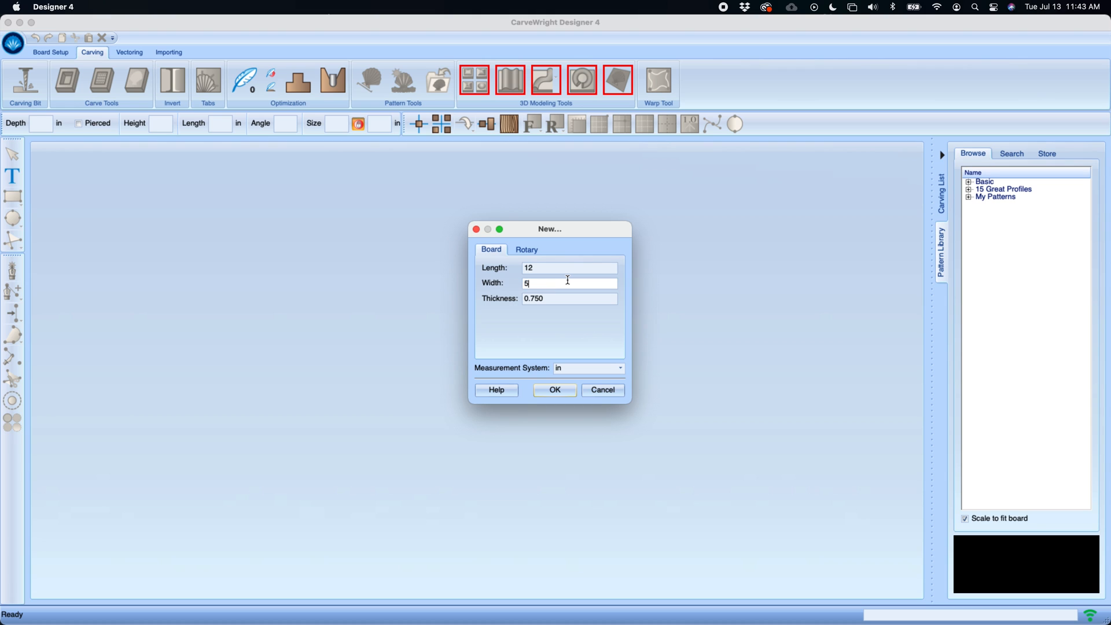
{"action": "type", "text": ".5"}
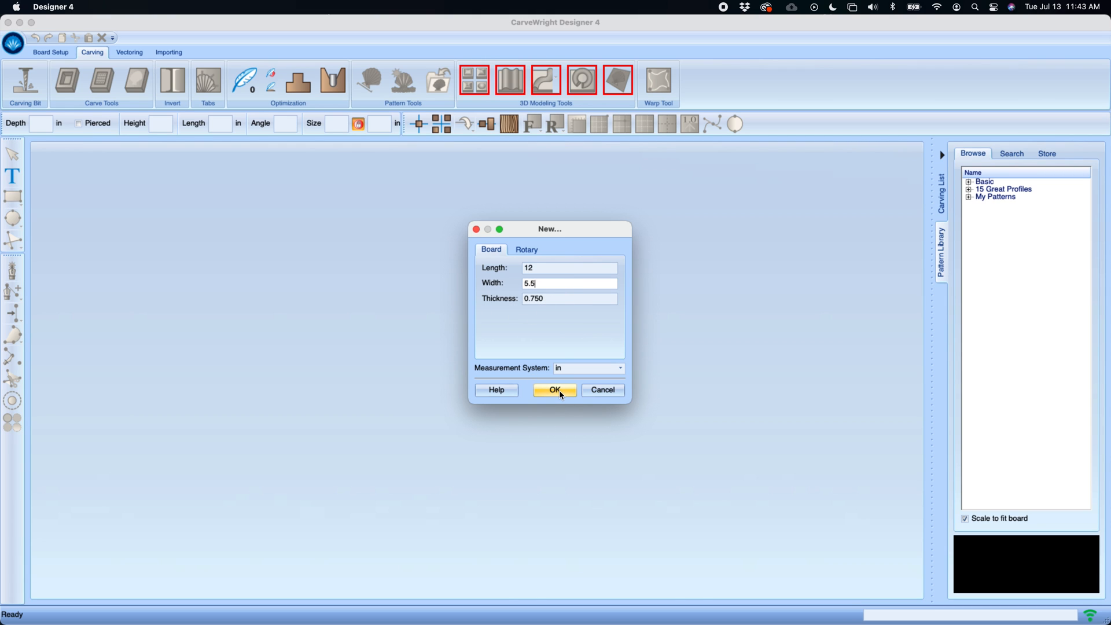
Confirm the board dimensions so the blank 12 x 5.5 board appears in the workspace.
{"action": "left_click", "coordinate": [554, 390]}
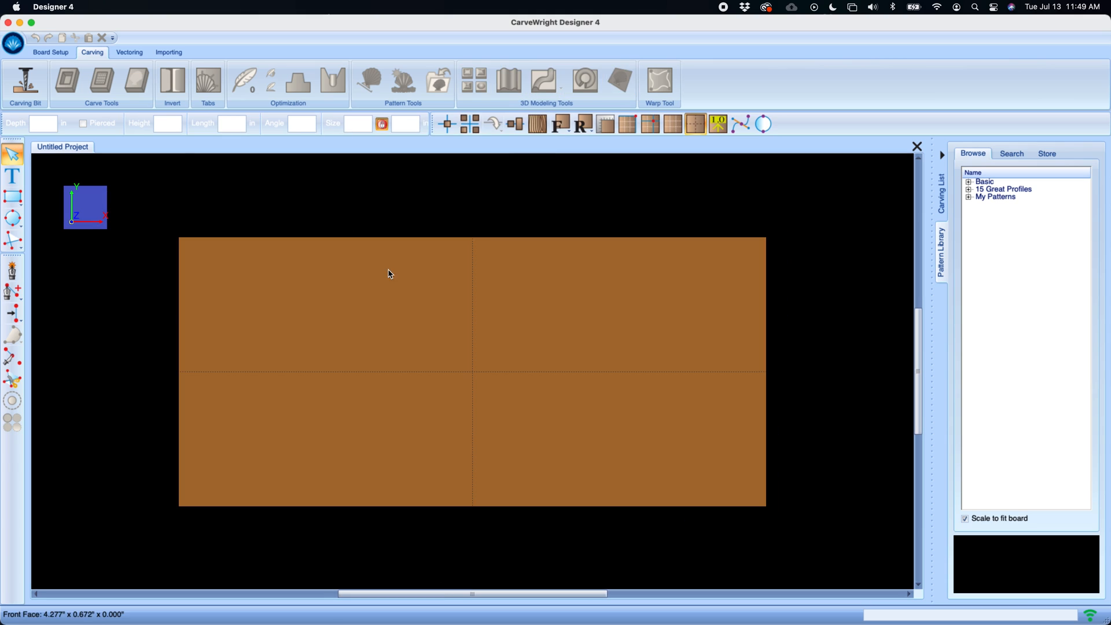
{"action": "mouse_move", "coordinate": [346, 413]}
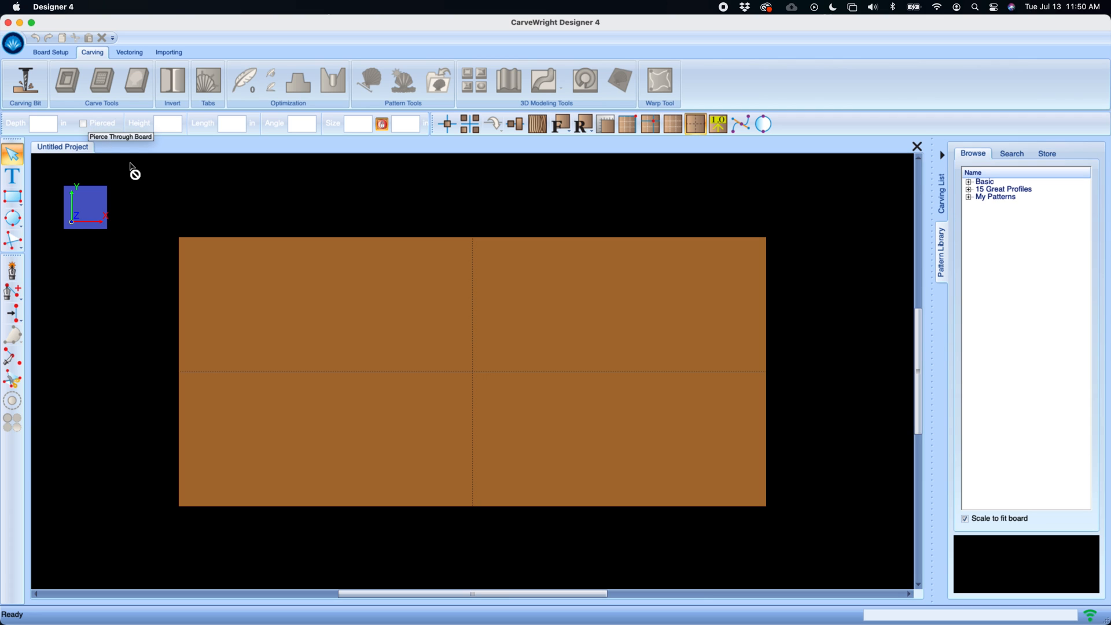
{"action": "mouse_move", "coordinate": [151, 192]}
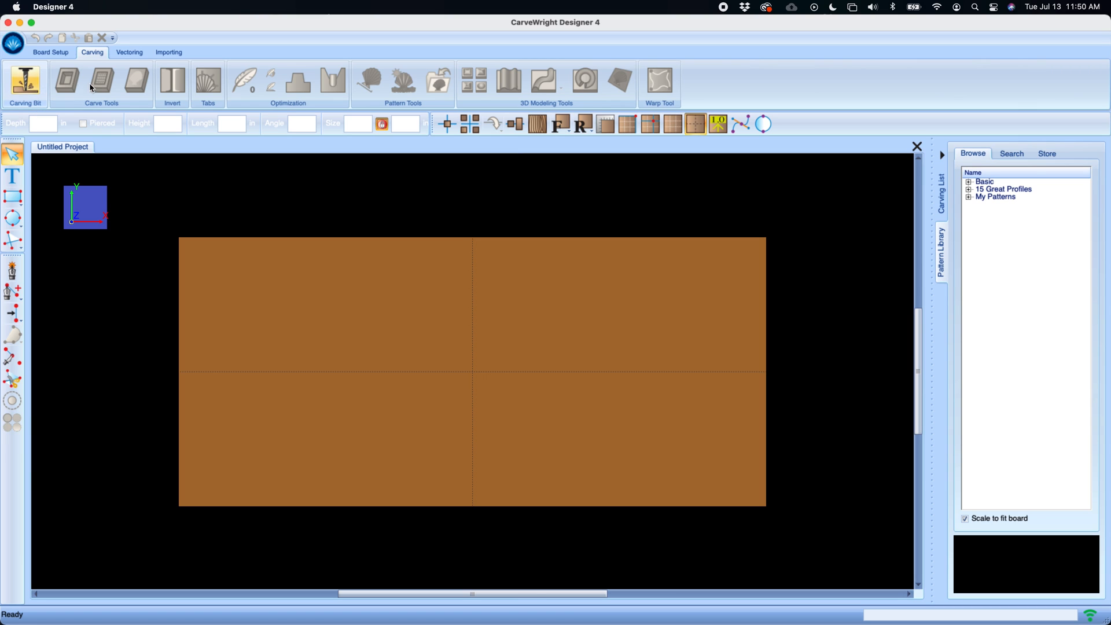
{"action": "mouse_move", "coordinate": [129, 52]}
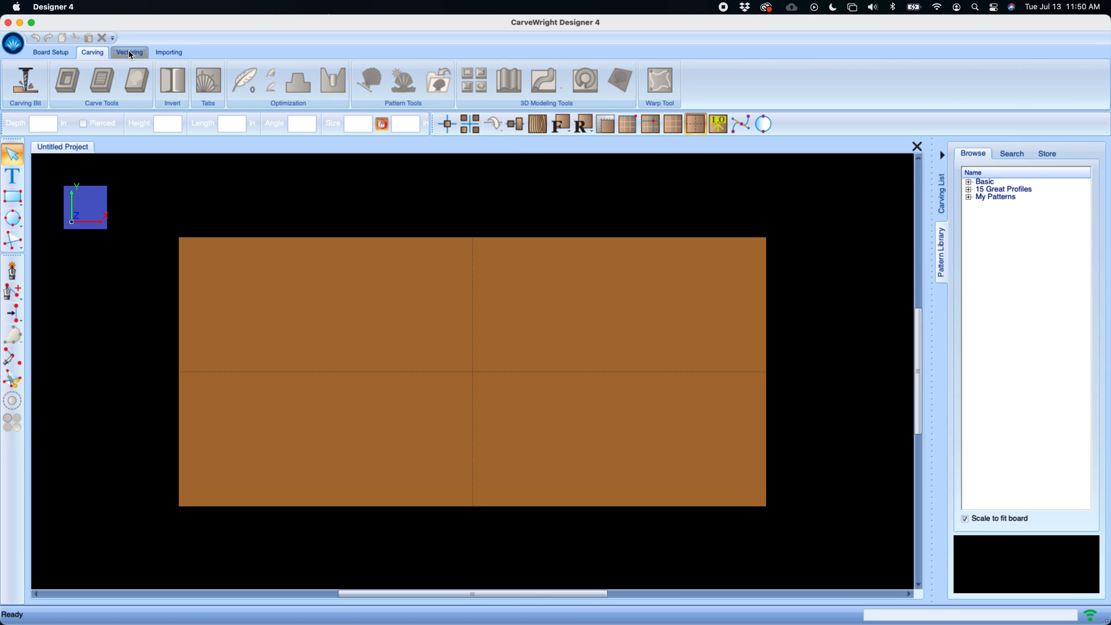
Browse the Board Setup and Vectoring ribbons, ending on Importing's image, STL and DXF tools.
{"action": "left_click", "coordinate": [169, 52]}
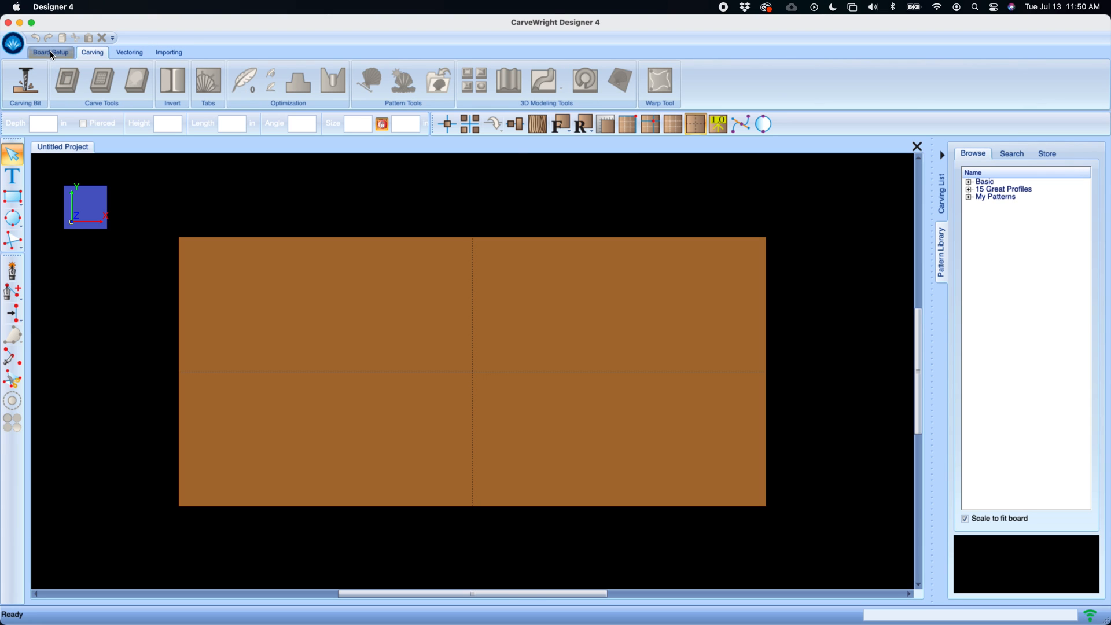
{"action": "left_click", "coordinate": [50, 52]}
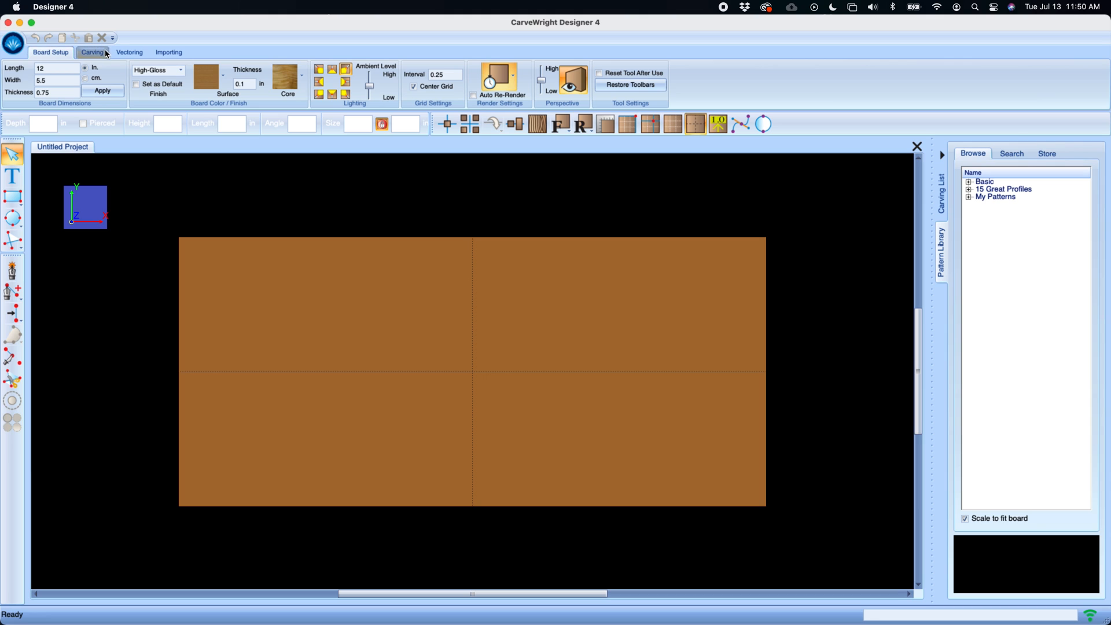
{"action": "left_click", "coordinate": [128, 52]}
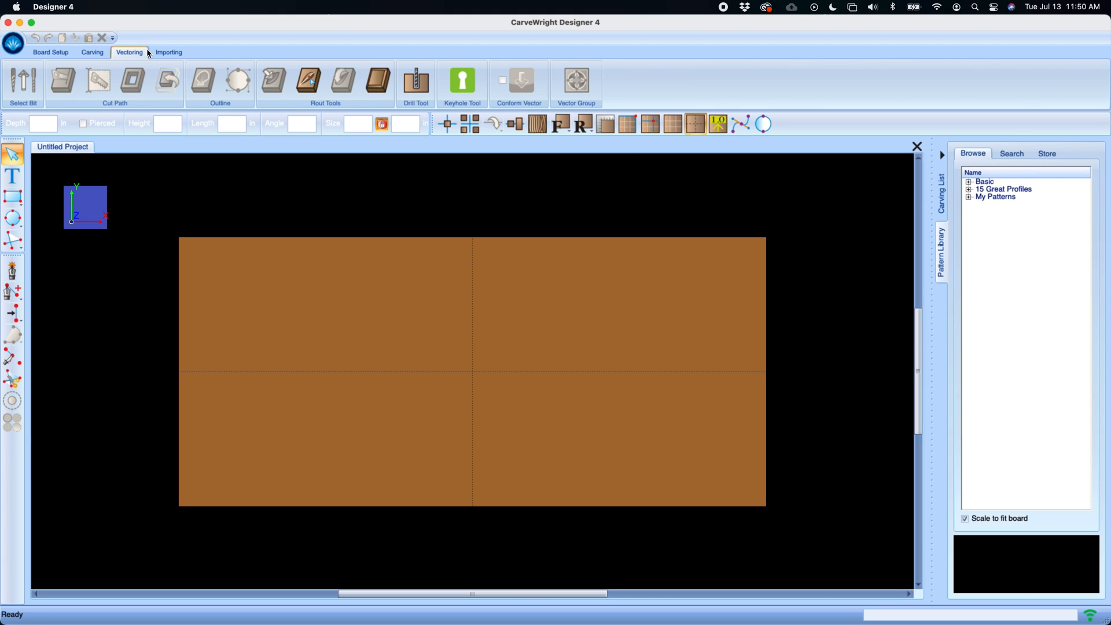
{"action": "left_click", "coordinate": [167, 52]}
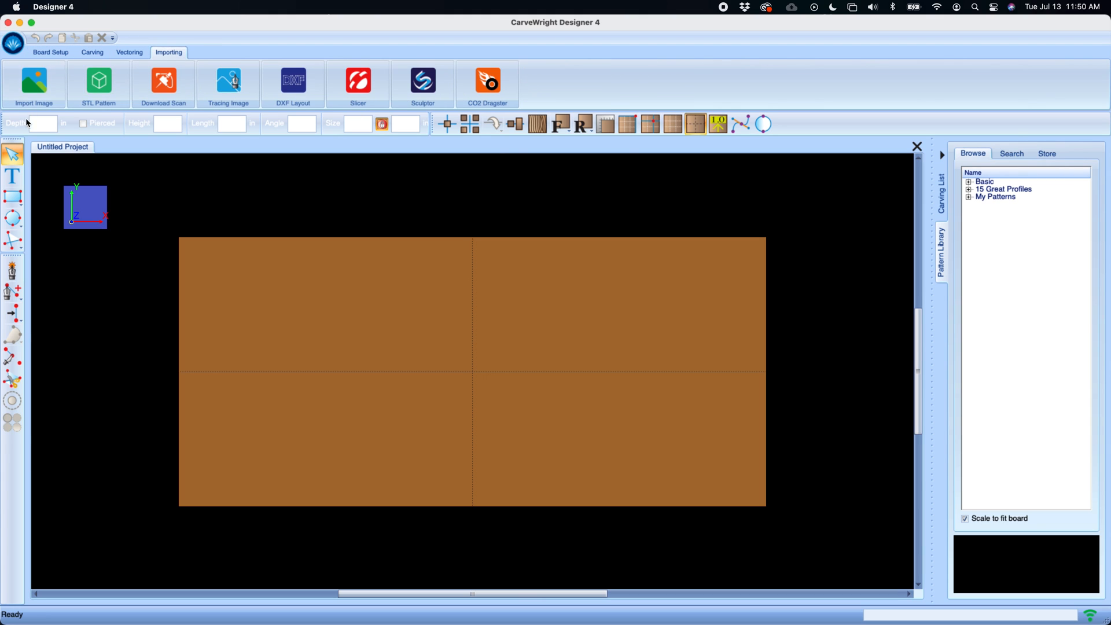
{"action": "mouse_move", "coordinate": [423, 130]}
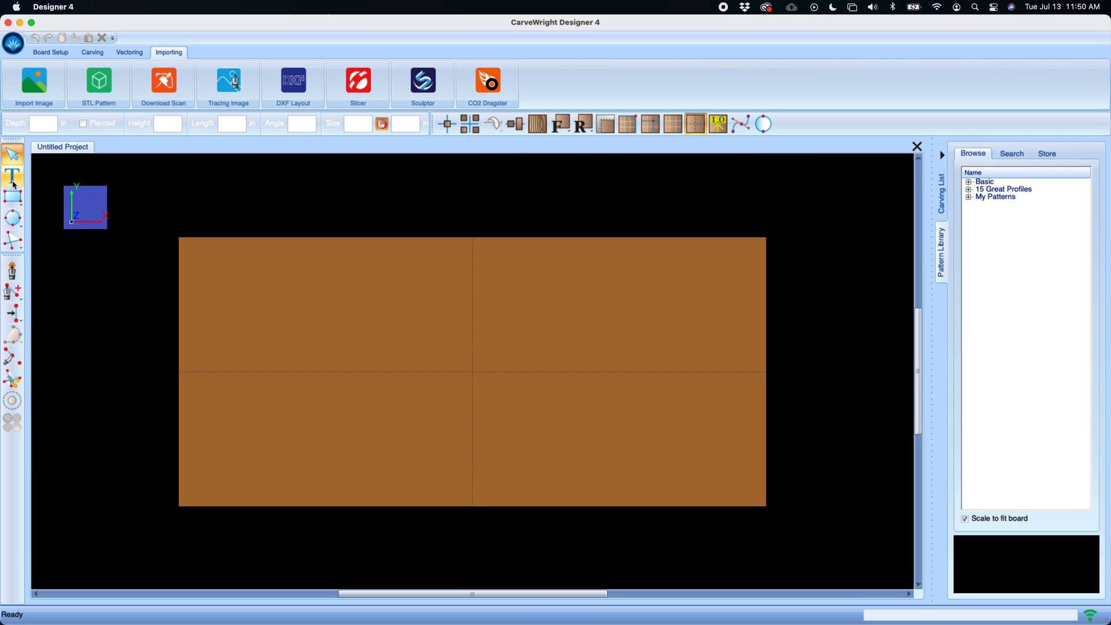
{"action": "left_click", "coordinate": [12, 173]}
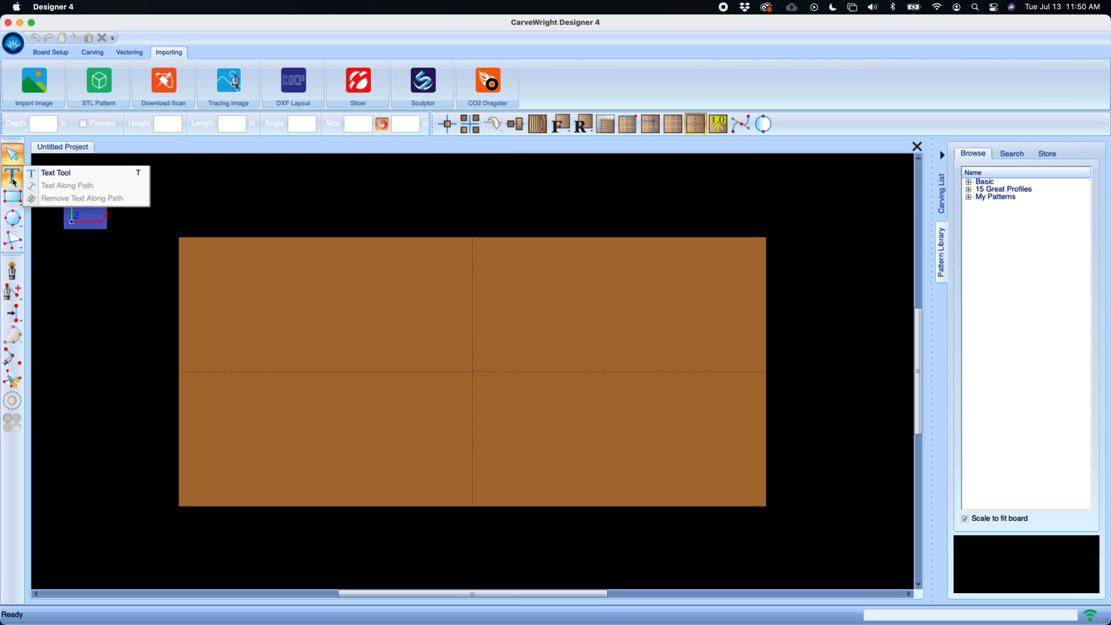
{"action": "mouse_move", "coordinate": [11, 315]}
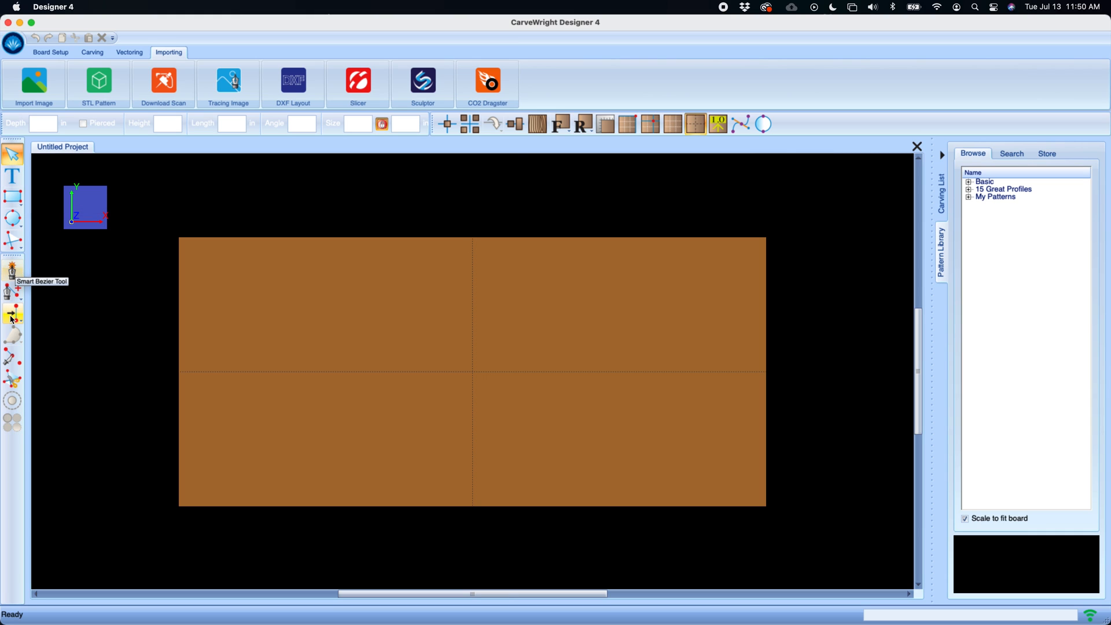
{"action": "mouse_move", "coordinate": [11, 276]}
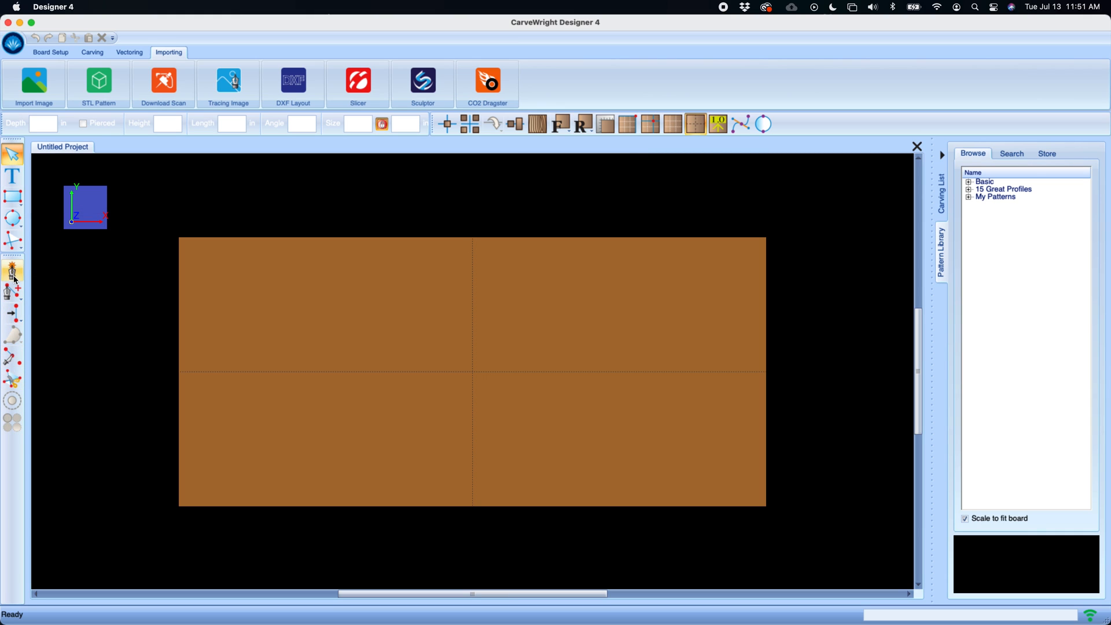
{"action": "mouse_move", "coordinate": [1088, 204]}
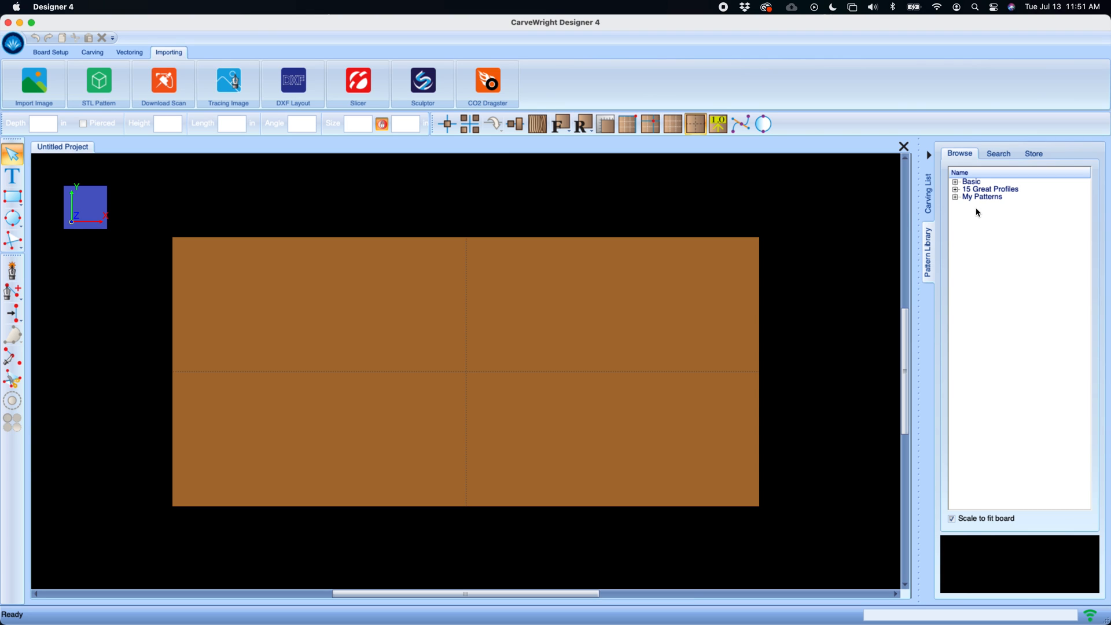
{"action": "mouse_move", "coordinate": [1032, 208]}
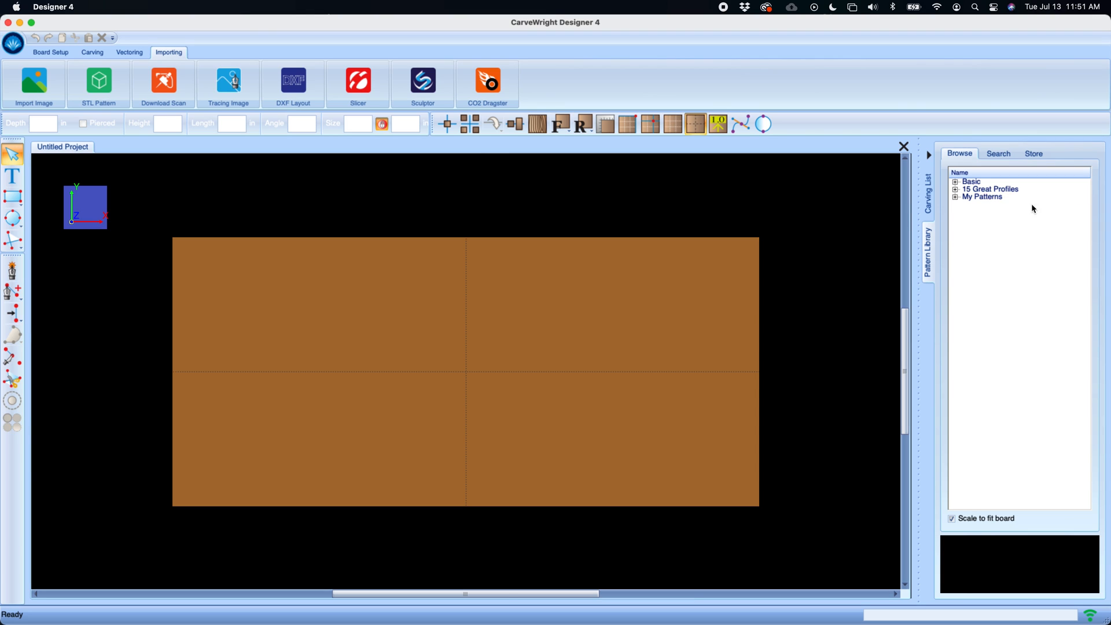
Peek at My Patterns in the Pattern Library, then switch to the Store search page.
{"action": "left_click", "coordinate": [956, 197]}
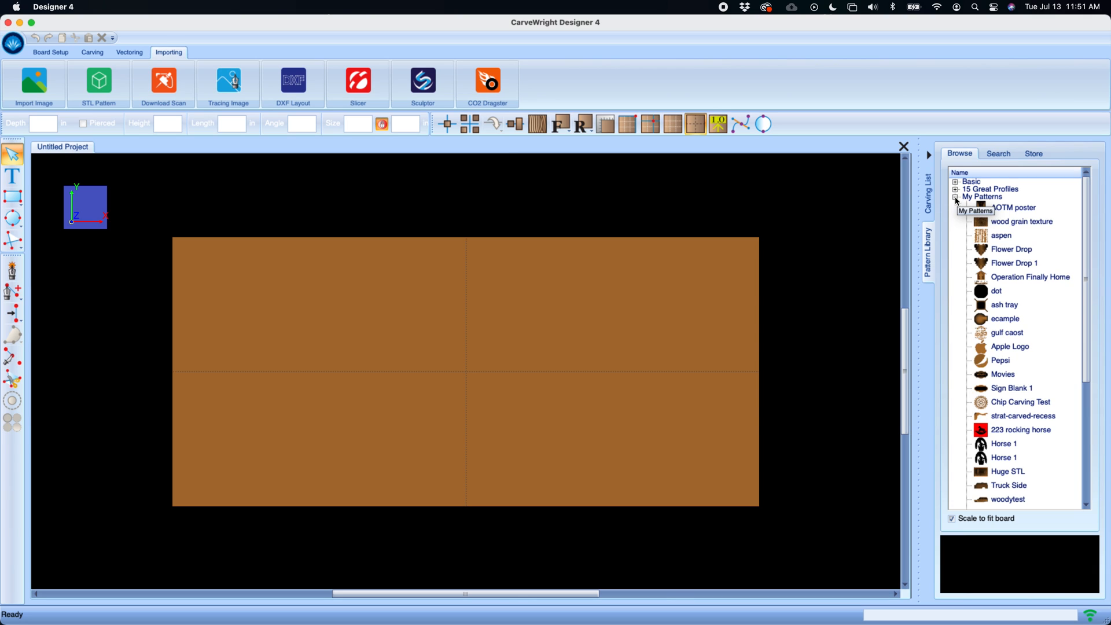
{"action": "left_click", "coordinate": [956, 197]}
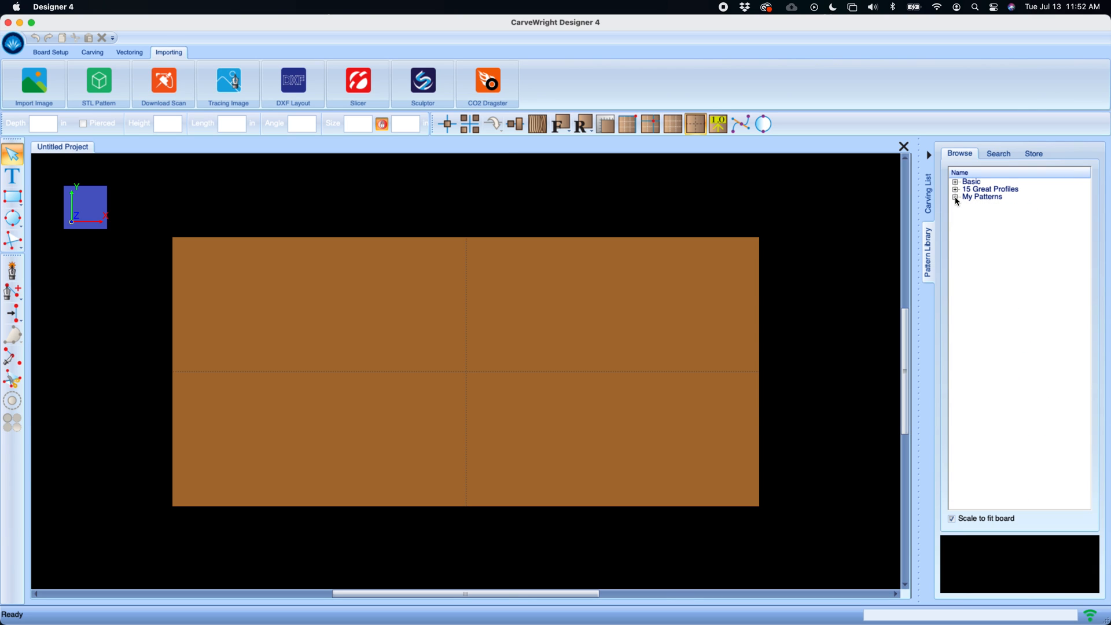
{"action": "left_click", "coordinate": [999, 153]}
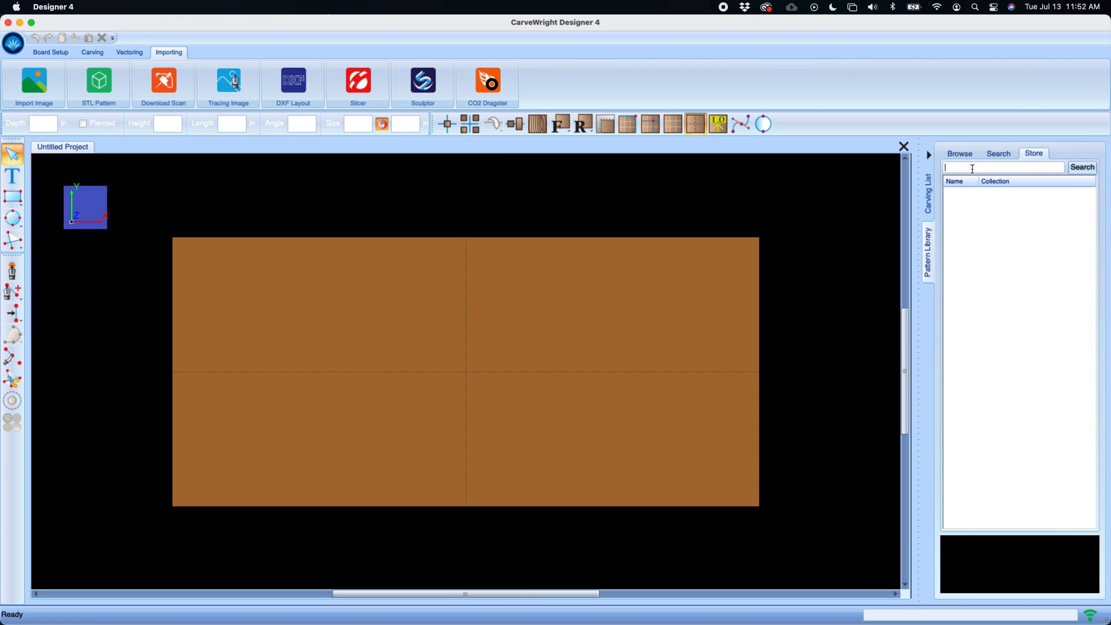
Search the store for 'horse', preview CarouselHorse on the board and choose Purchase in Store.
{"action": "type", "text": "h"}
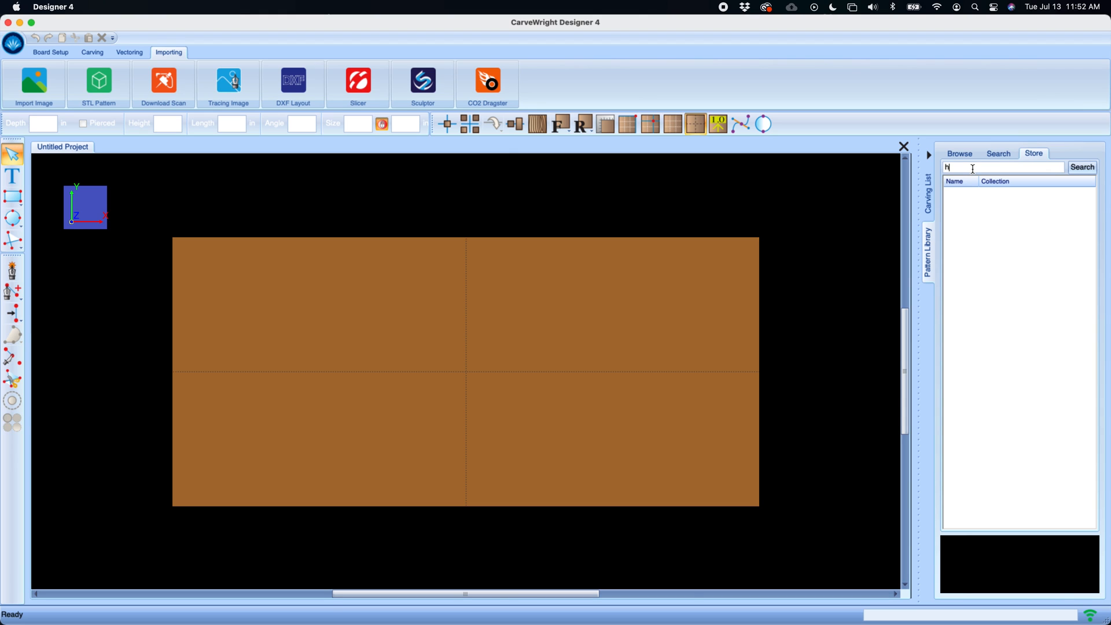
{"action": "type", "text": "orse"}
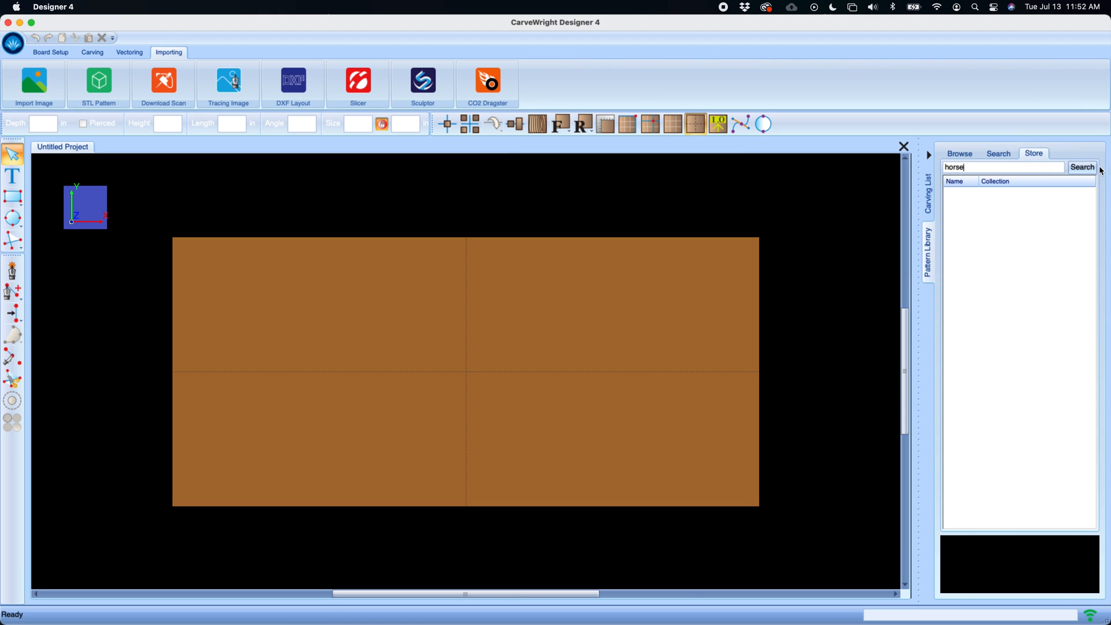
{"action": "left_click", "coordinate": [1082, 167]}
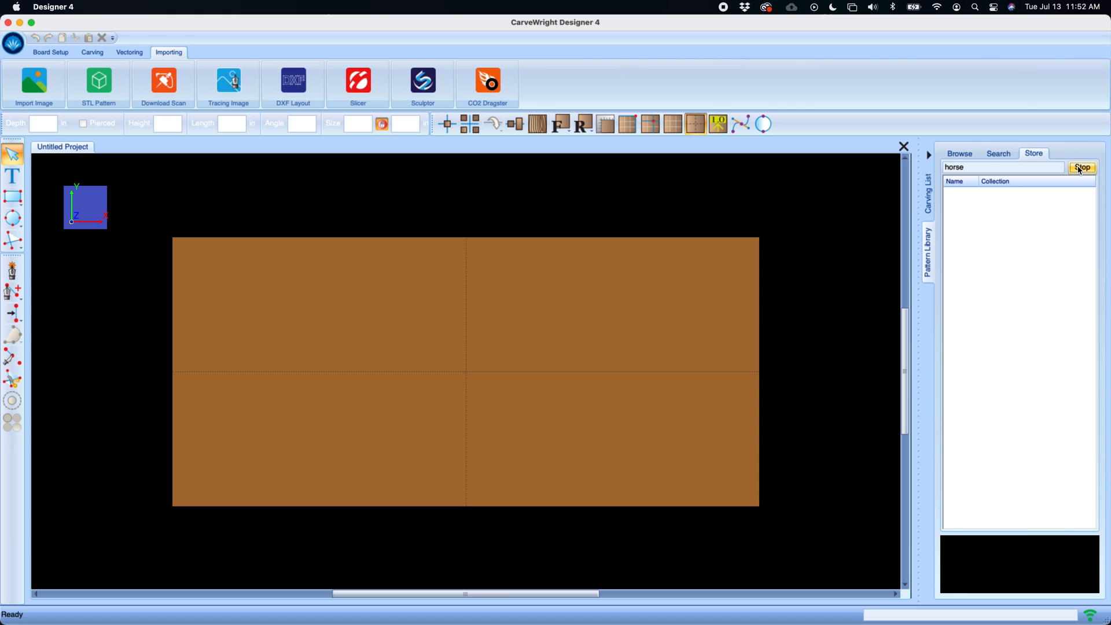
{"action": "left_click", "coordinate": [1082, 167]}
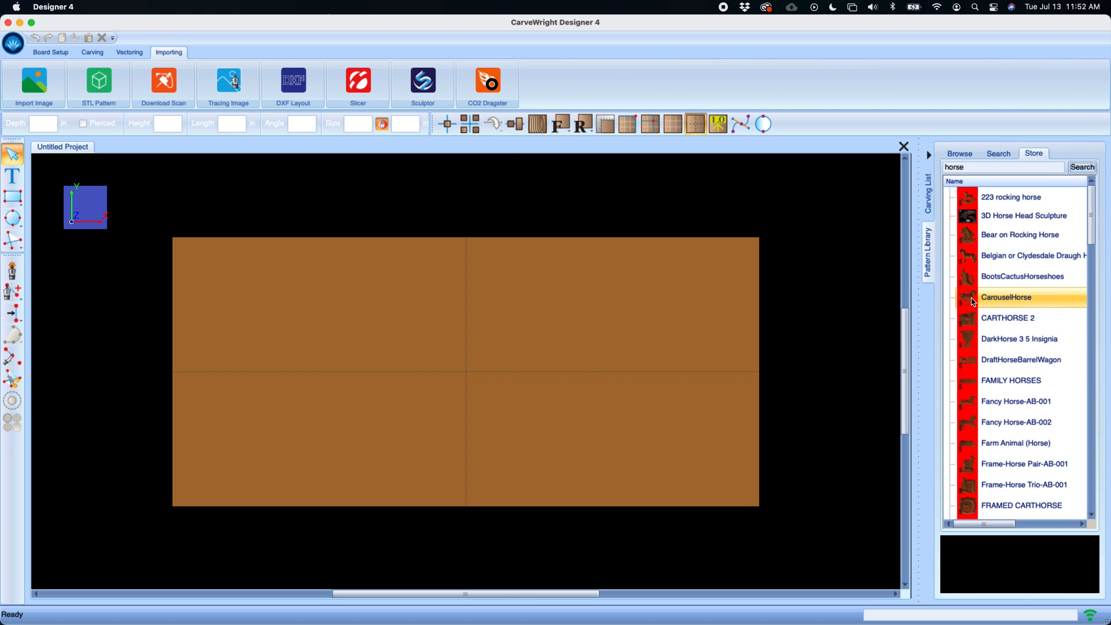
{"action": "double_click", "coordinate": [1007, 298]}
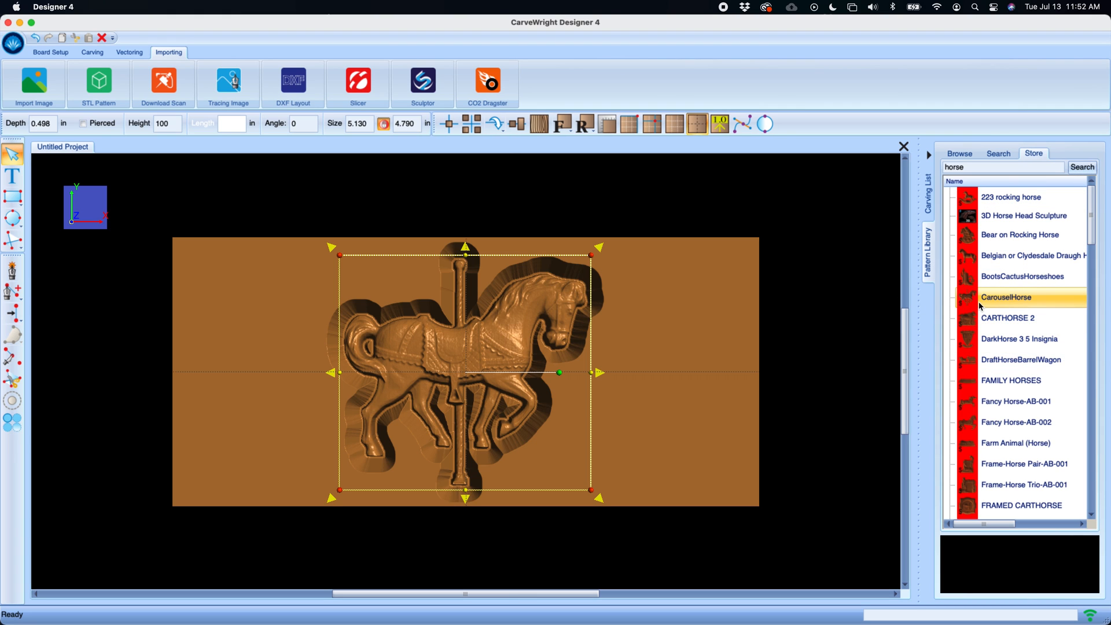
{"action": "mouse_move", "coordinate": [1045, 303]}
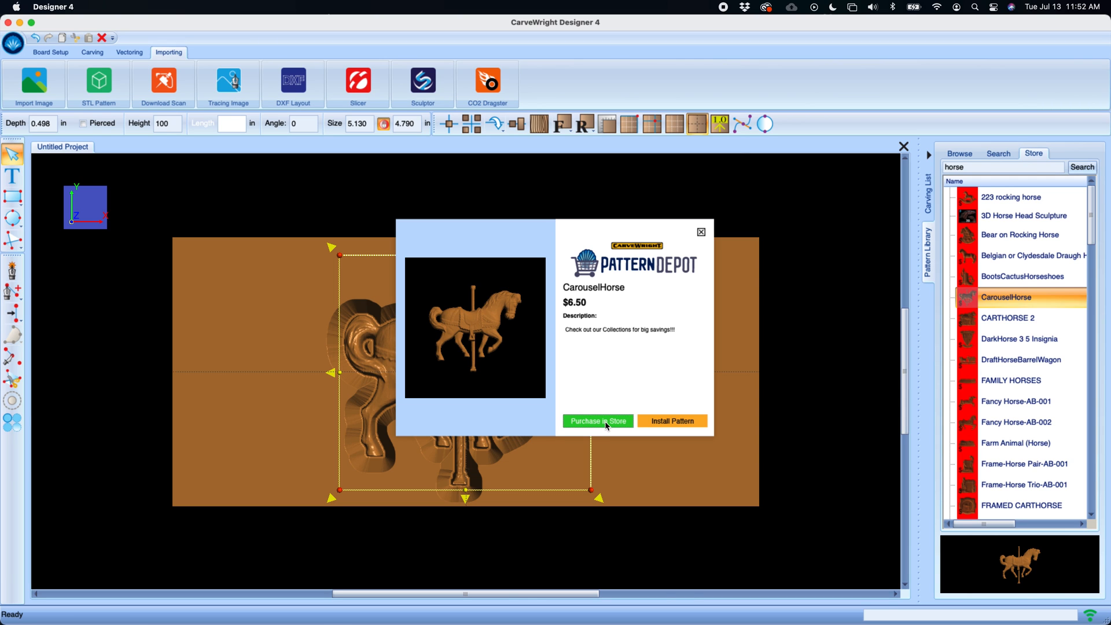
{"action": "left_click", "coordinate": [597, 422]}
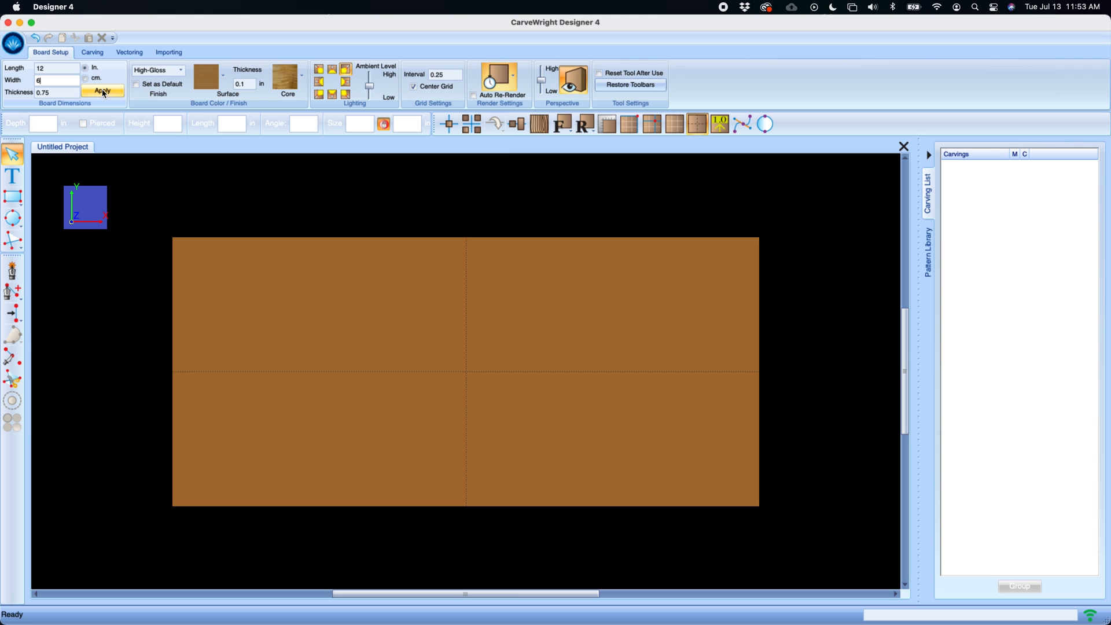
Apply the 6 inch board width, pick a new surface wood texture and keep the High-Gloss finish.
{"action": "left_click", "coordinate": [103, 90]}
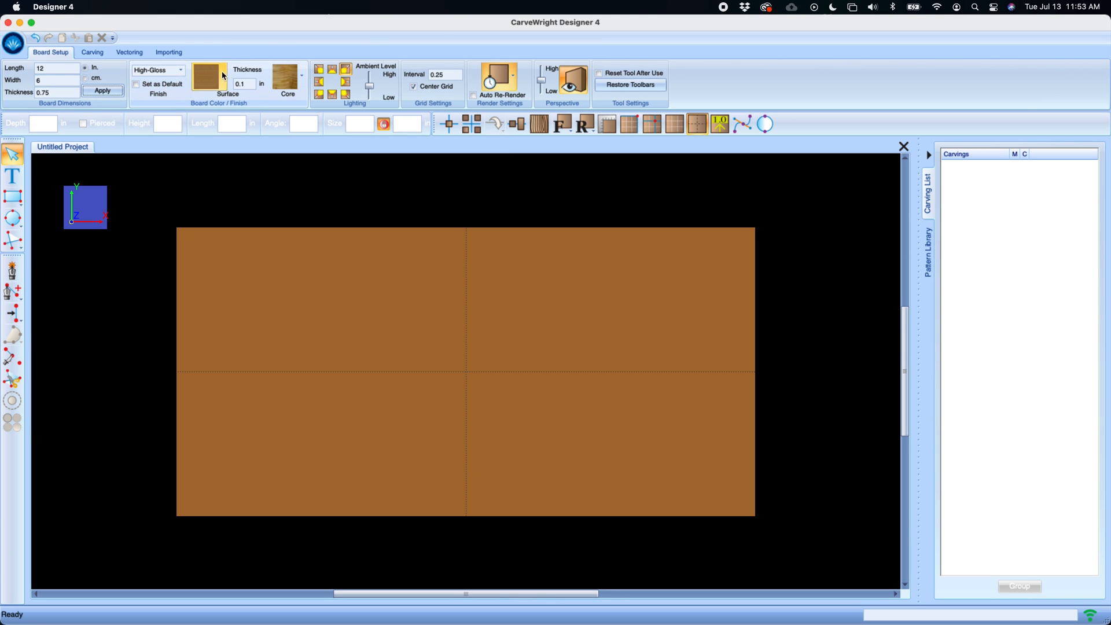
{"action": "left_click", "coordinate": [208, 77]}
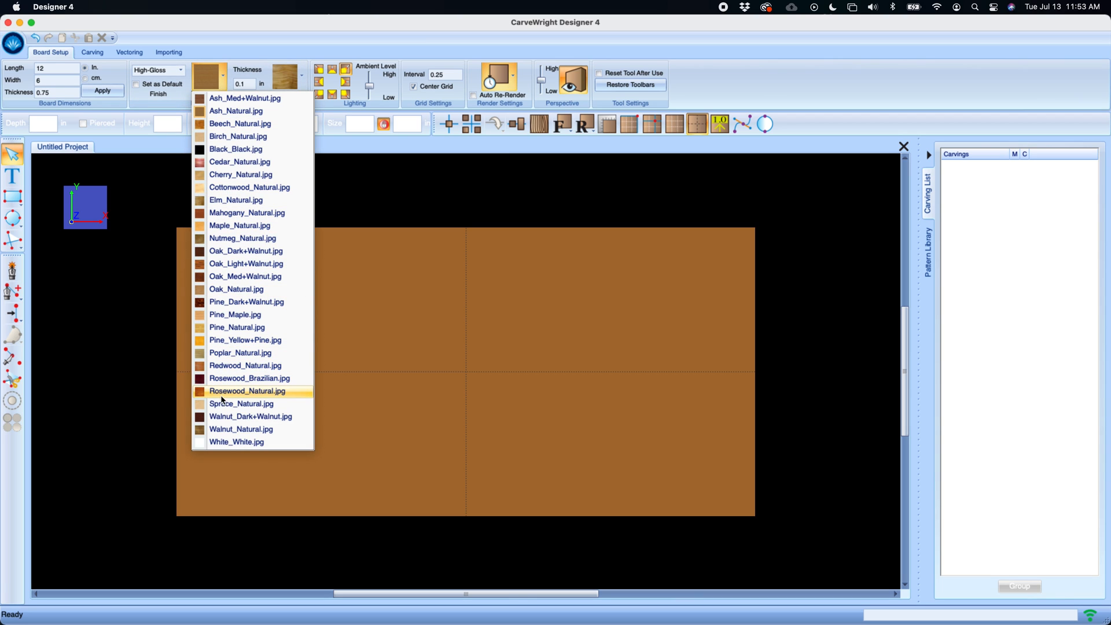
{"action": "left_click", "coordinate": [247, 391]}
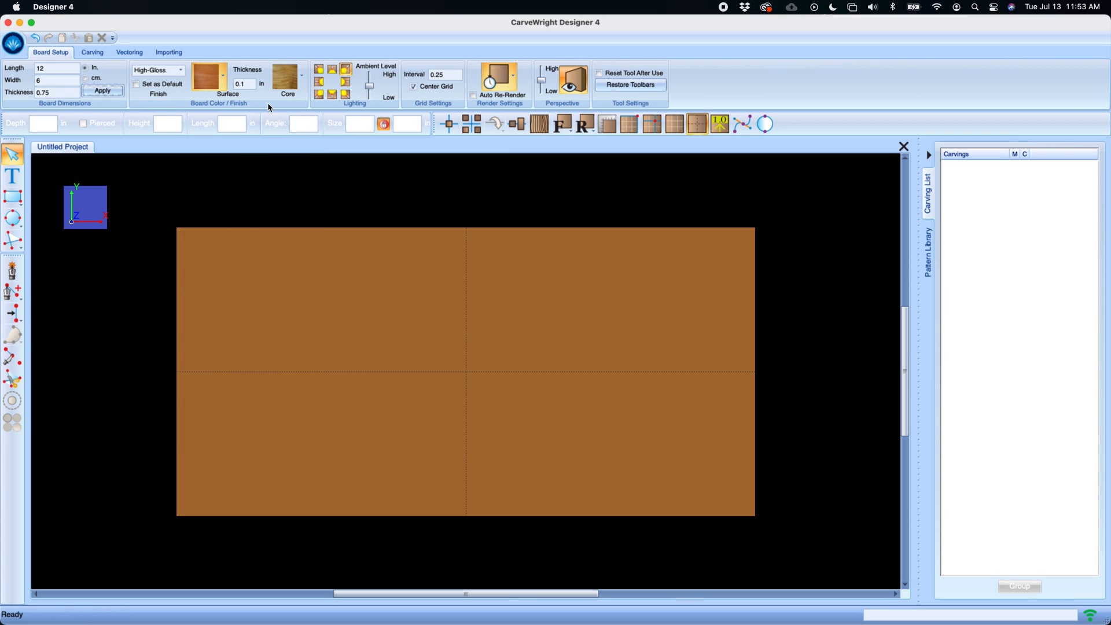
{"action": "left_click", "coordinate": [179, 71]}
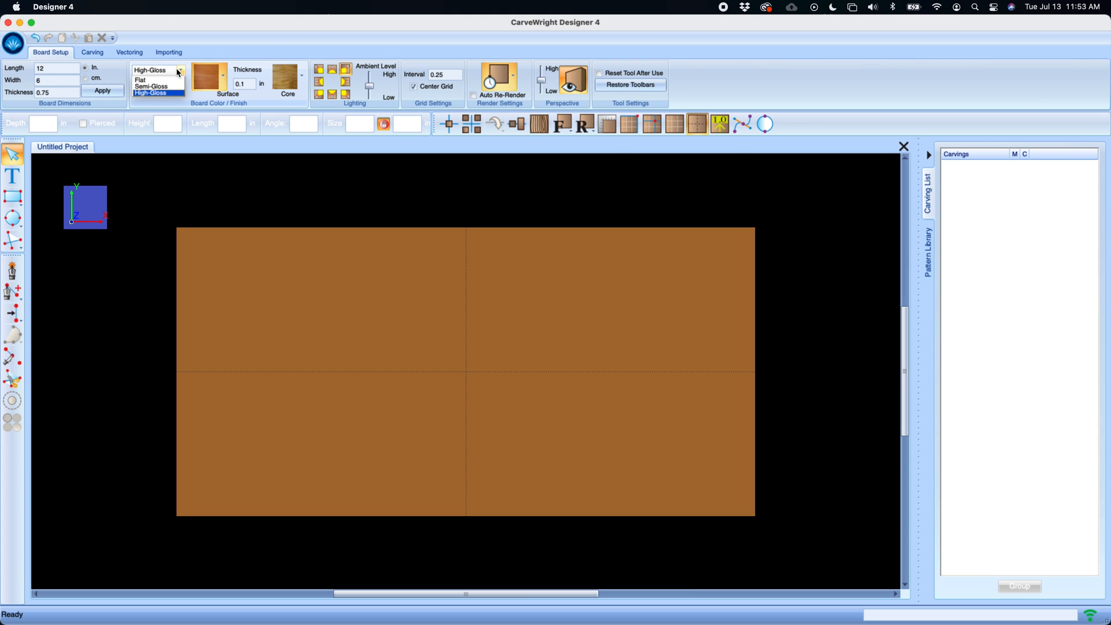
{"action": "mouse_move", "coordinate": [140, 80]}
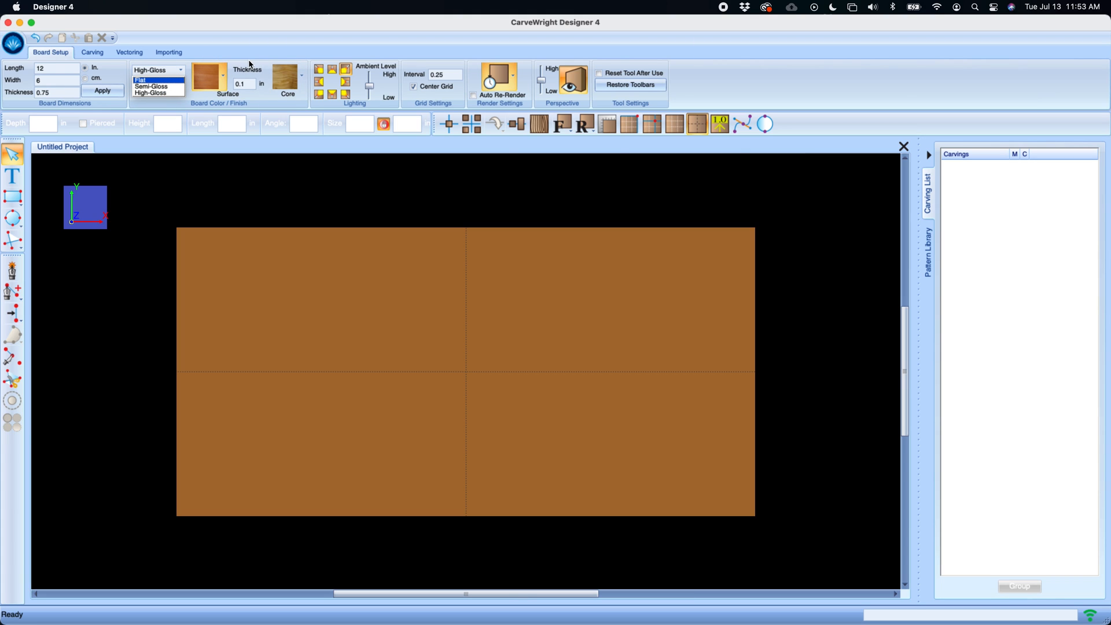
{"action": "left_click", "coordinate": [149, 69]}
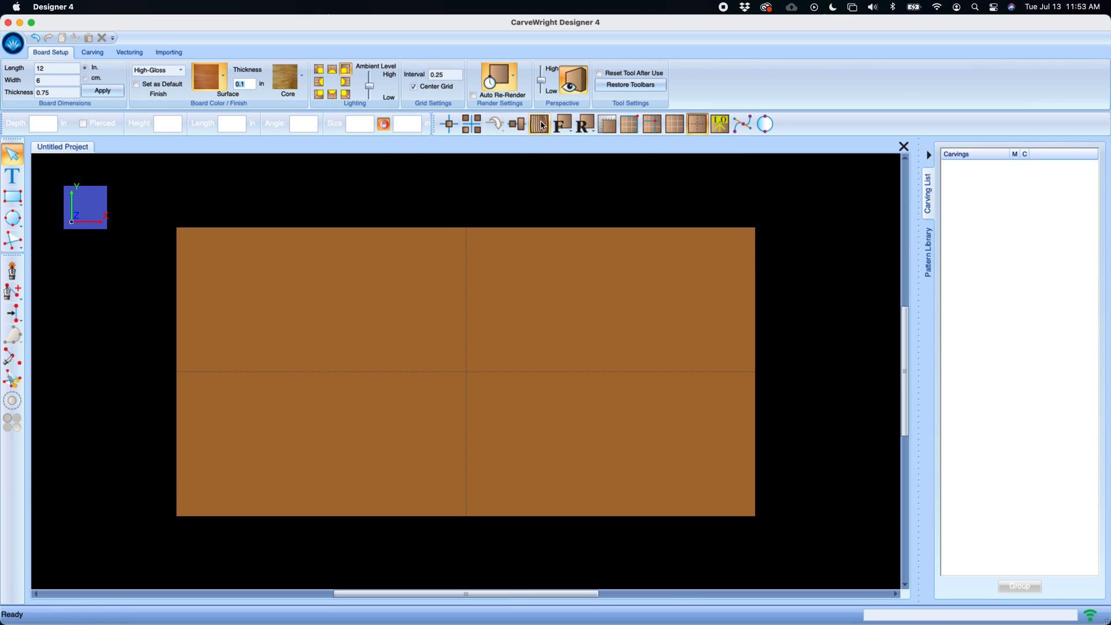
{"action": "left_click", "coordinate": [539, 124]}
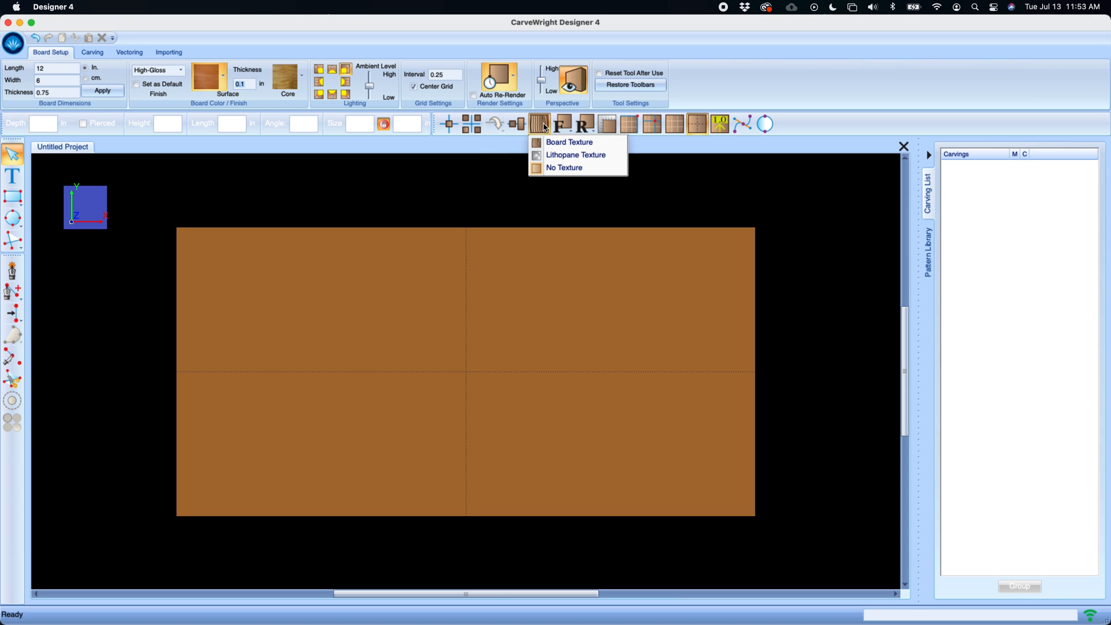
{"action": "left_click", "coordinate": [570, 141]}
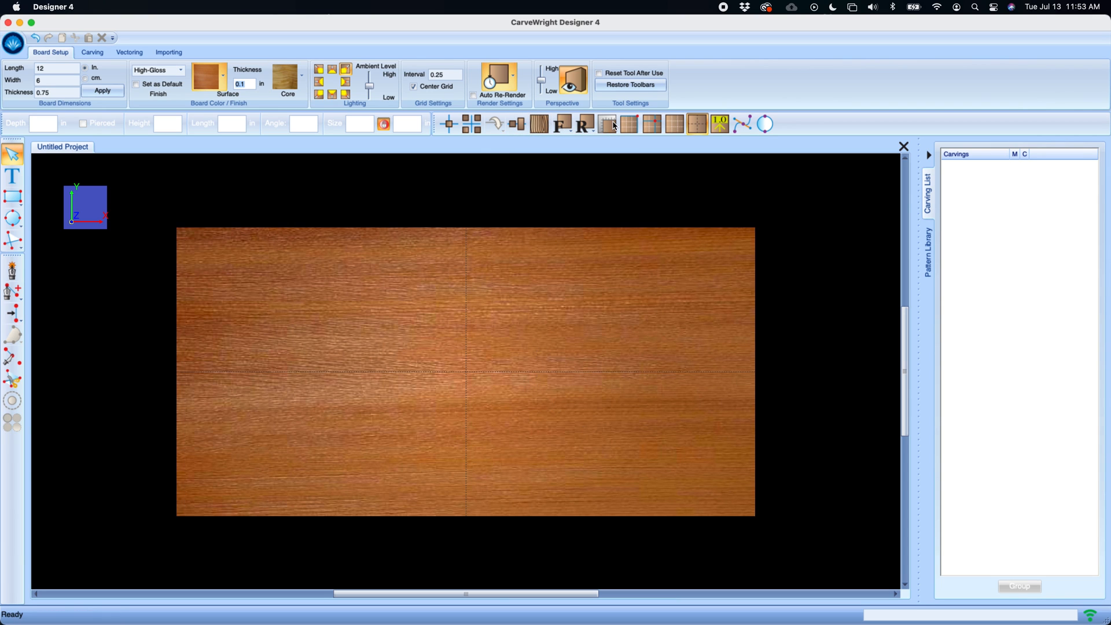
{"action": "left_click", "coordinate": [222, 74]}
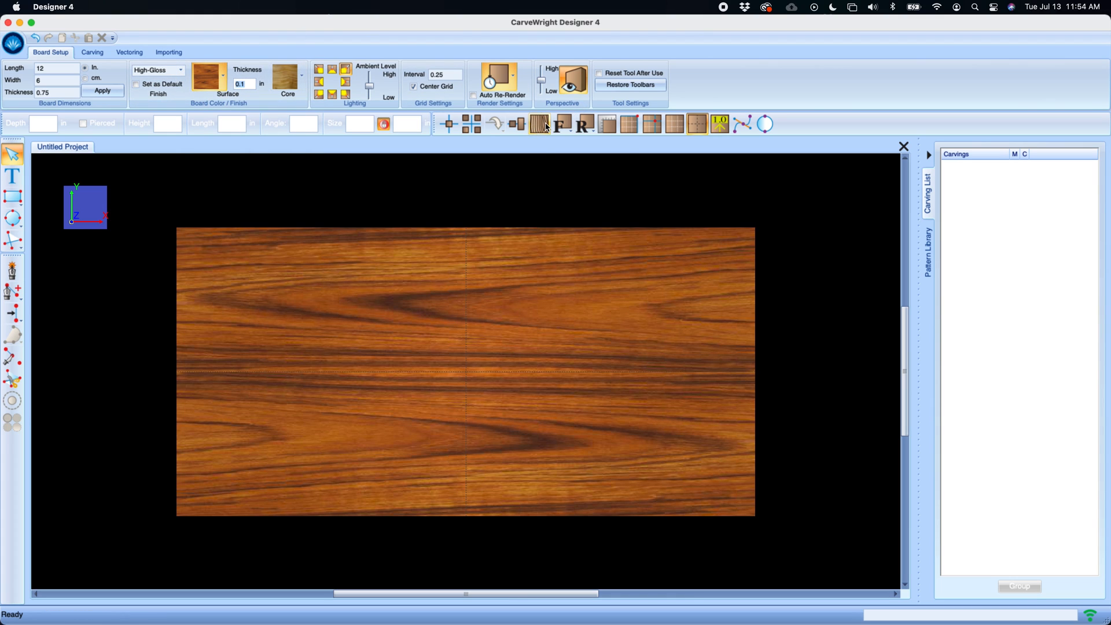
{"action": "left_click", "coordinate": [538, 123]}
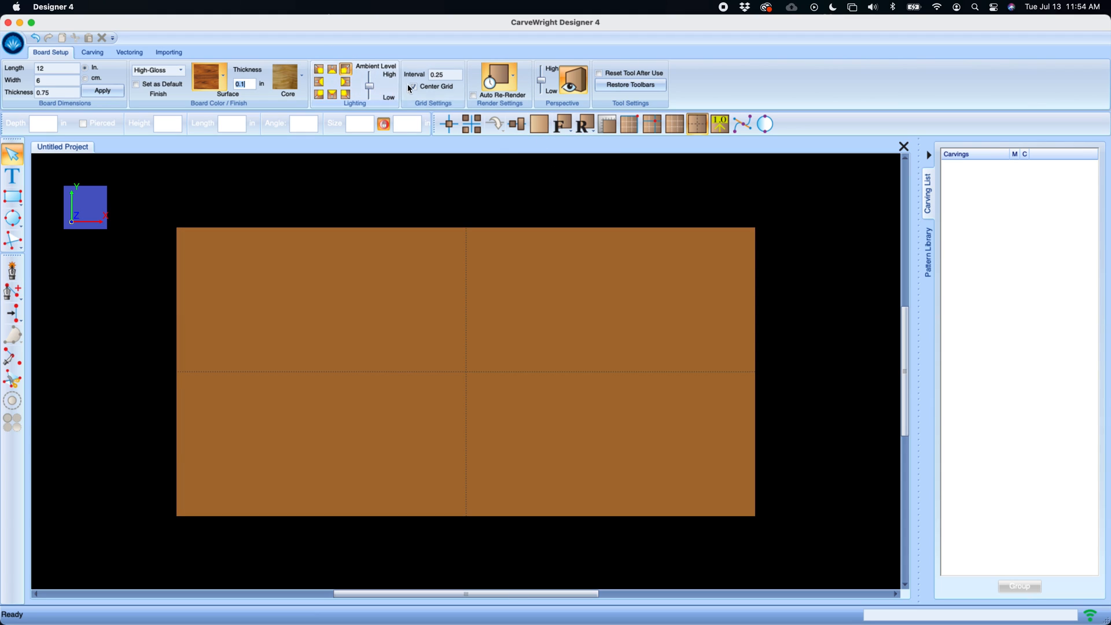
{"action": "left_click", "coordinate": [414, 87]}
{"action": "type", "text": ".5"}
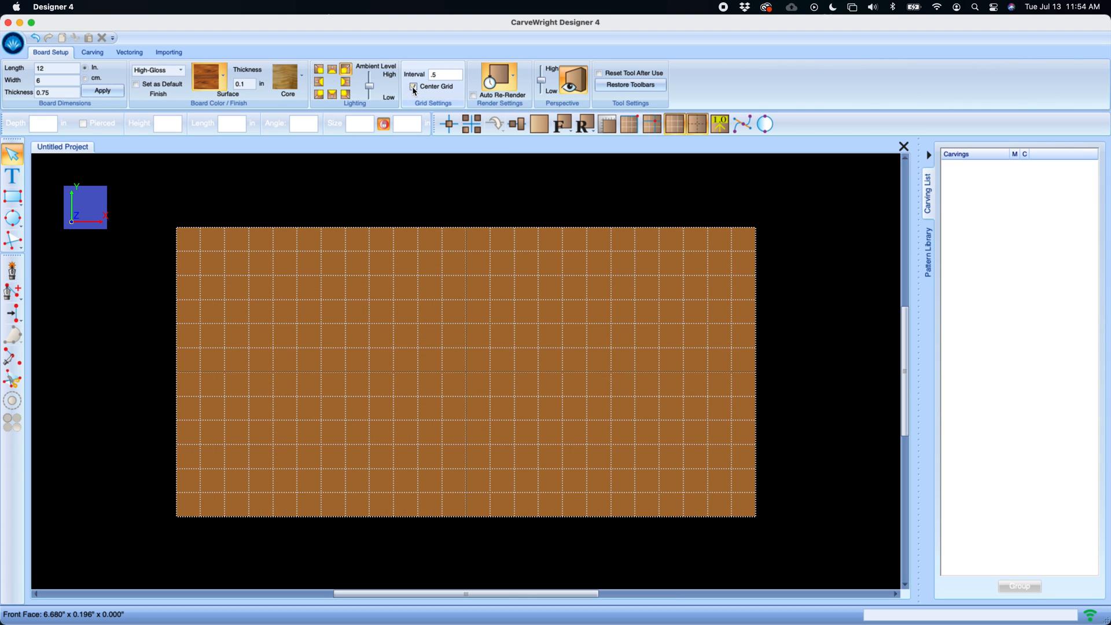
Set the grid interval to .5 inch and view the render resolution choices.
{"action": "left_click", "coordinate": [413, 87]}
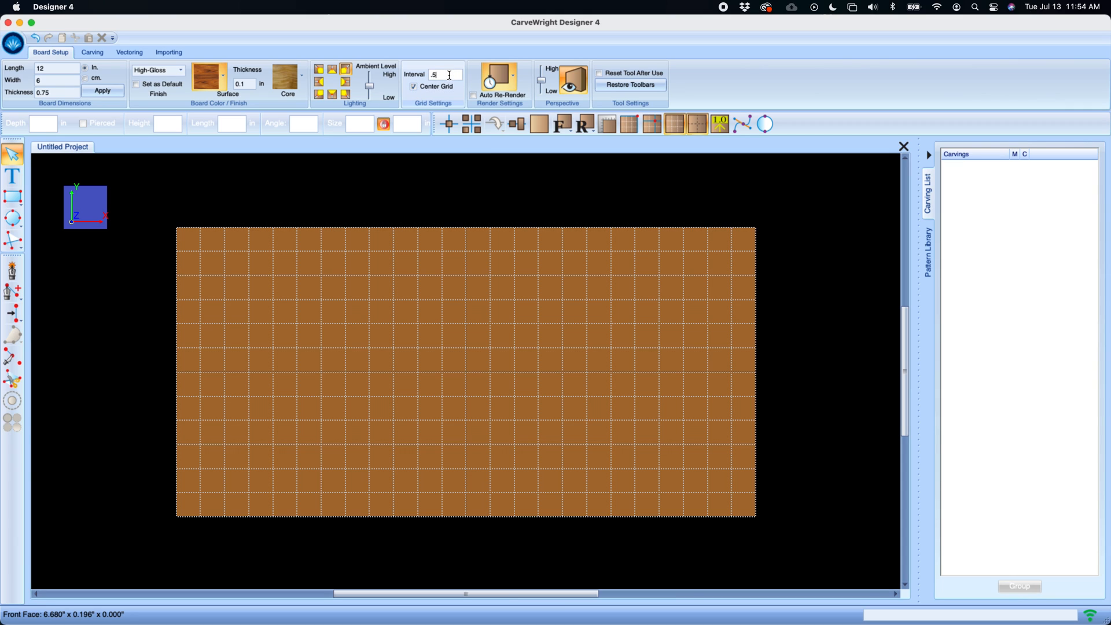
{"action": "left_click", "coordinate": [498, 80]}
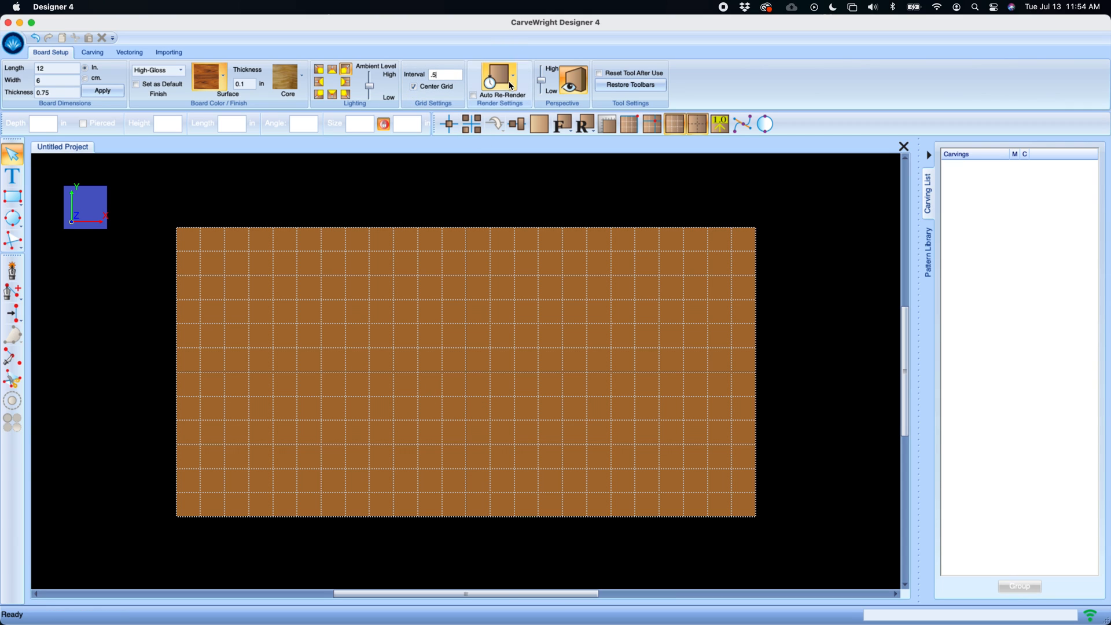
{"action": "left_click", "coordinate": [511, 76]}
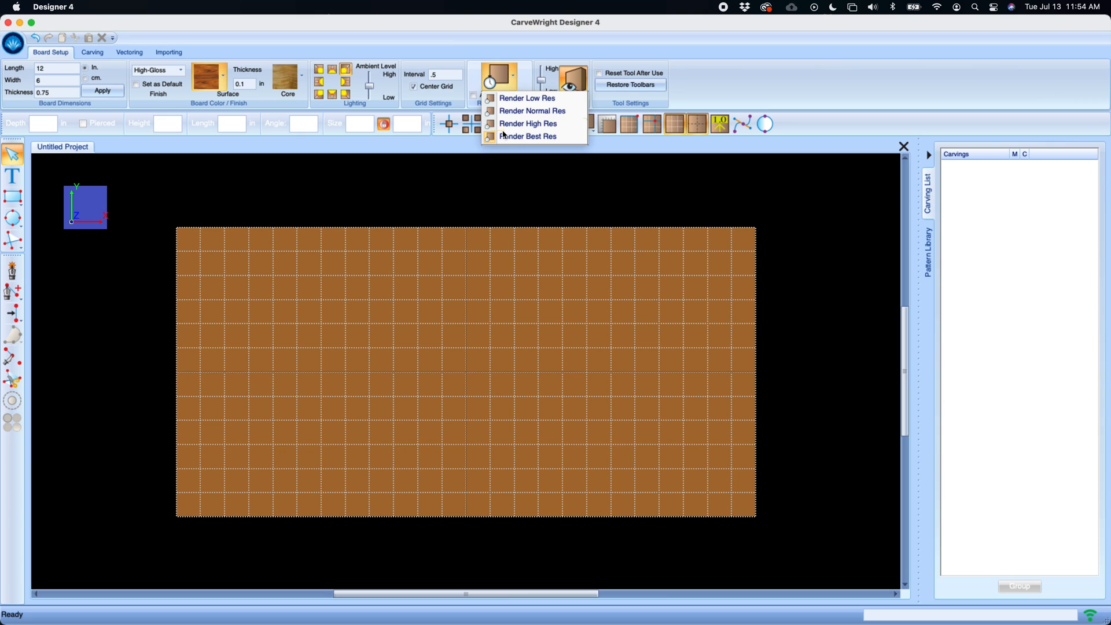
{"action": "mouse_move", "coordinate": [528, 137]}
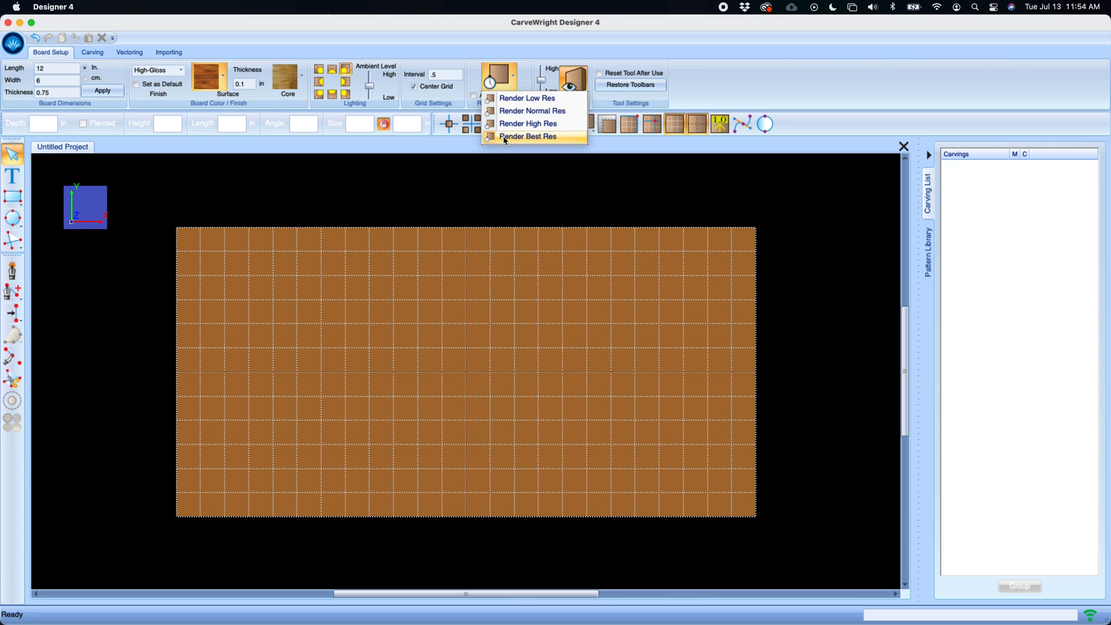
{"action": "mouse_move", "coordinate": [522, 99]}
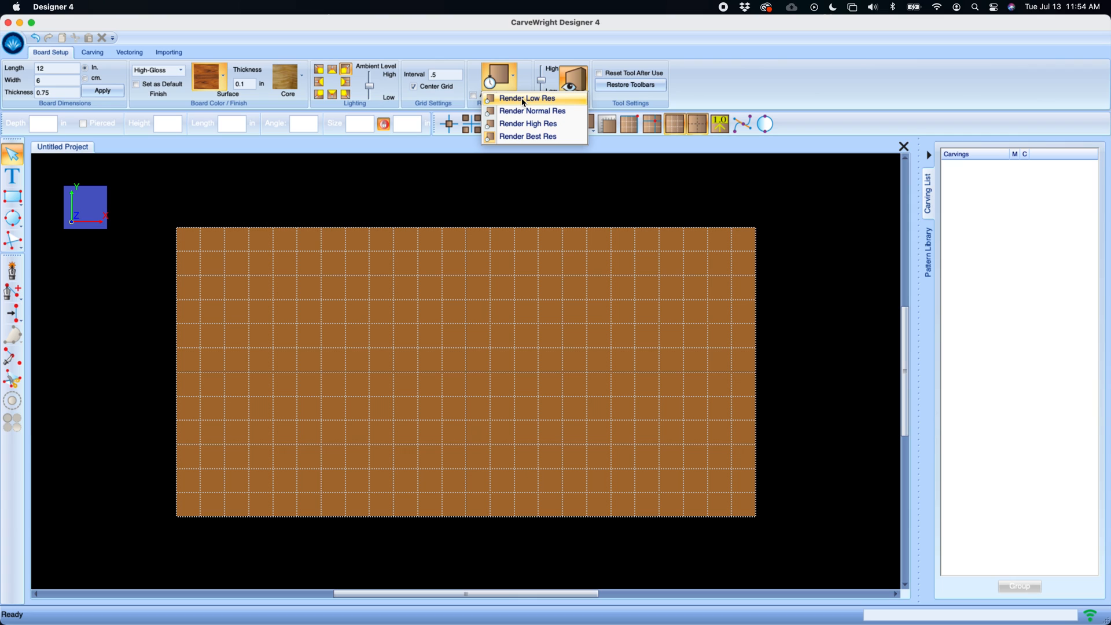
{"action": "mouse_move", "coordinate": [535, 42]}
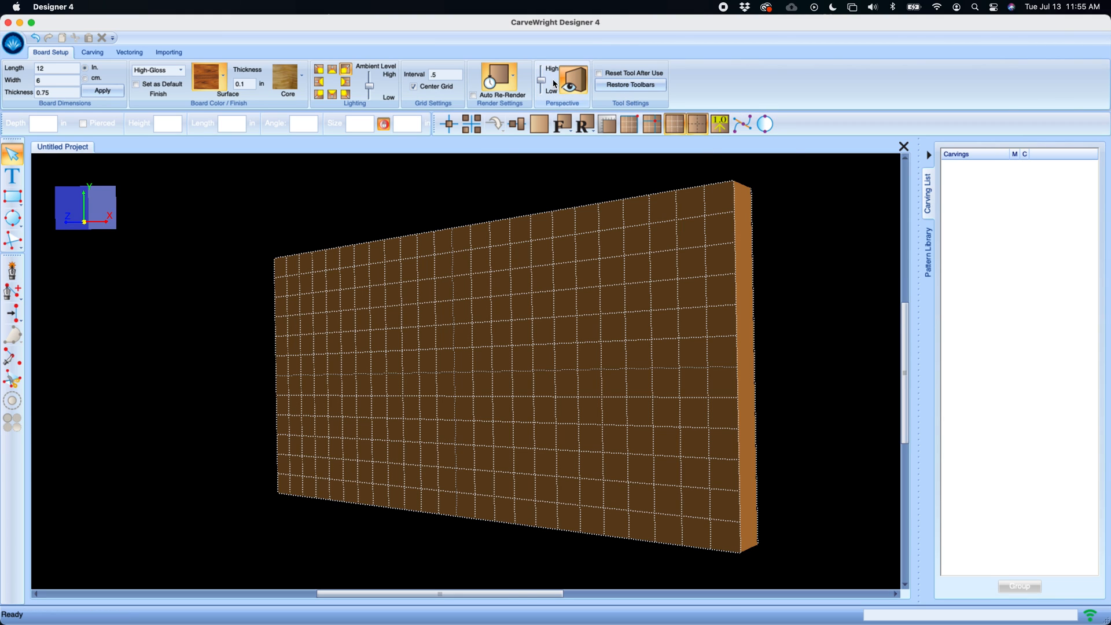
{"action": "left_click", "coordinate": [541, 90]}
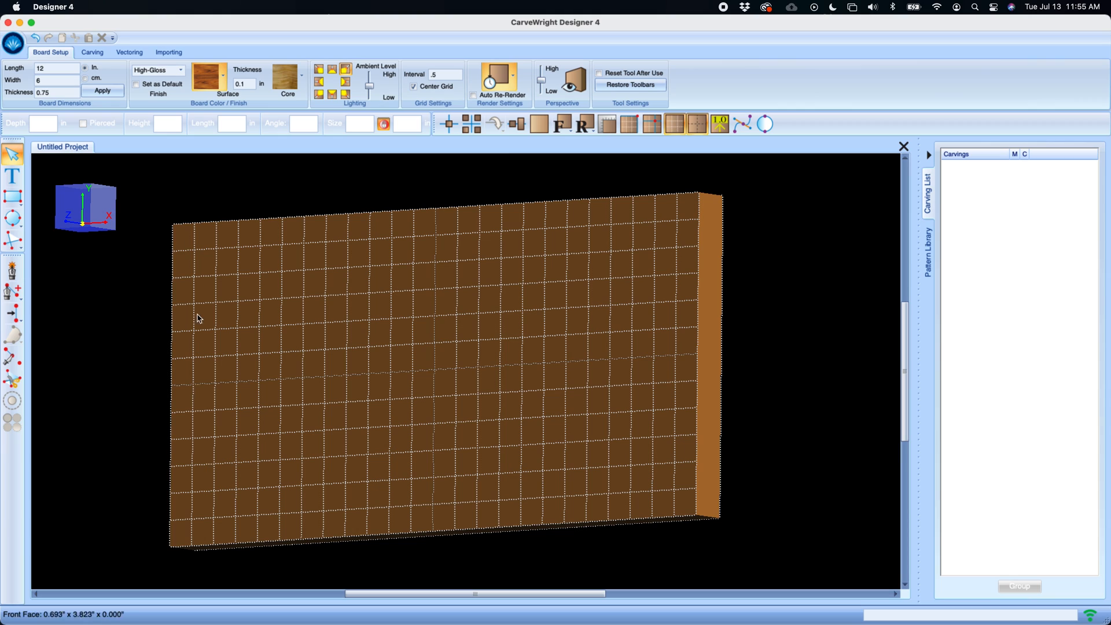
{"action": "mouse_move", "coordinate": [635, 202]}
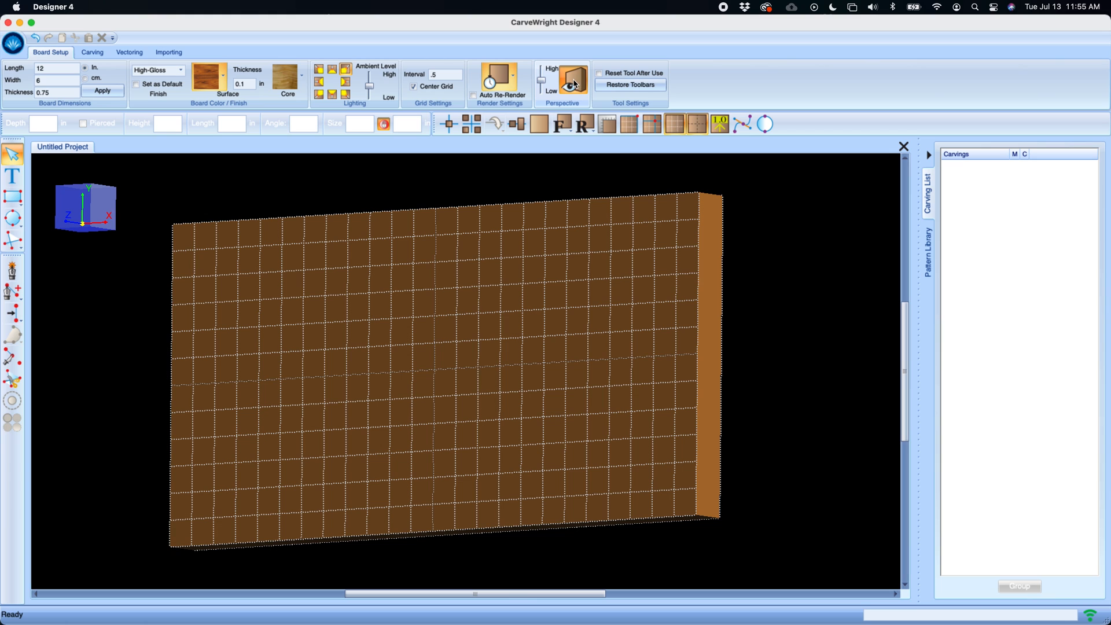
{"action": "left_click", "coordinate": [563, 80]}
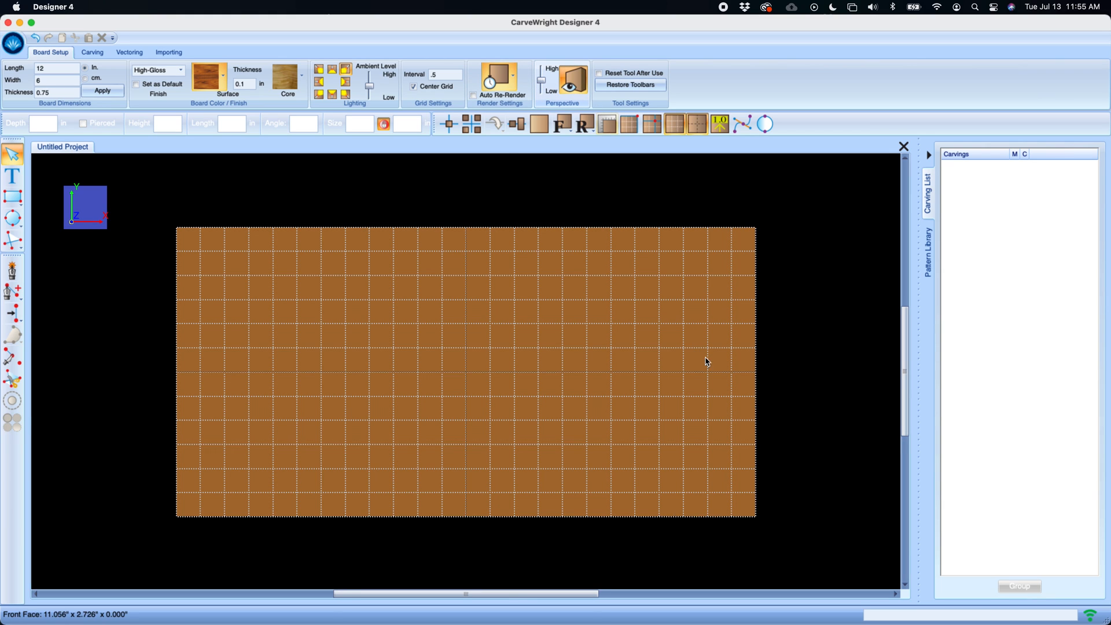
{"action": "left_click", "coordinate": [573, 81]}
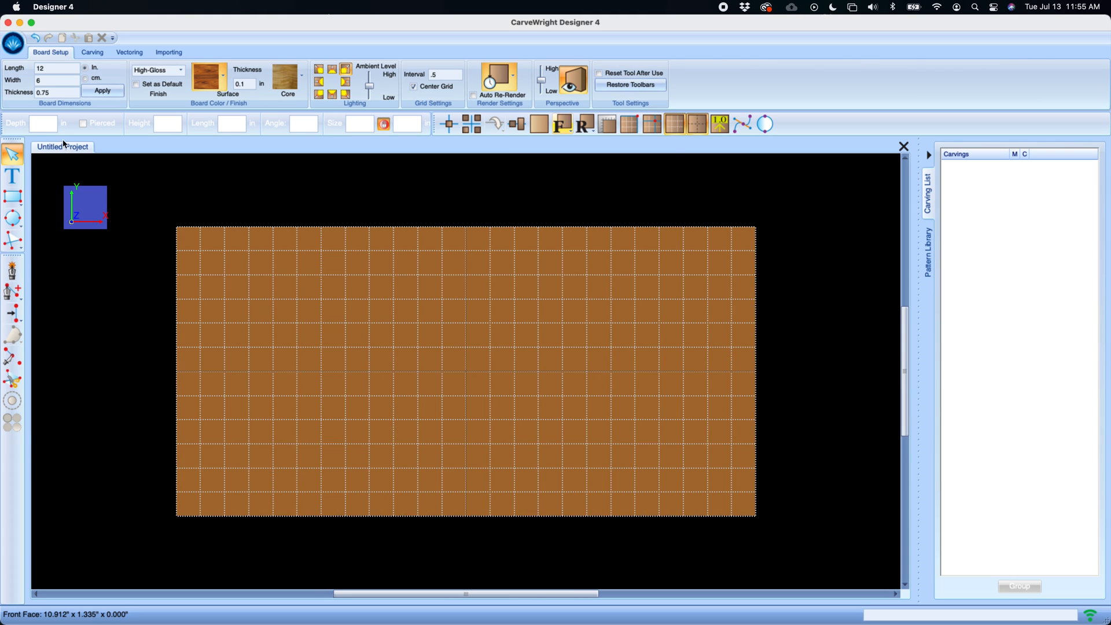
{"action": "mouse_move", "coordinate": [10, 240]}
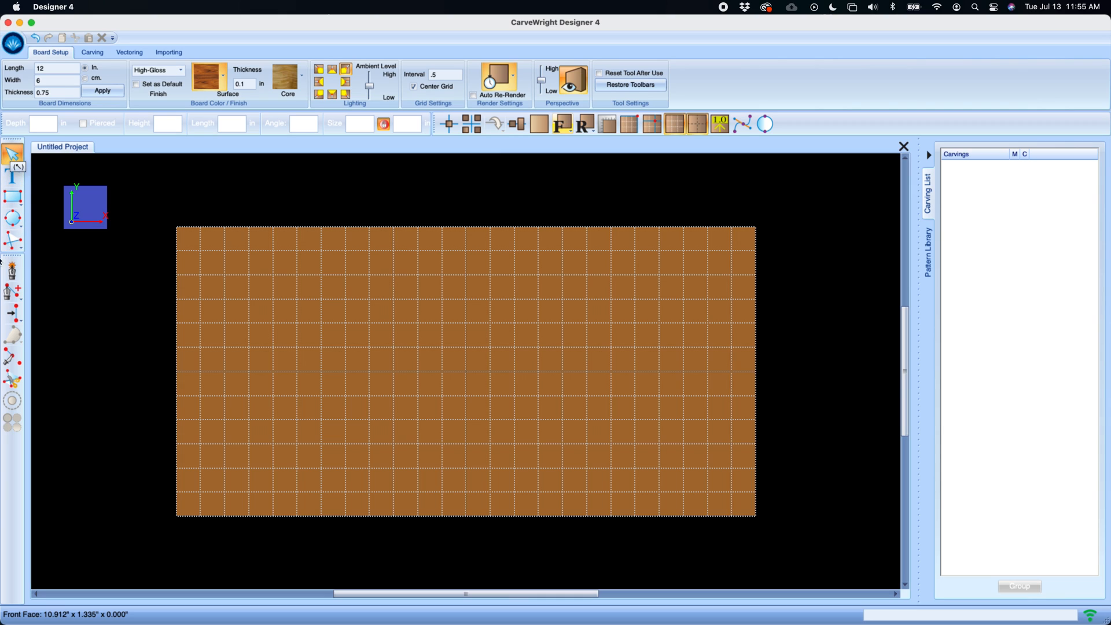
{"action": "mouse_move", "coordinate": [12, 239]}
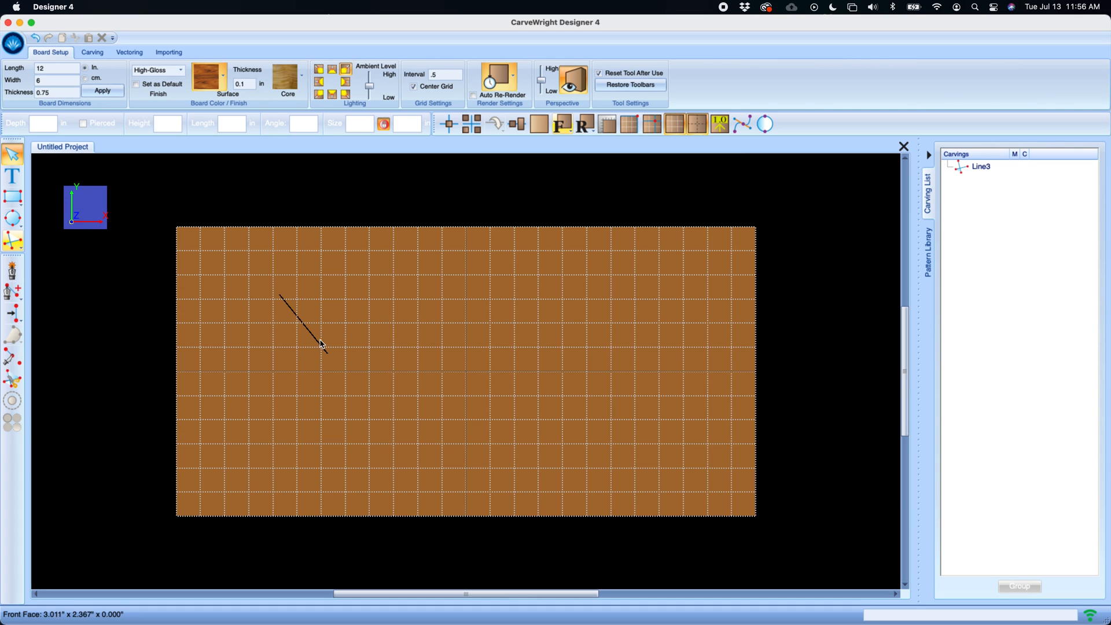
Finish the test line on the board with Reset Tool After Use enabled.
{"action": "left_click", "coordinate": [301, 324]}
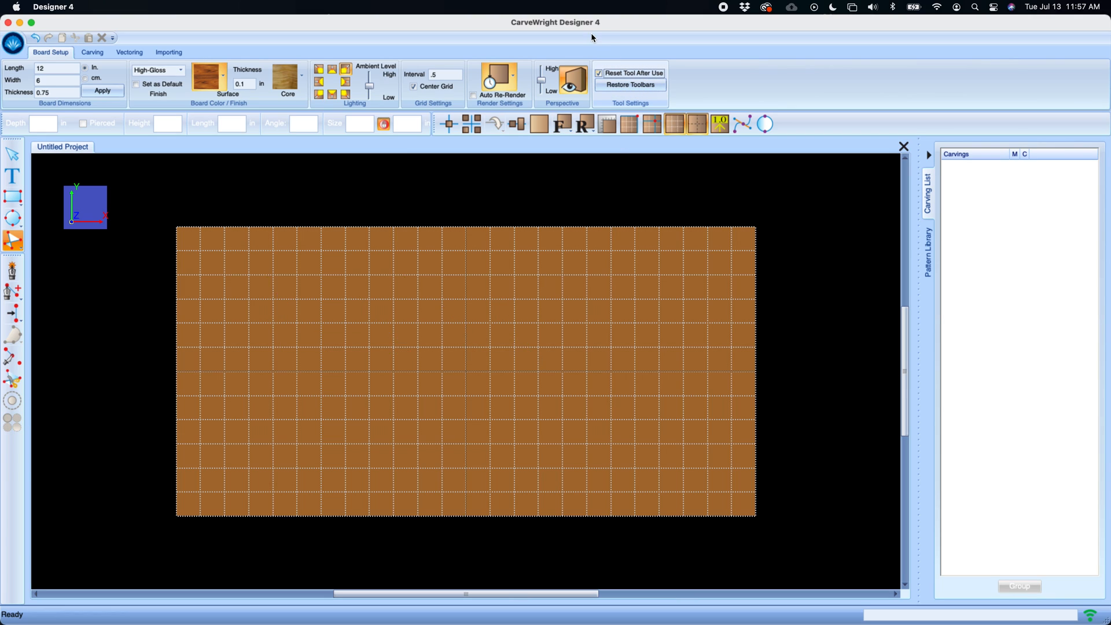
{"action": "mouse_move", "coordinate": [630, 85]}
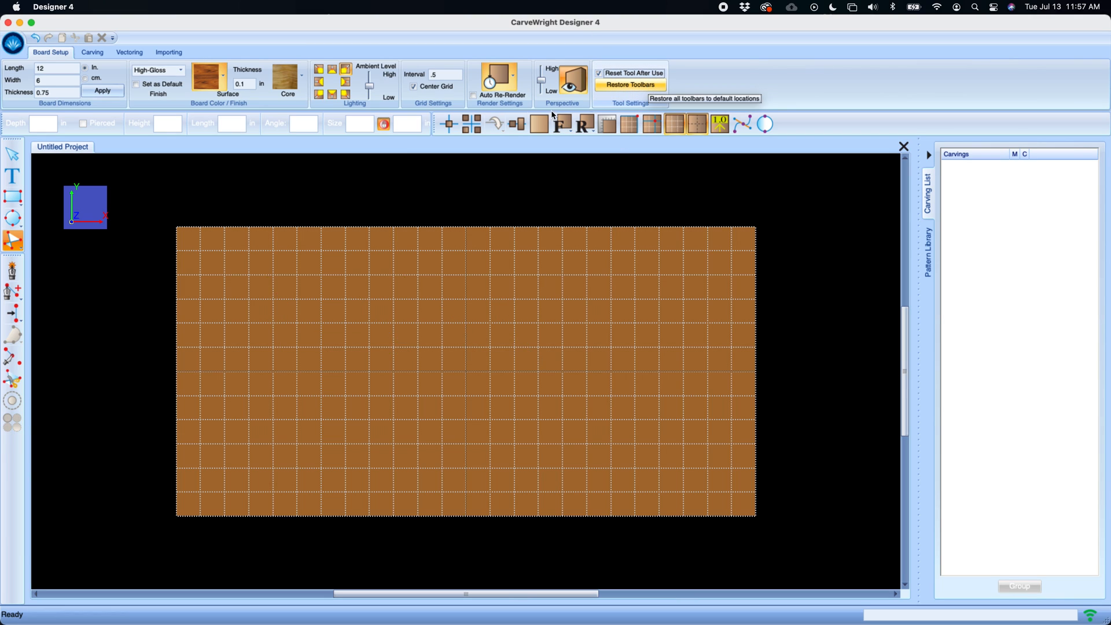
{"action": "mouse_move", "coordinate": [80, 205]}
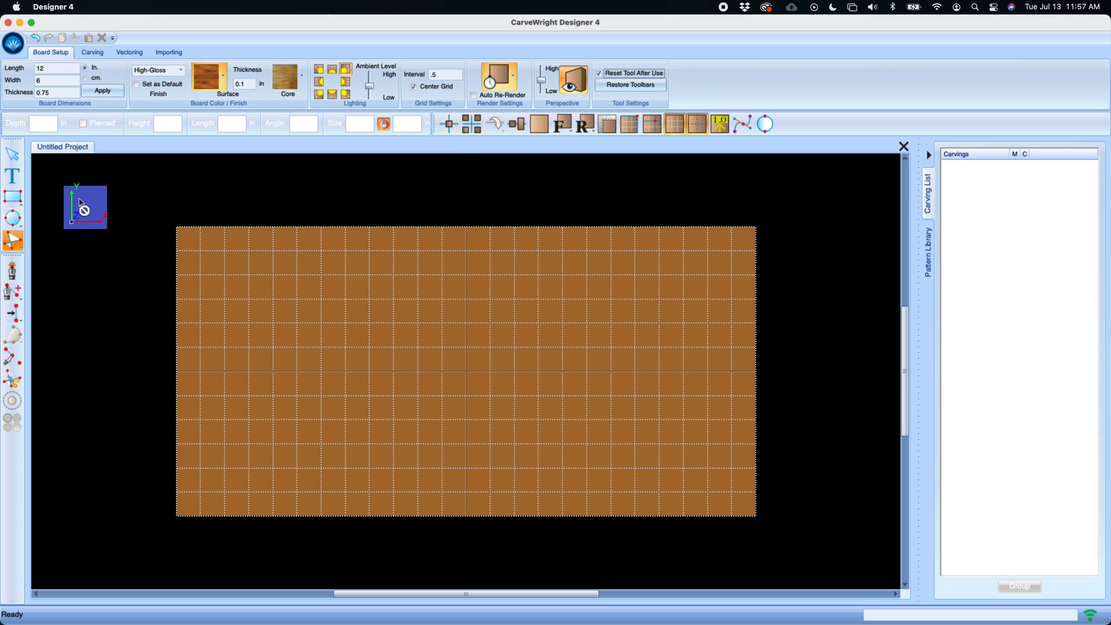
{"action": "mouse_move", "coordinate": [368, 168]}
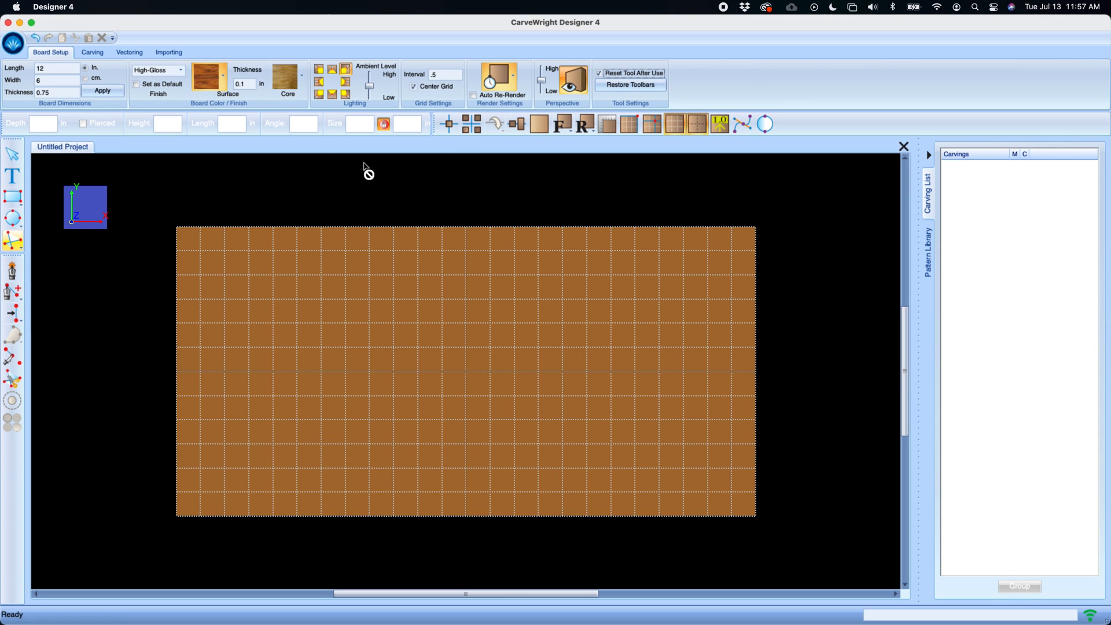
{"action": "mouse_move", "coordinate": [432, 123]}
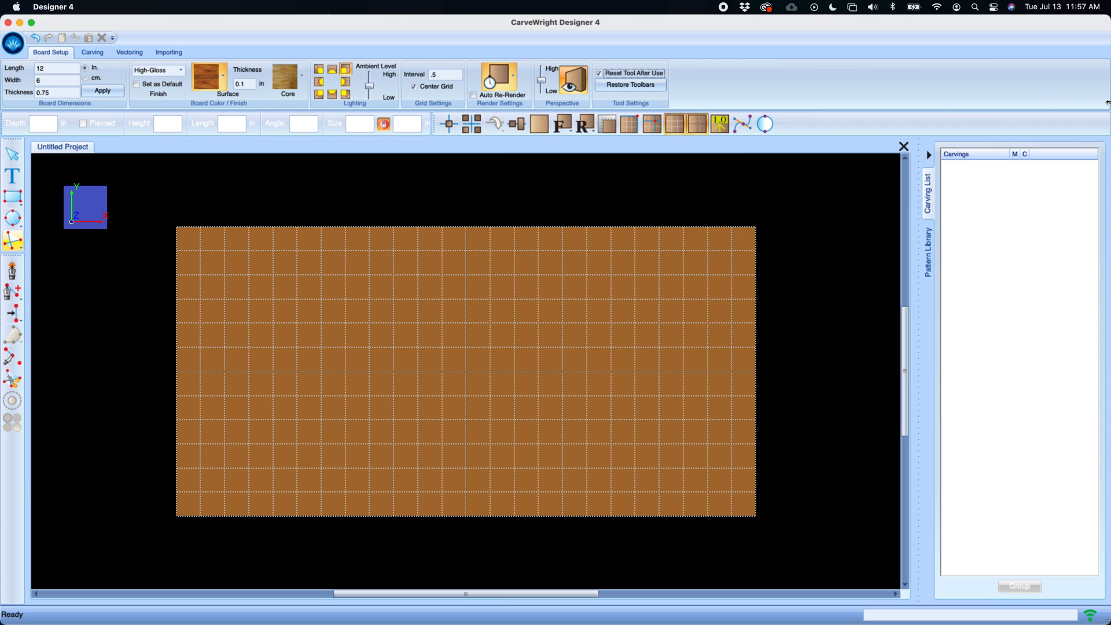
{"action": "mouse_move", "coordinate": [528, 122]}
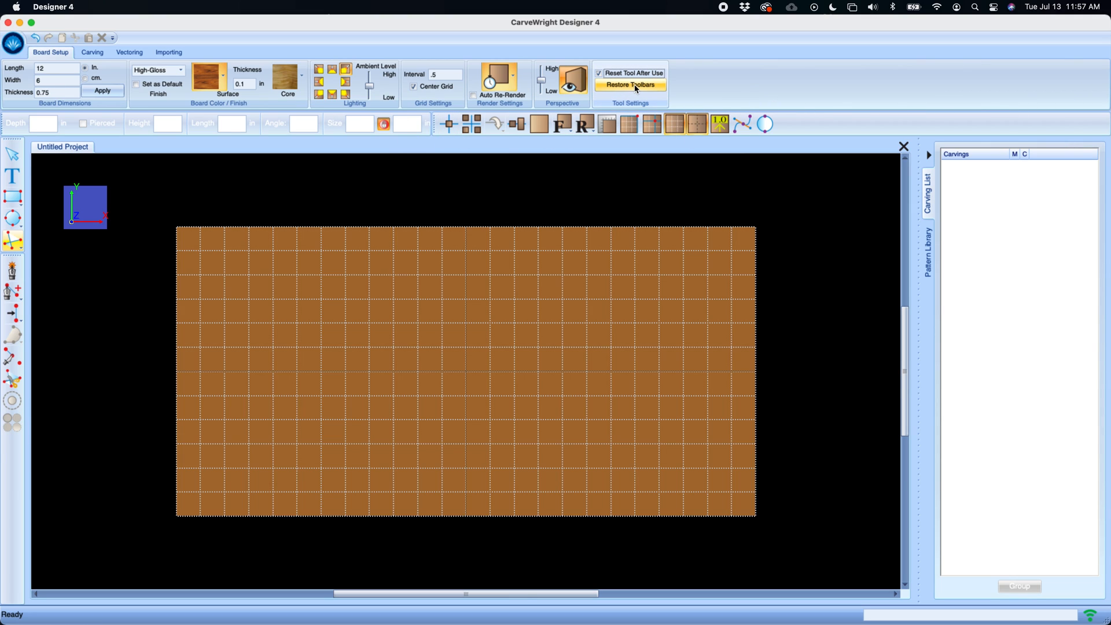
{"action": "mouse_move", "coordinate": [630, 85]}
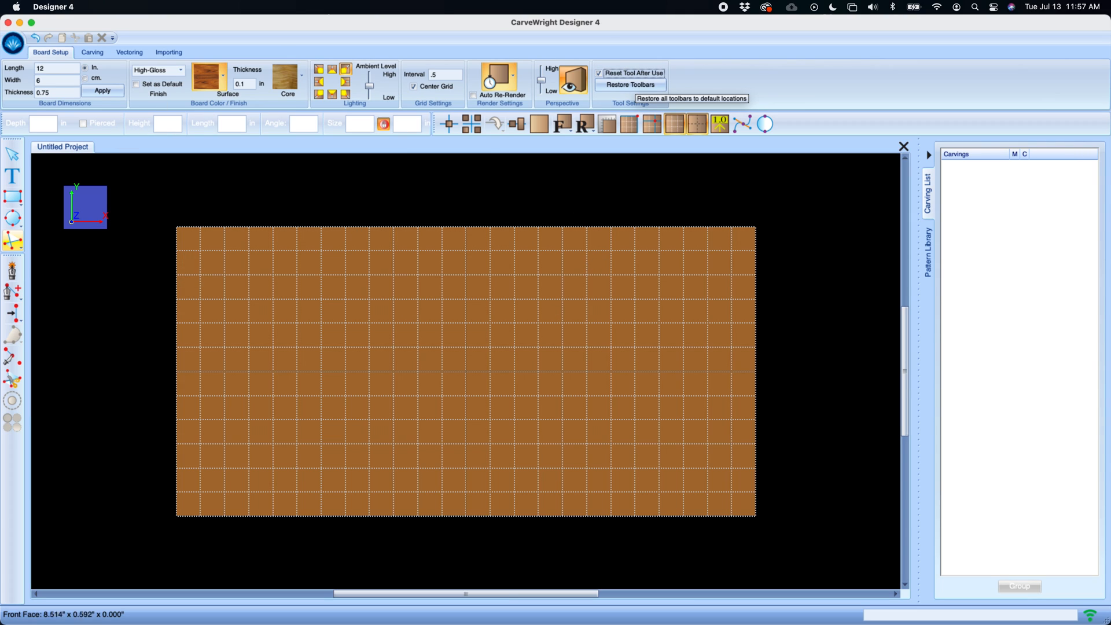
{"action": "mouse_move", "coordinate": [466, 215]}
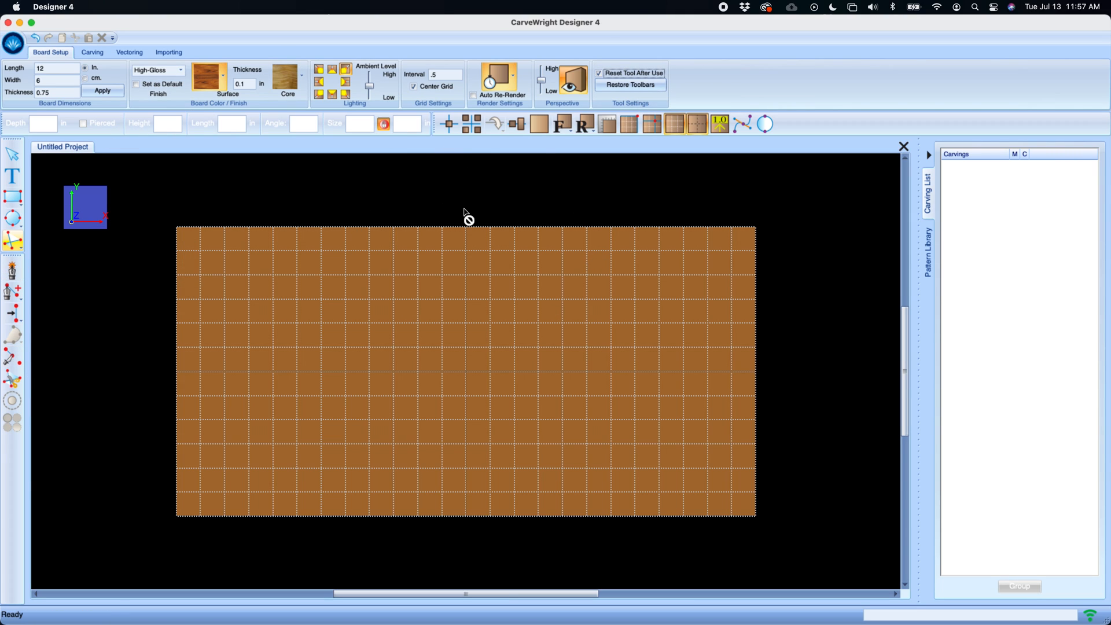